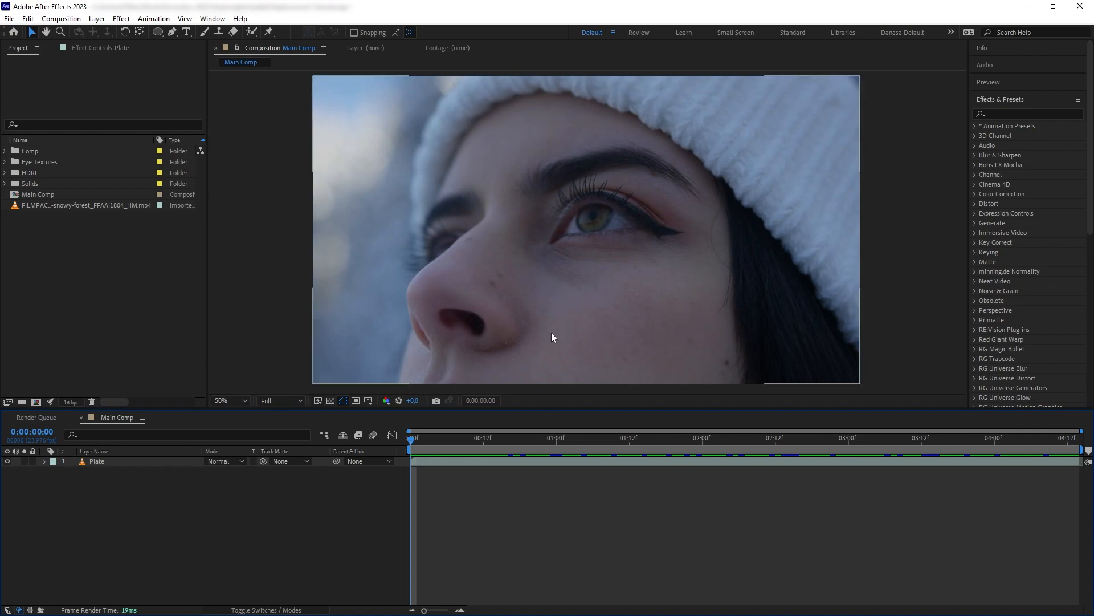
mouse_move(622, 225)
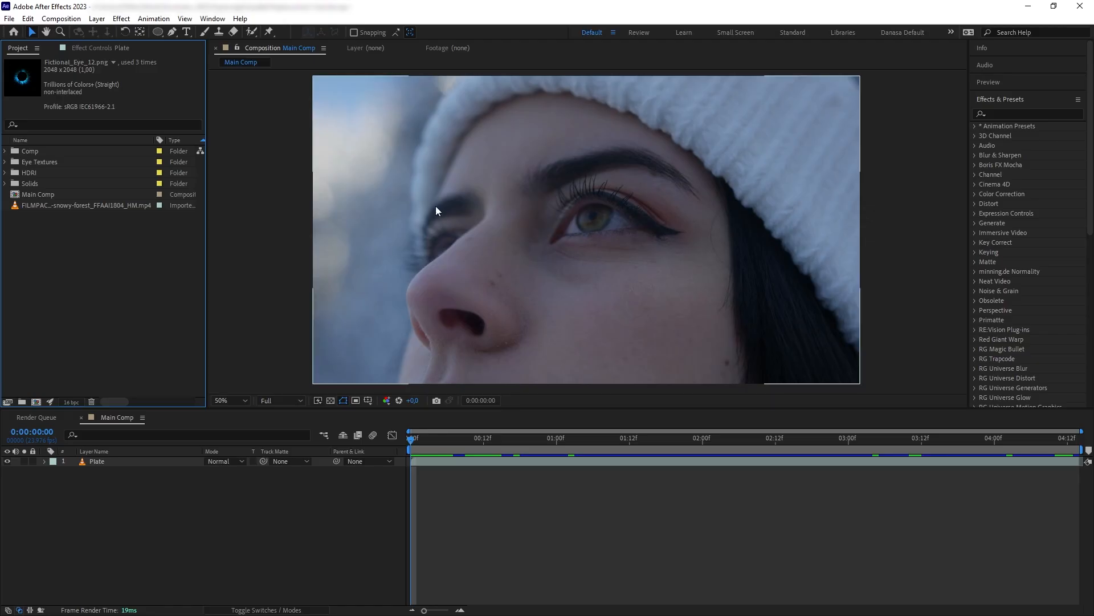
Zoom the Composition viewer in on the woman's eye to inspect it
left_click(244, 400)
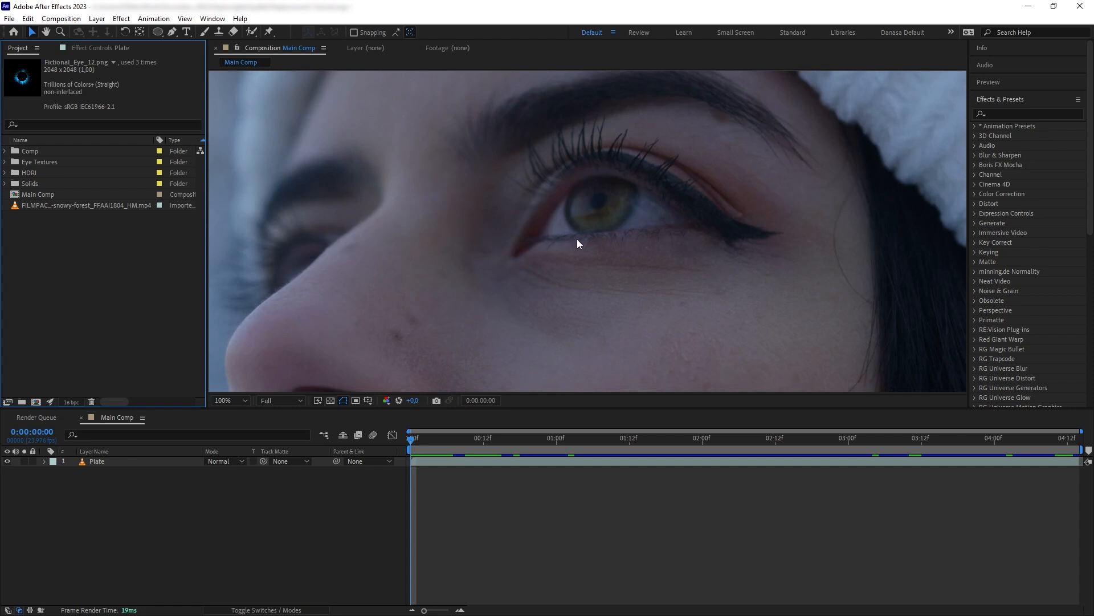
mouse_move(605, 175)
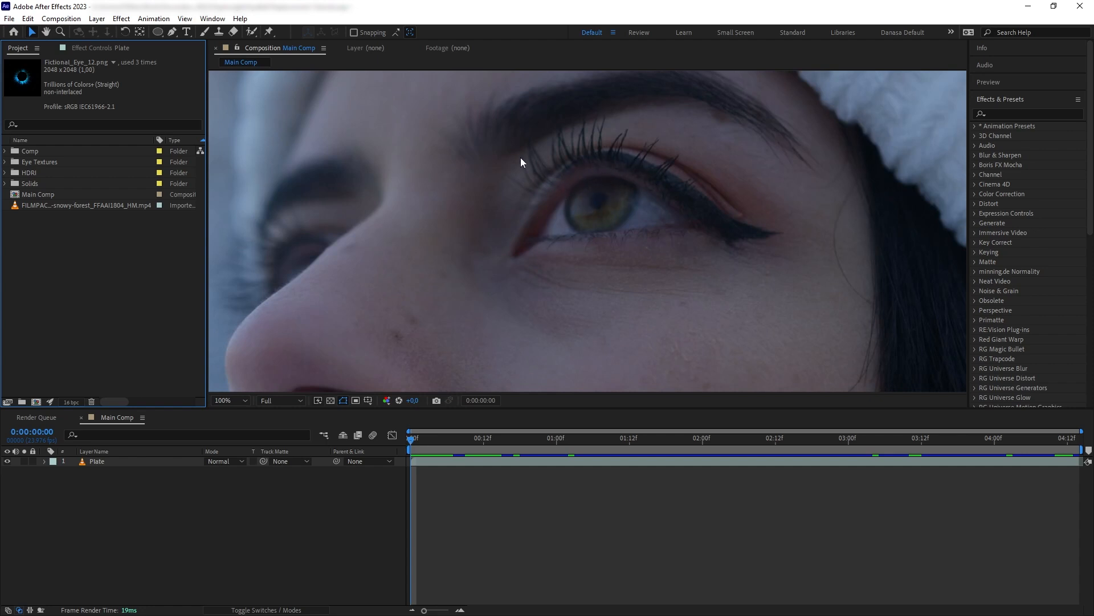
mouse_move(611, 203)
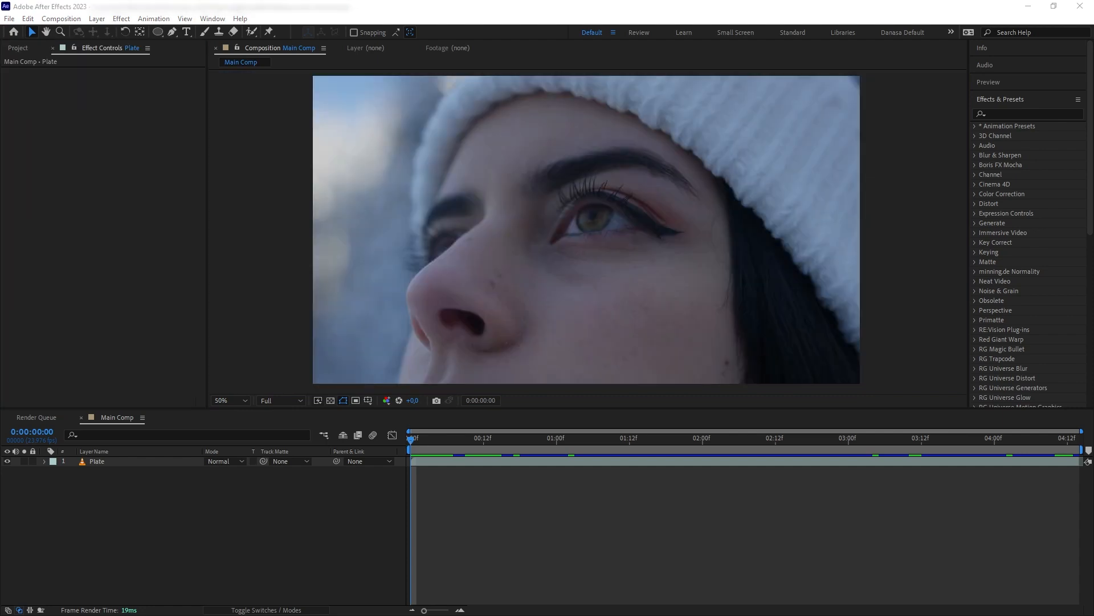
Search 'Mocha' in Effects & Presets, apply Mocha AE to Plate, and launch its tracker window
left_click(613, 275)
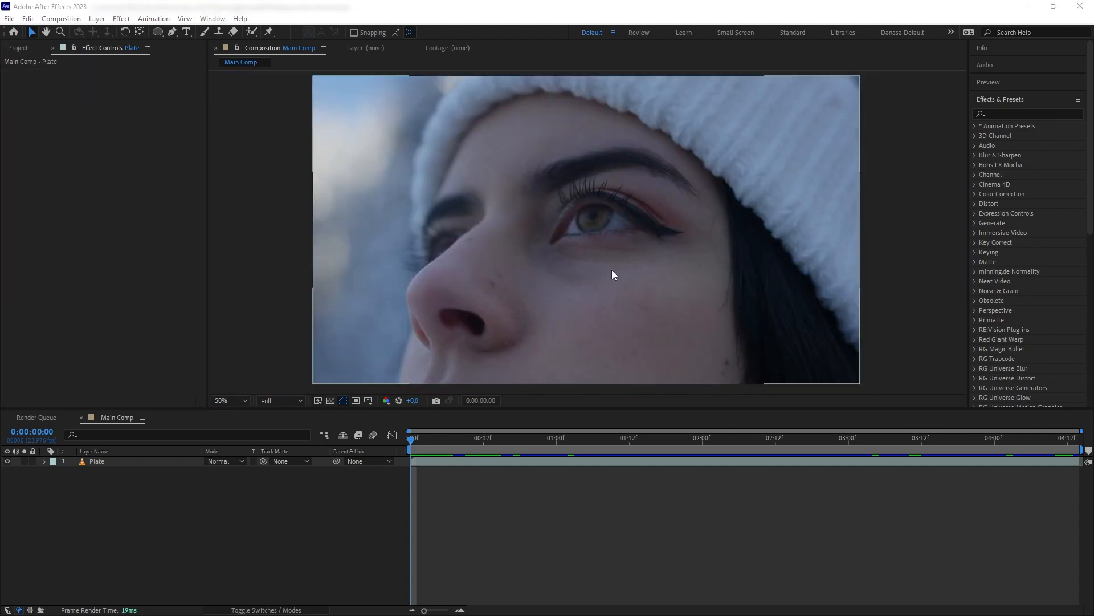
type("Mocha")
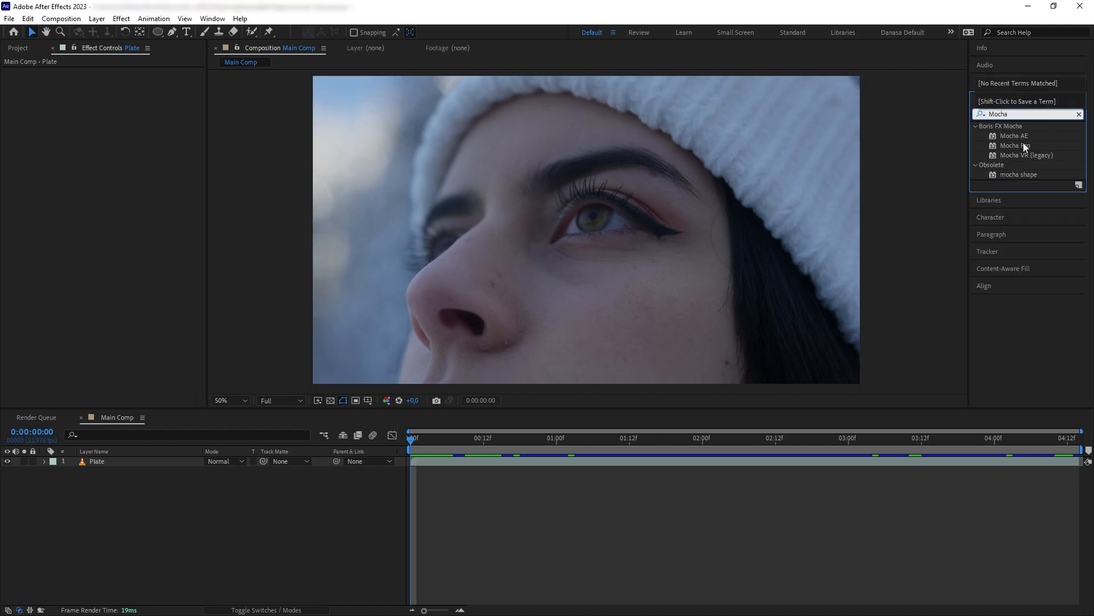
double_click(1014, 136)
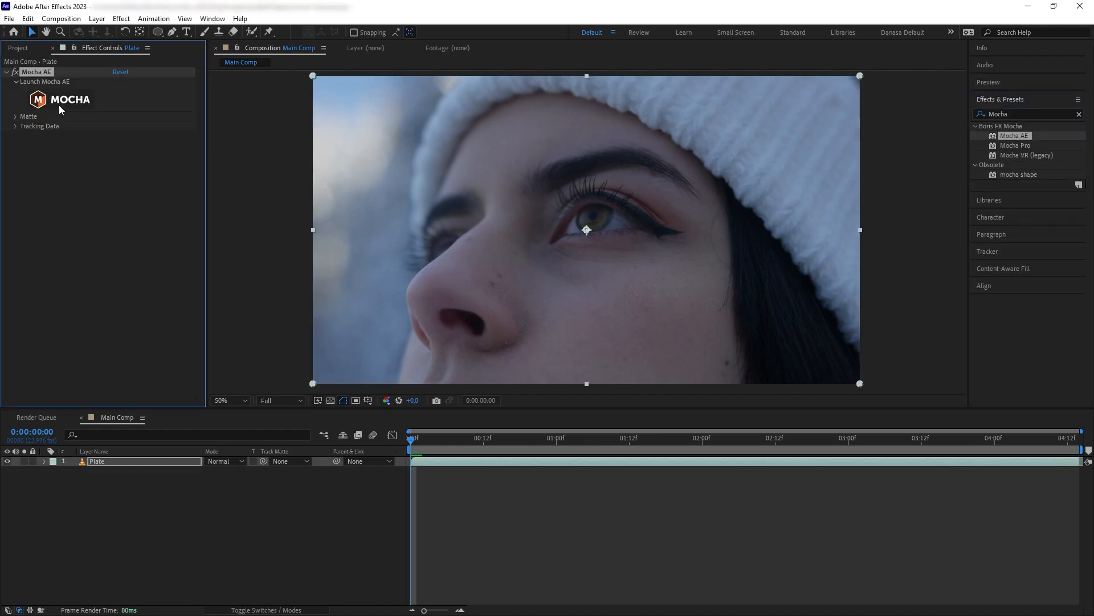
left_click(45, 82)
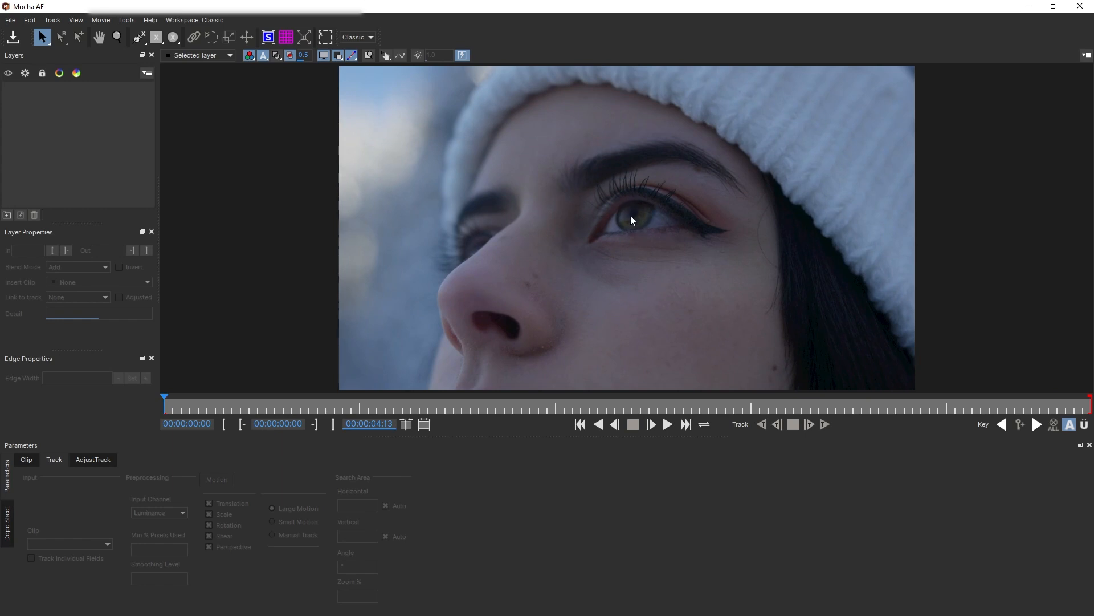
Draw an X-spline around the iris and rename its layer to 'Eye Cornea'
left_click(172, 37)
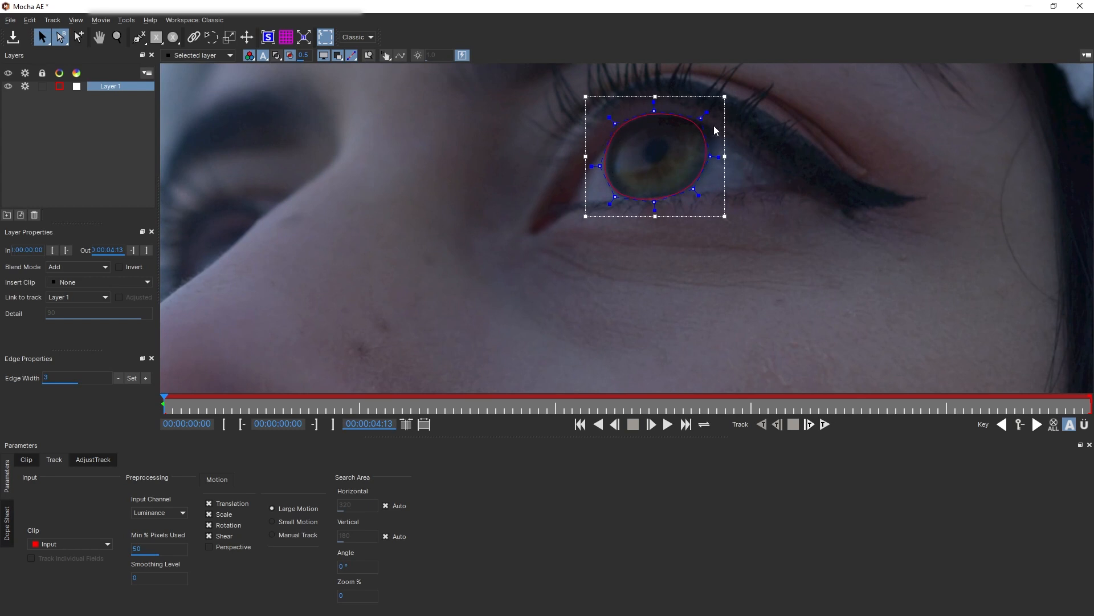
mouse_move(822, 201)
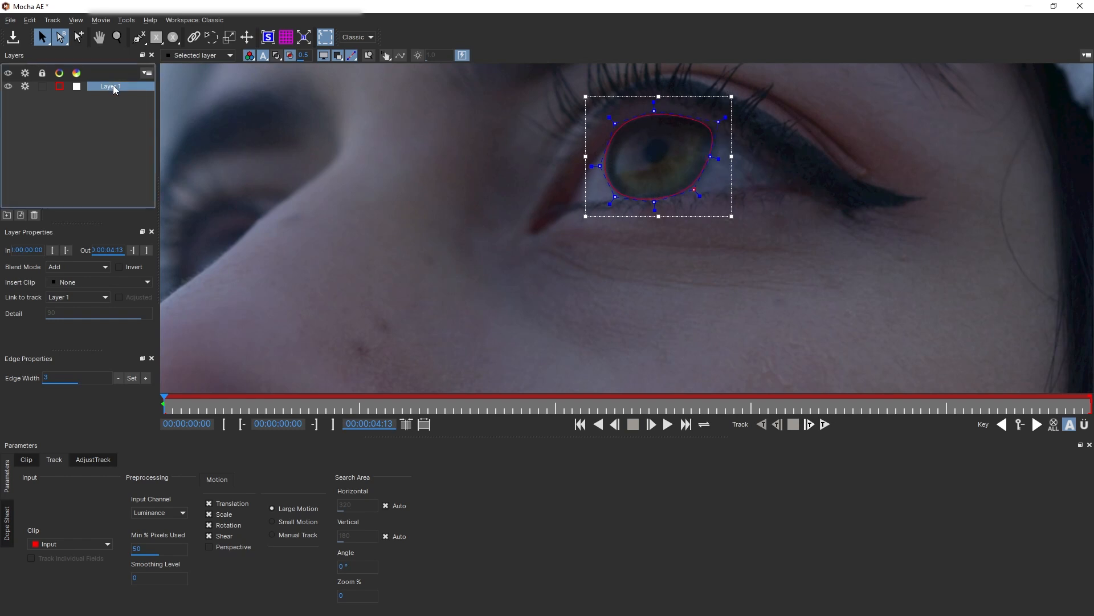
type("Eye Cornea")
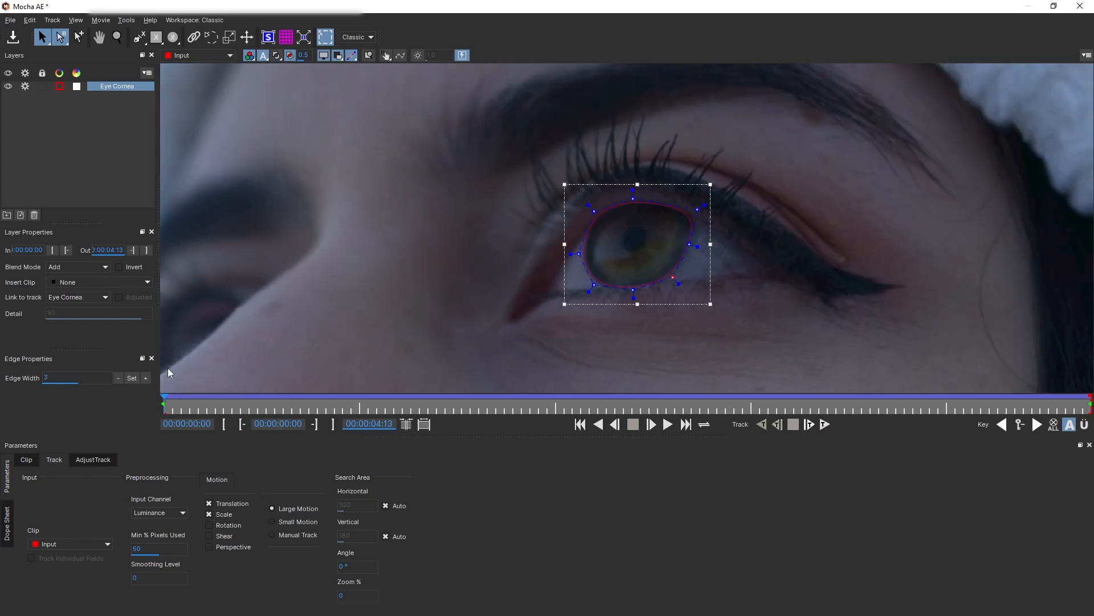
mouse_move(613, 264)
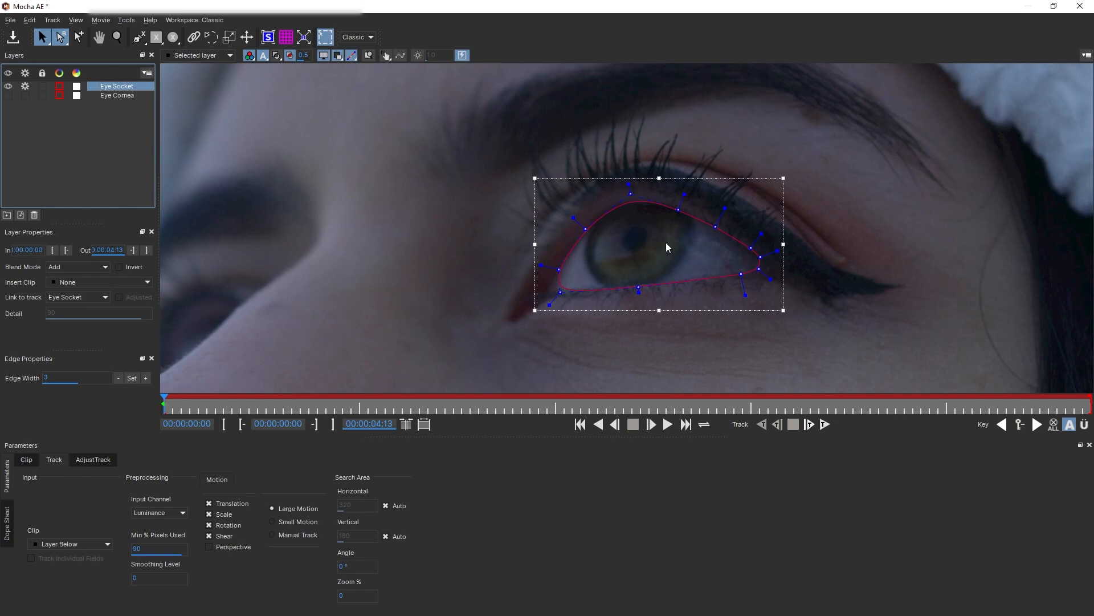
Finish the Eye Socket spline and set its Link to track to Eye Cornea
left_click(293, 402)
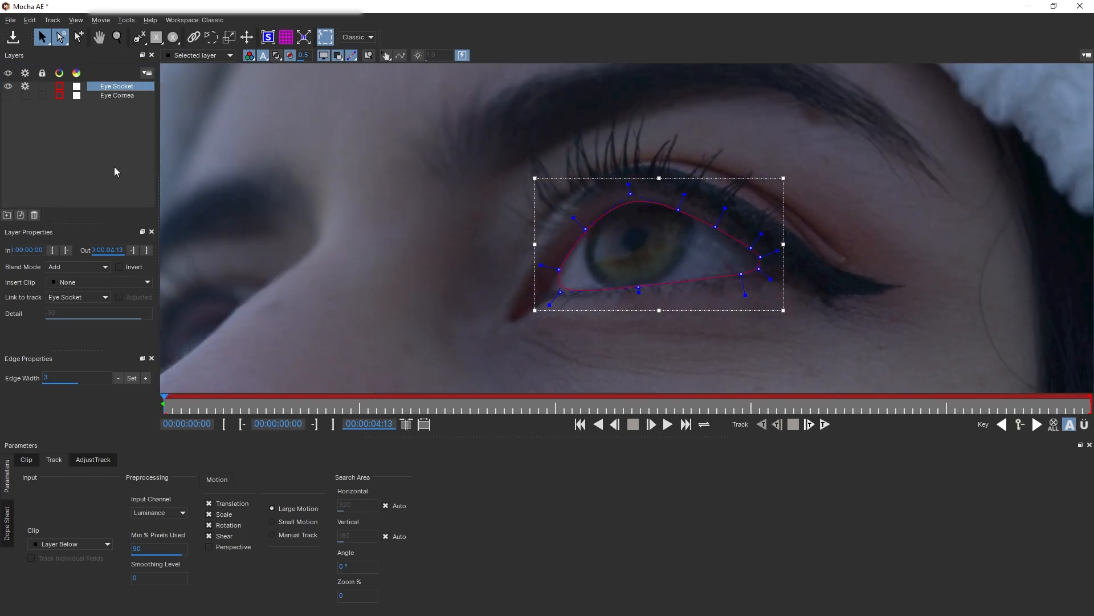
left_click(104, 297)
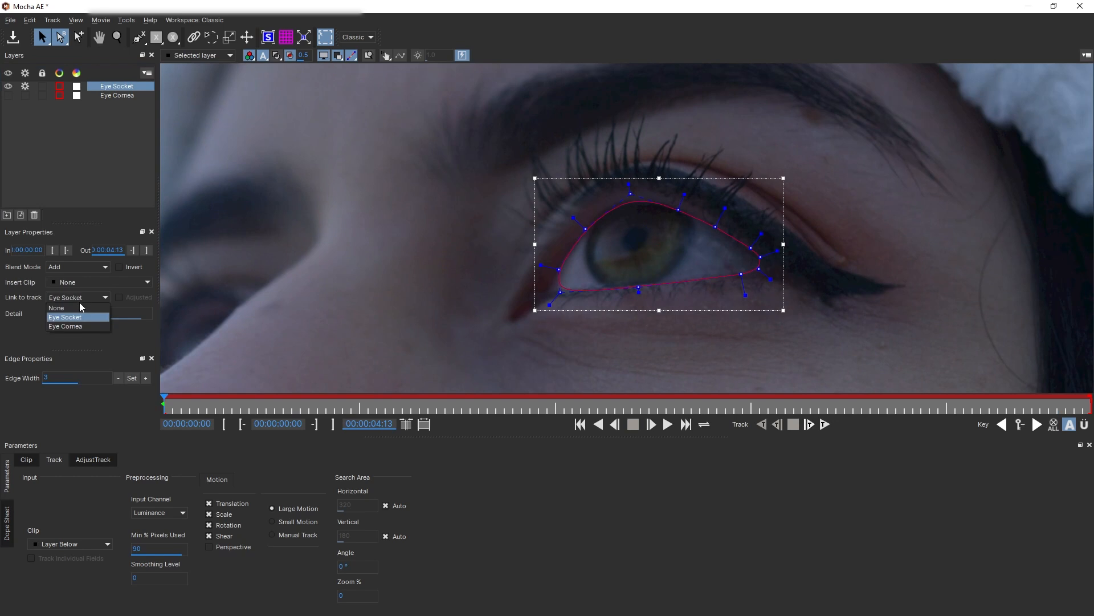
mouse_move(67, 326)
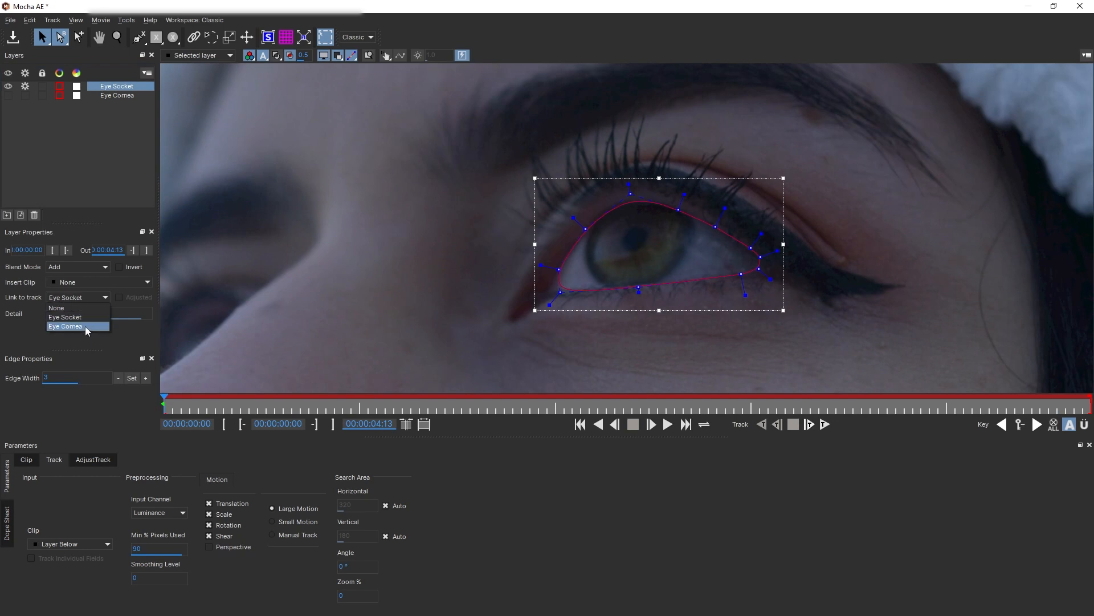
left_click(65, 326)
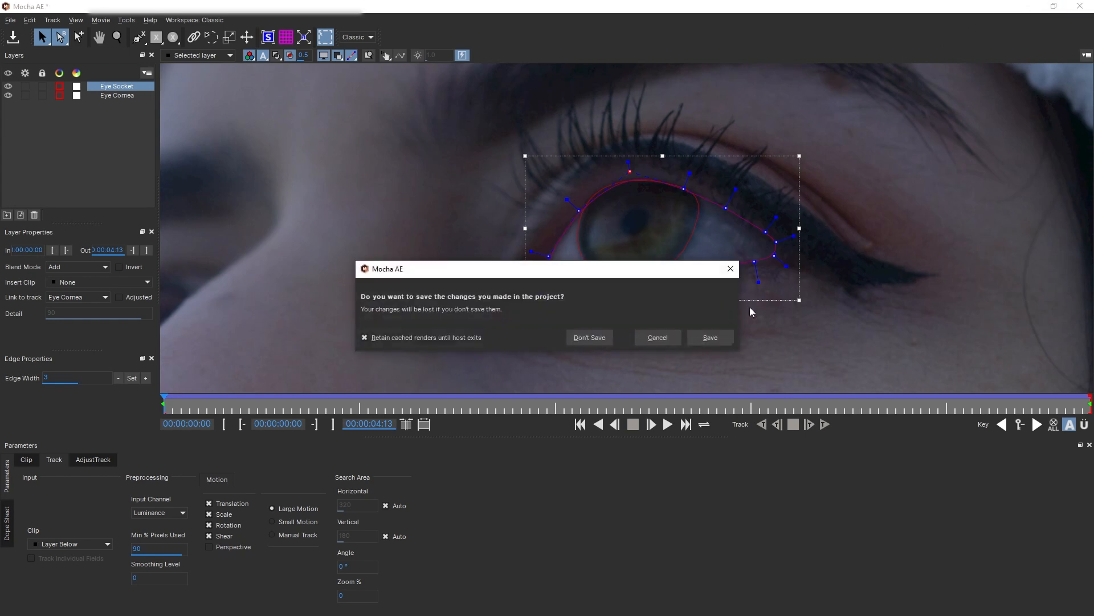
Save the Mocha tracking work at the close prompt and return to Main Comp
left_click(588, 337)
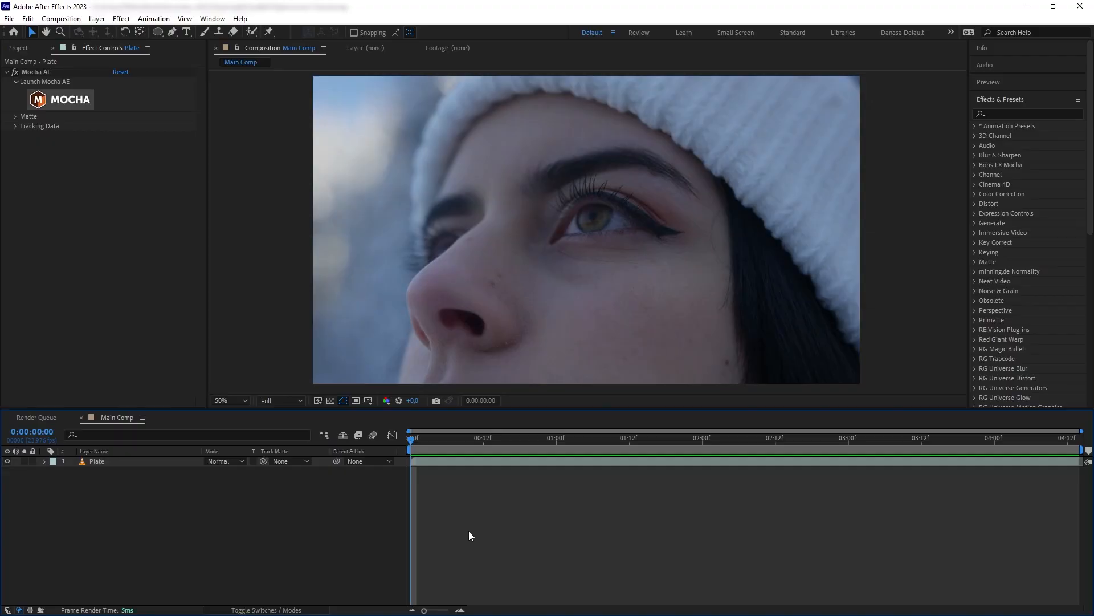
Create Eye Track Null and export the Mocha tracking data to it as Transform
left_click(95, 18)
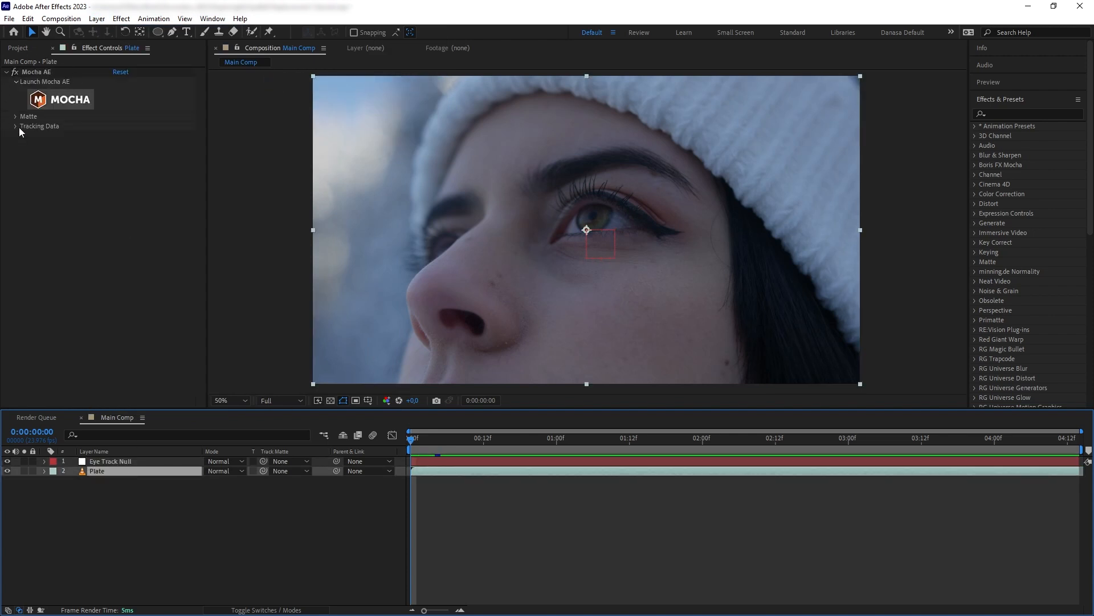
left_click(15, 126)
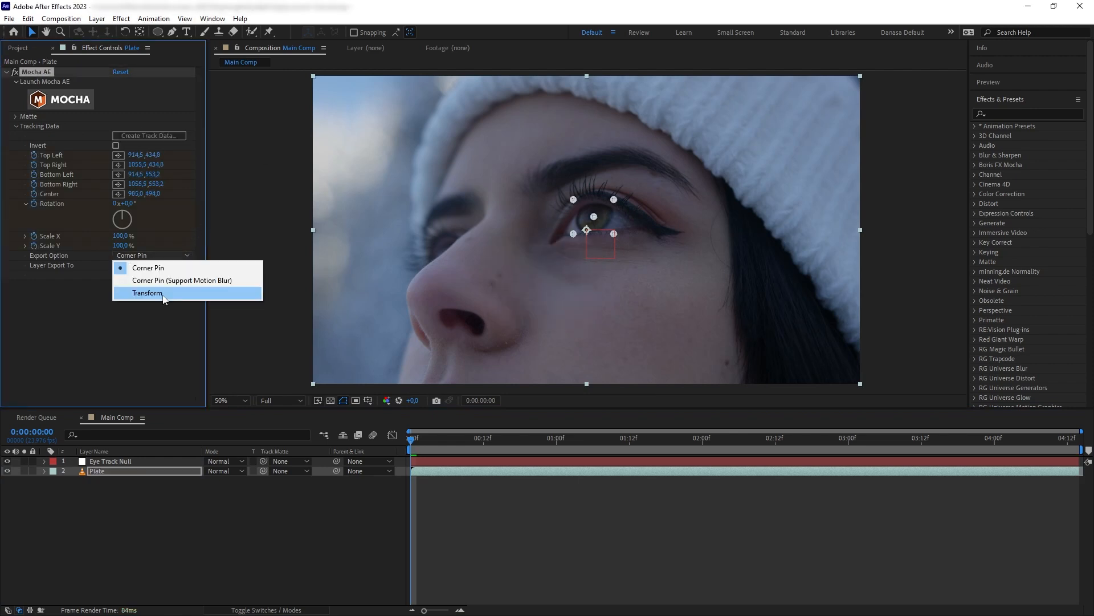
left_click(147, 293)
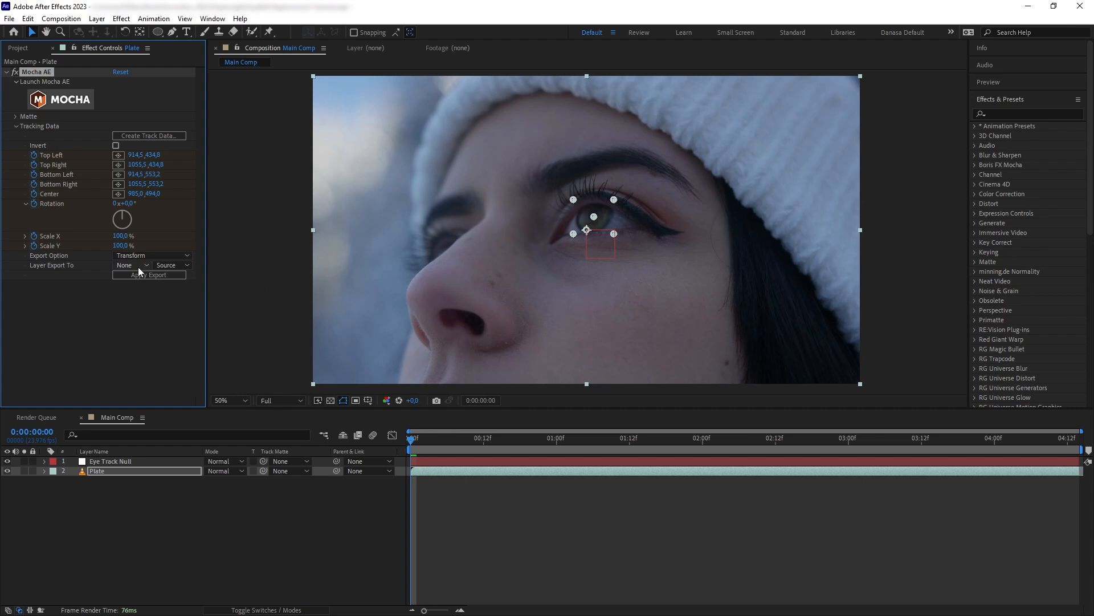
left_click(131, 264)
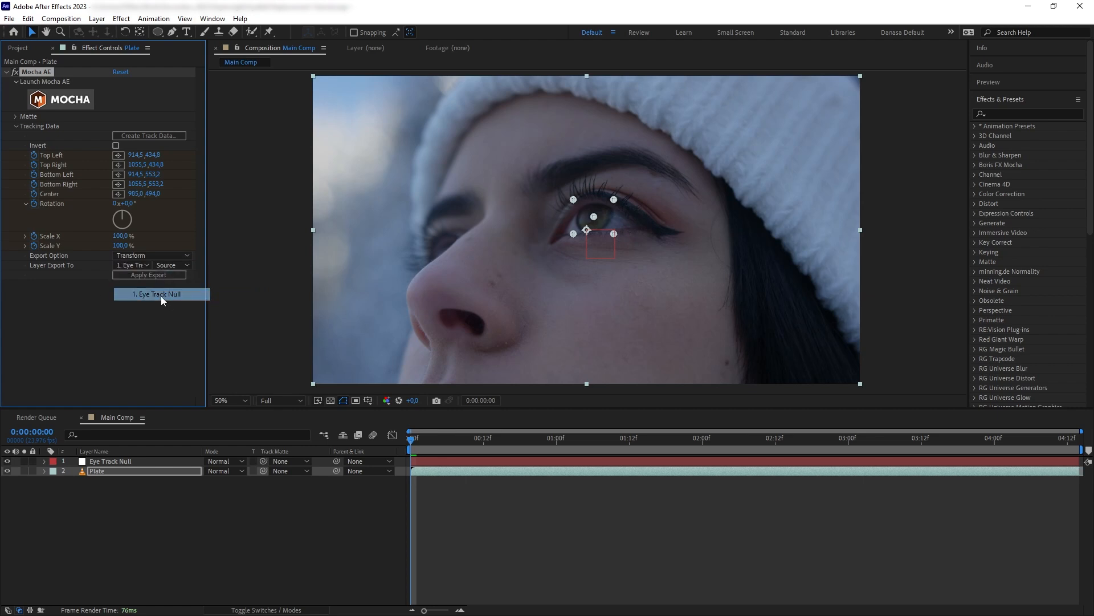
left_click(109, 460)
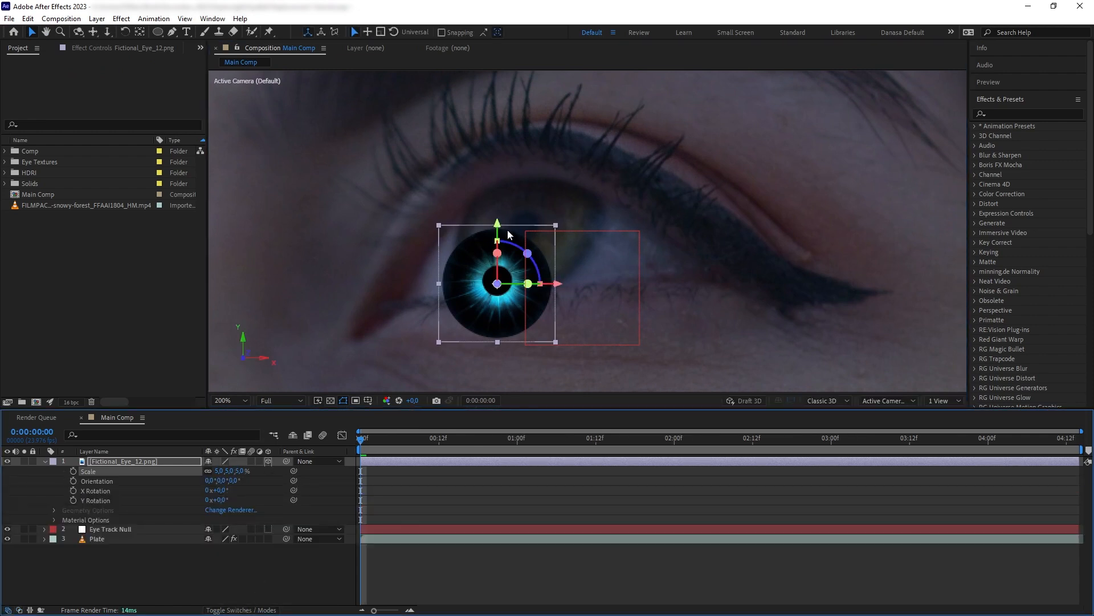
Tilt the 3D Fictional_Eye_12 texture with the gizmo to match the eyeball's angle
left_click_drag(496, 254, 520, 237)
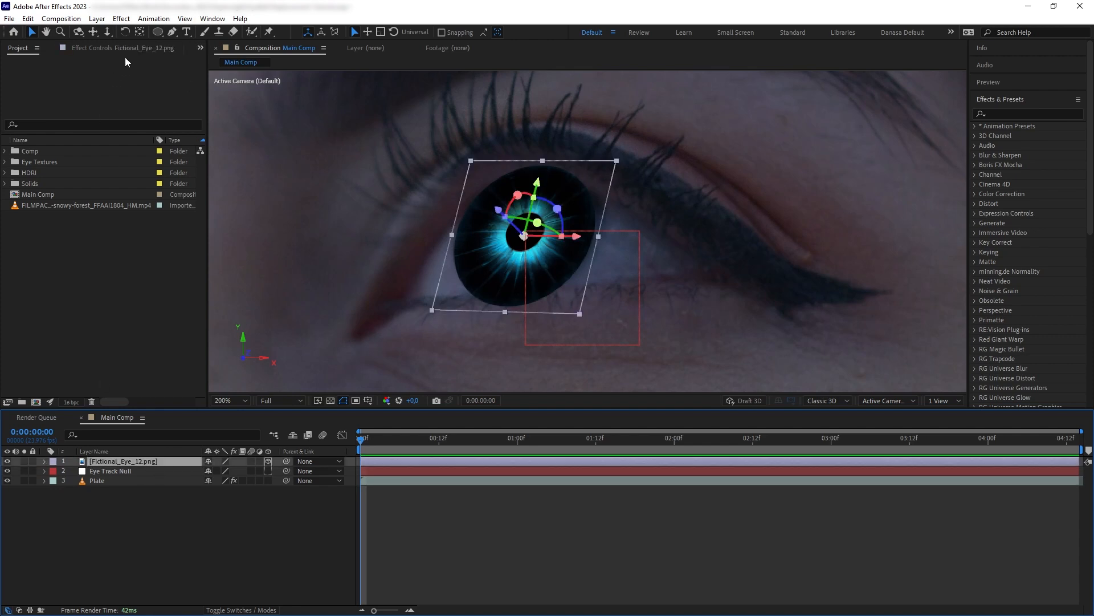
Choose the Ellipse Tool and draw an elliptical mask clipping Fictional_Eye_12 to the iris
left_click(159, 32)
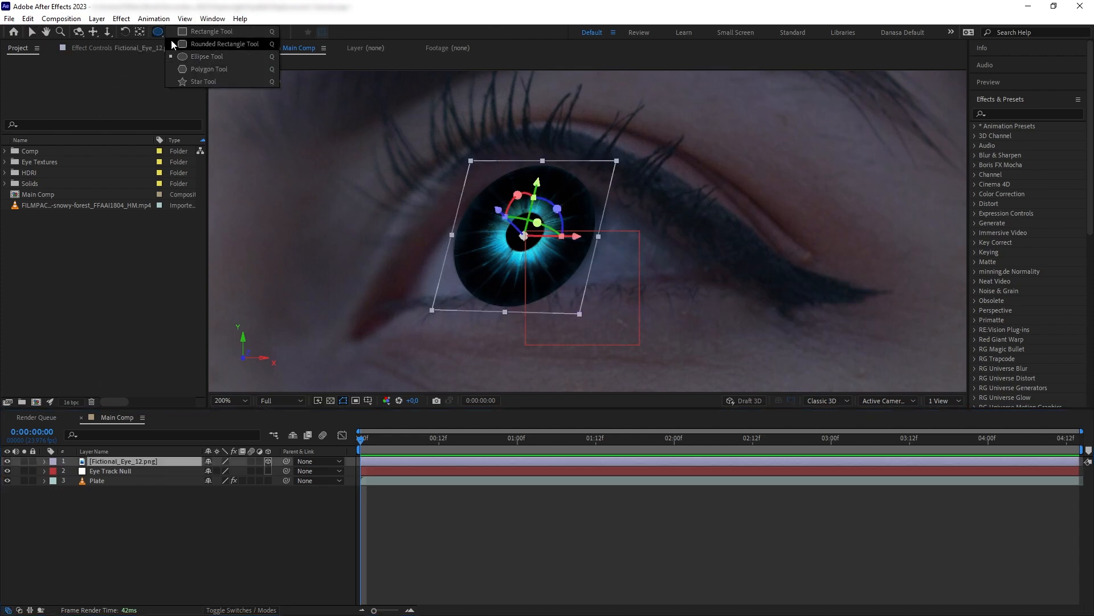
left_click(206, 56)
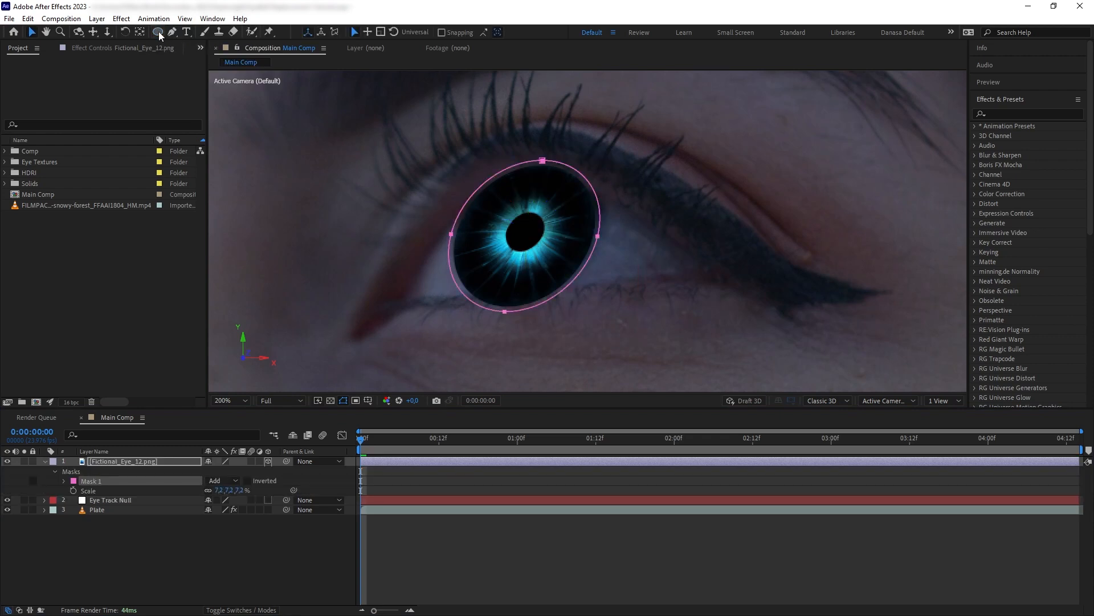
left_click(64, 470)
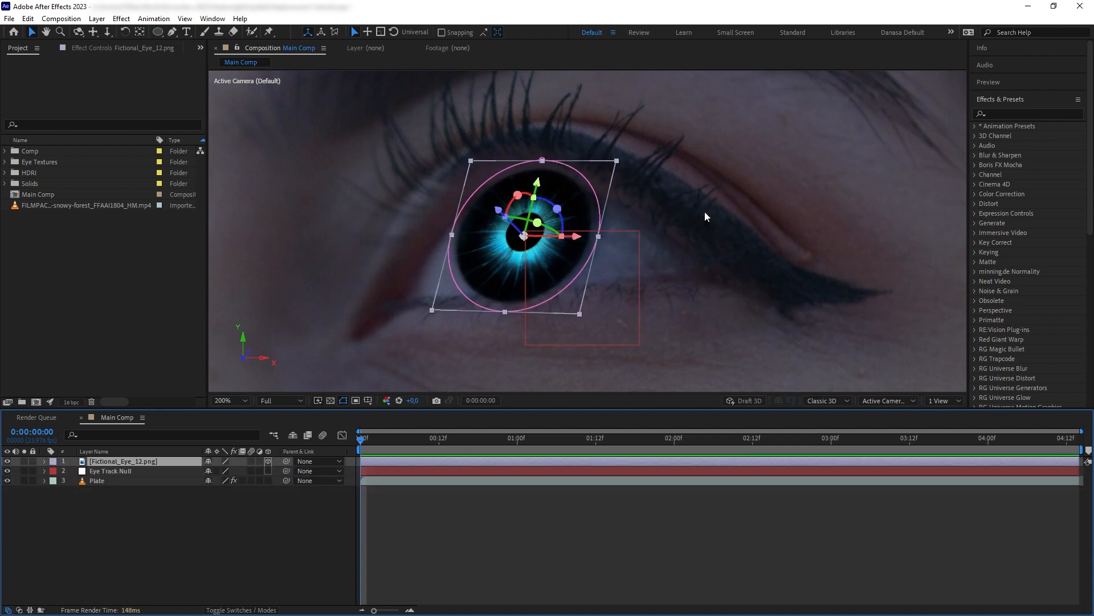
Add Hue/Saturation to the eye texture with Master Saturation -38 and Master Hue 307°
type("hue")
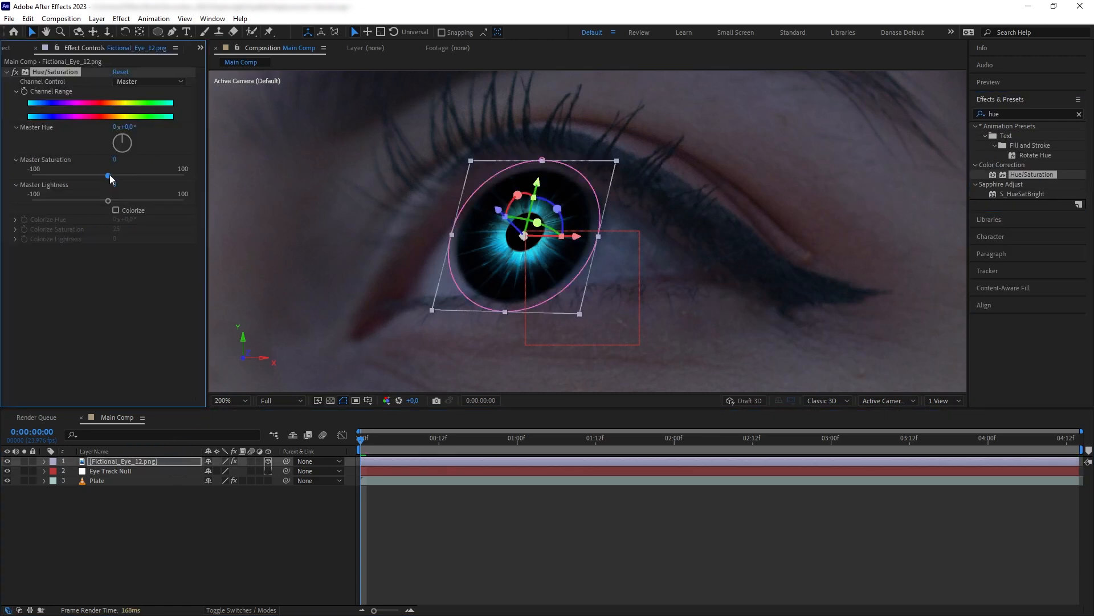
left_click_drag(109, 177, 110, 178)
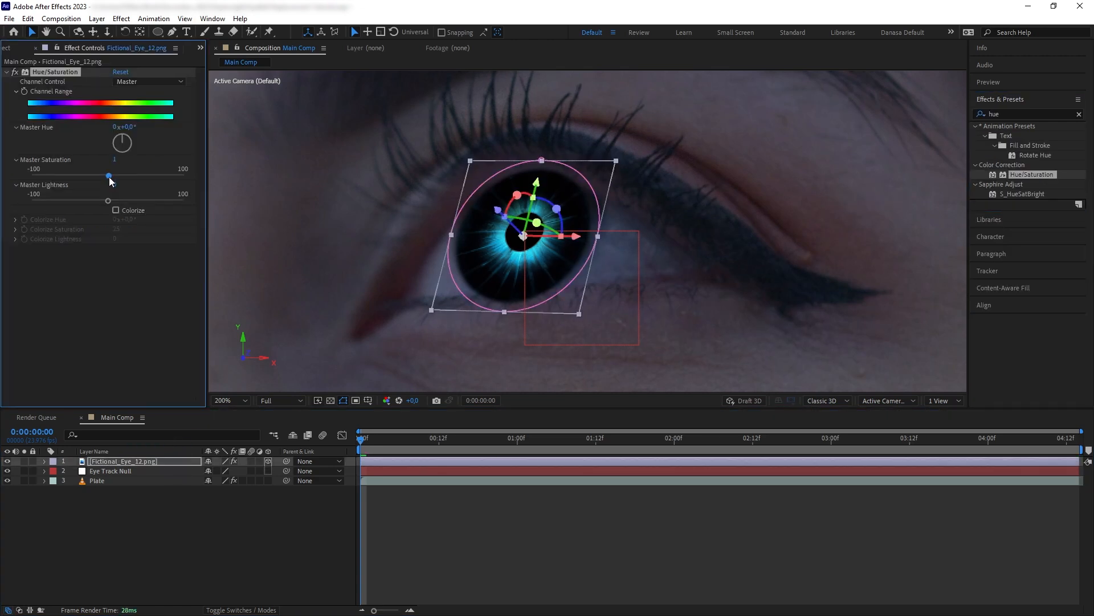
left_click_drag(108, 177, 59, 177)
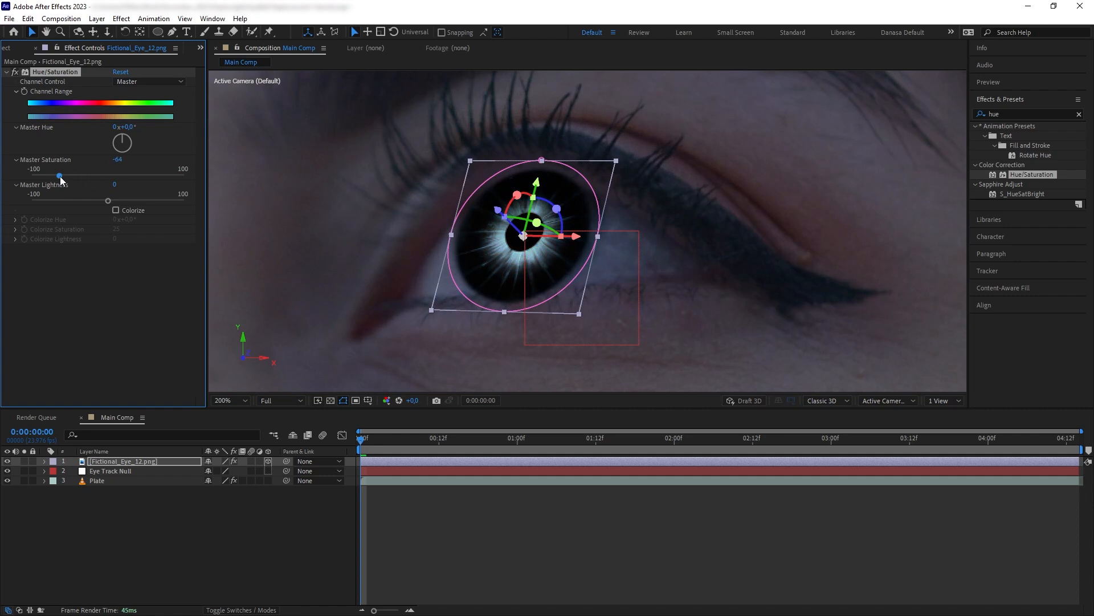
left_click_drag(60, 175, 99, 175)
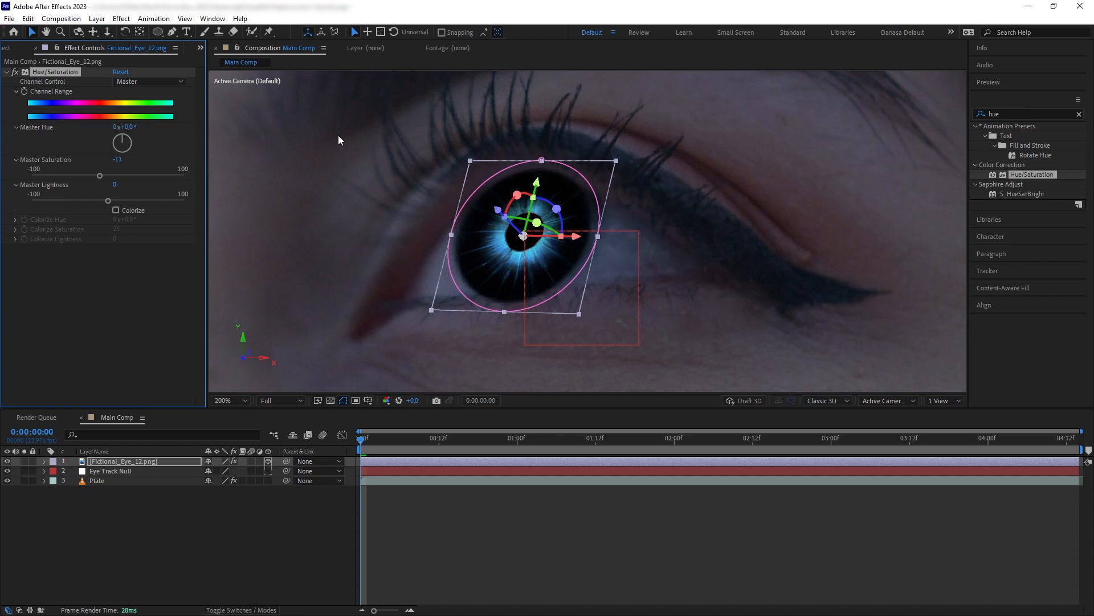
left_click_drag(122, 141, 119, 136)
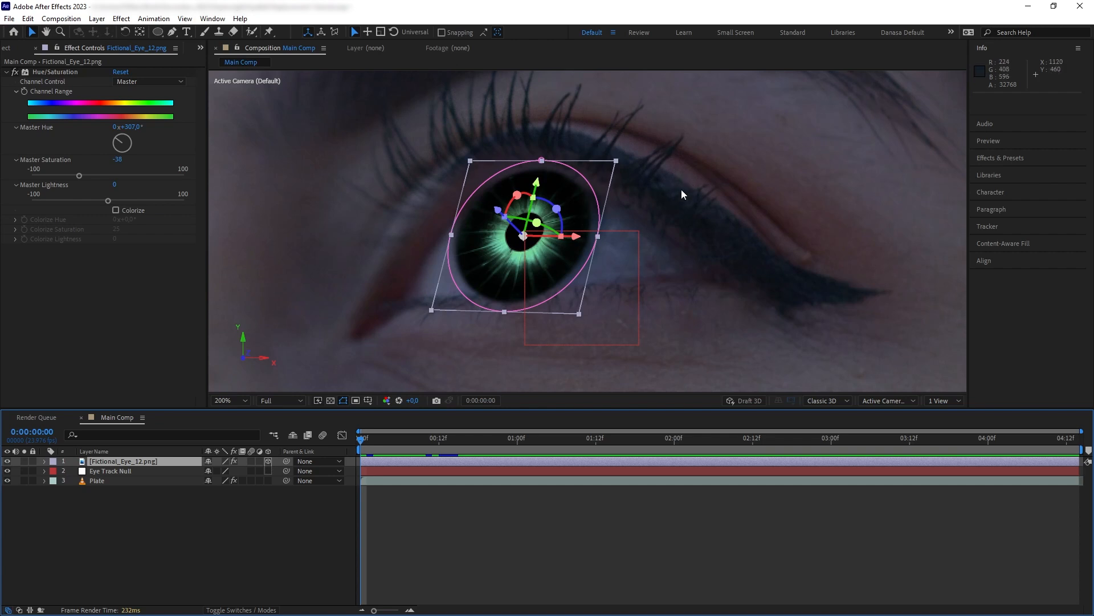
mouse_move(983, 109)
type("levels")
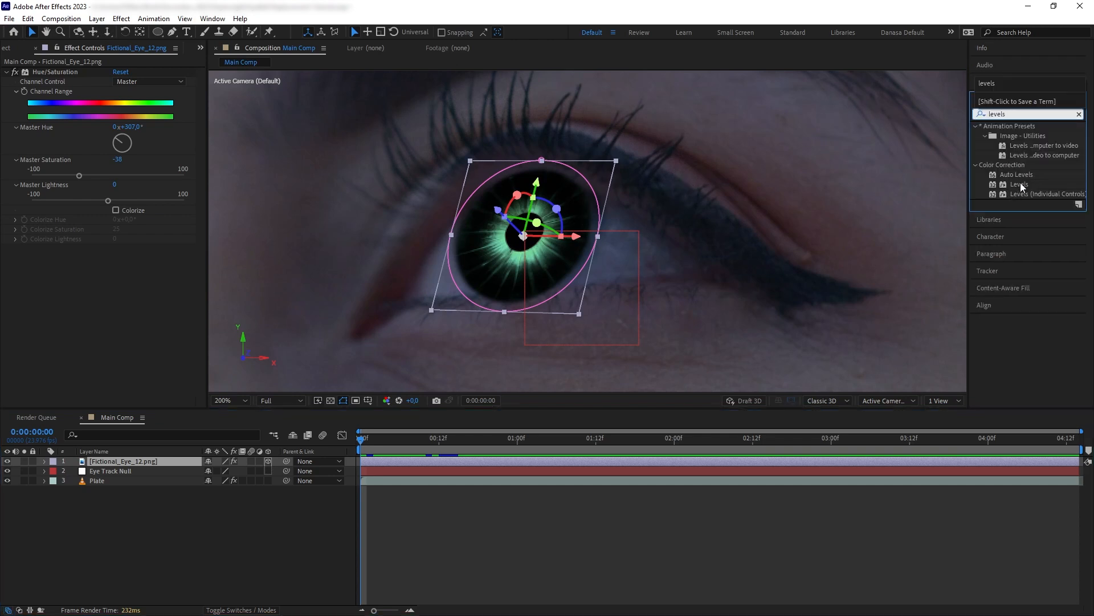
Apply Levels to the eye texture with Output Black 50 and the Blue channel selected
double_click(1019, 184)
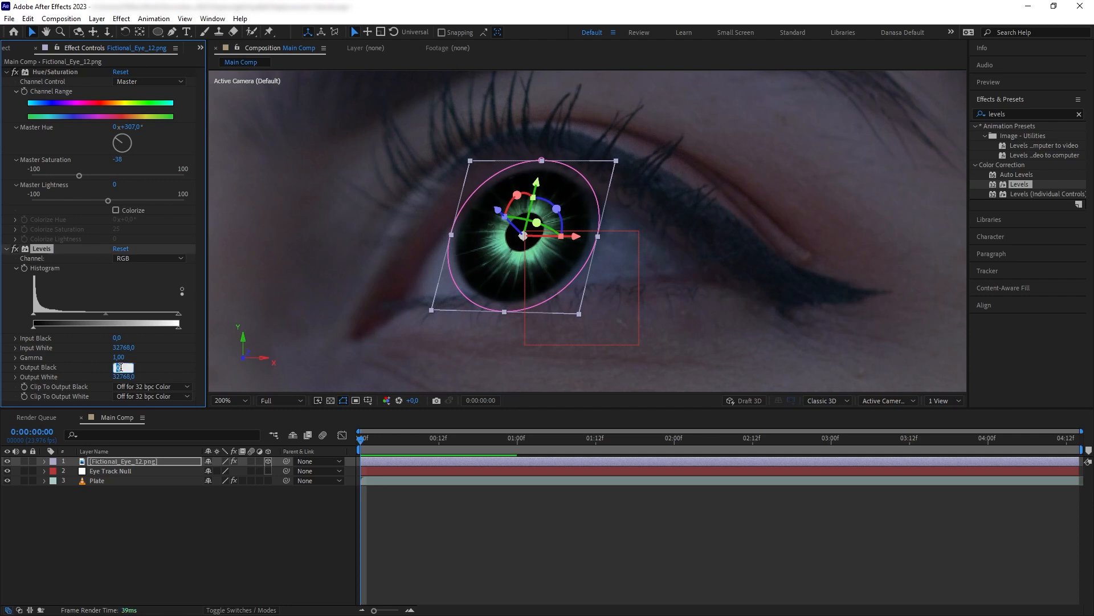
type("50")
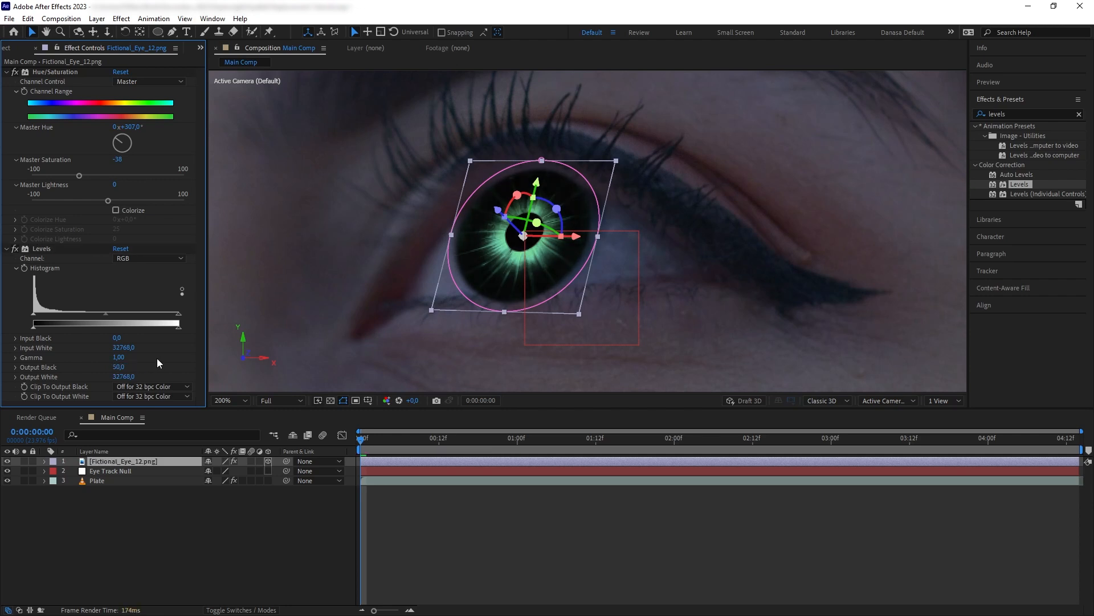
left_click(149, 259)
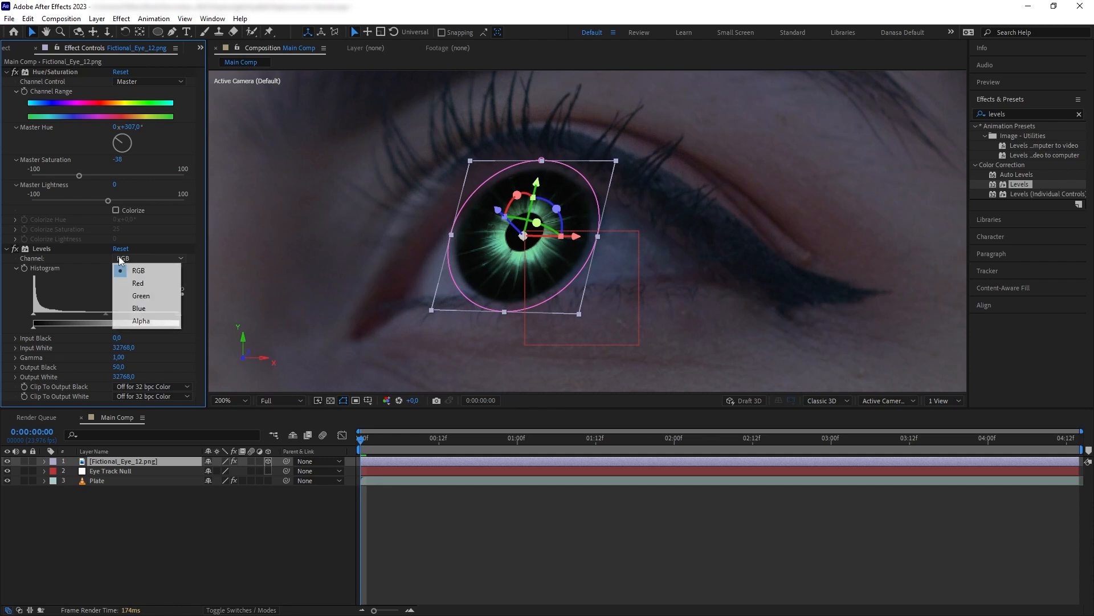
left_click(139, 308)
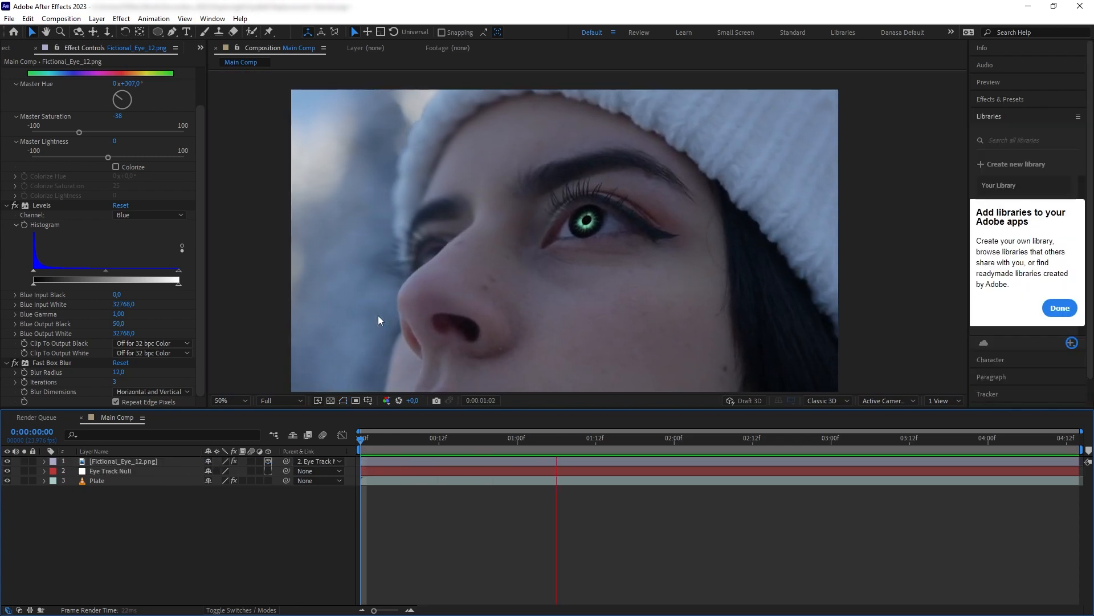
Parent the eye texture to Eye Track Null and select the Plate layer for duplication
left_click(863, 437)
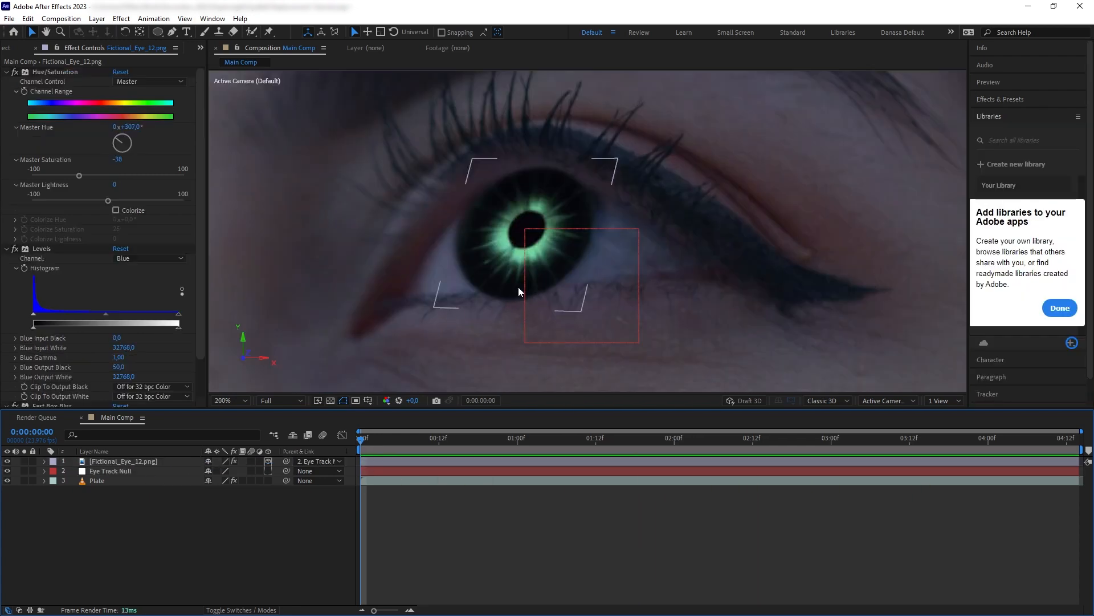
left_click(97, 480)
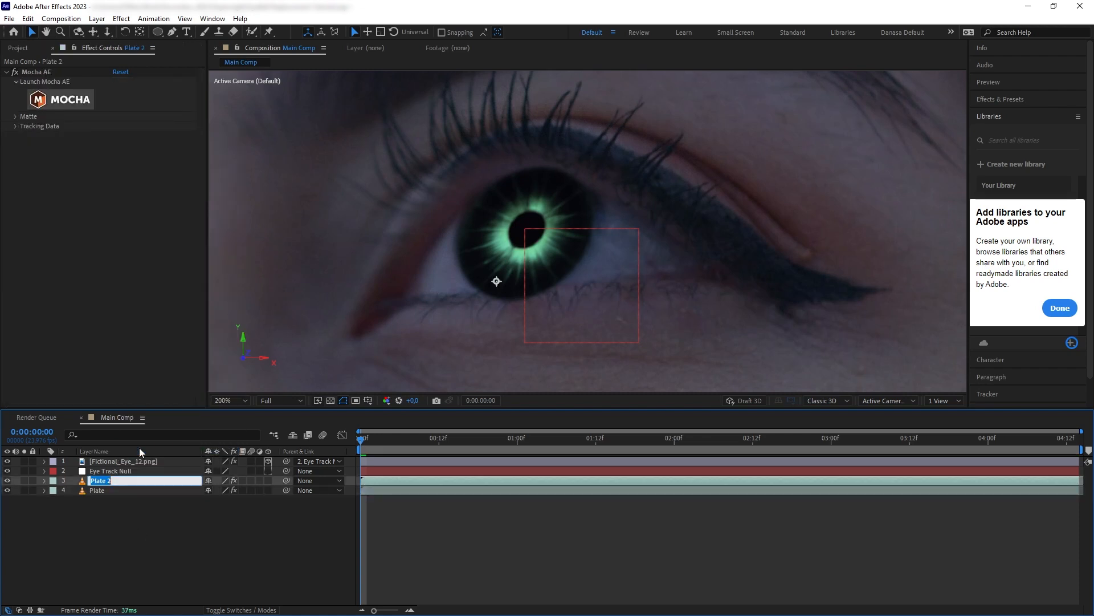
Rename the duplicate Eye Socket Matte and limit its Mocha matte to the Eye Socket shape
type("Eye Socket Matte")
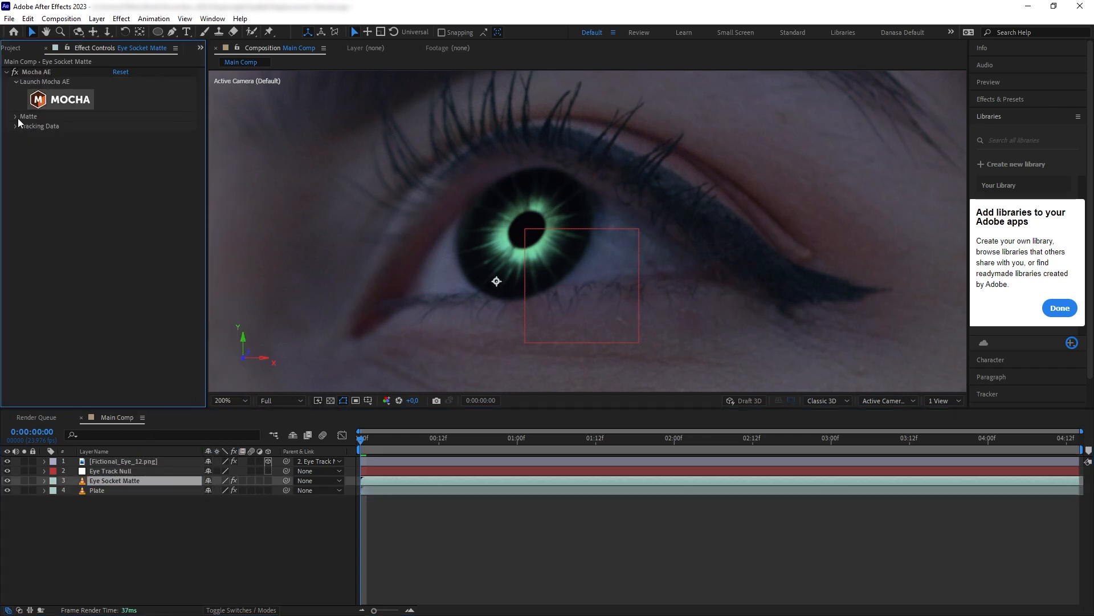
left_click(15, 117)
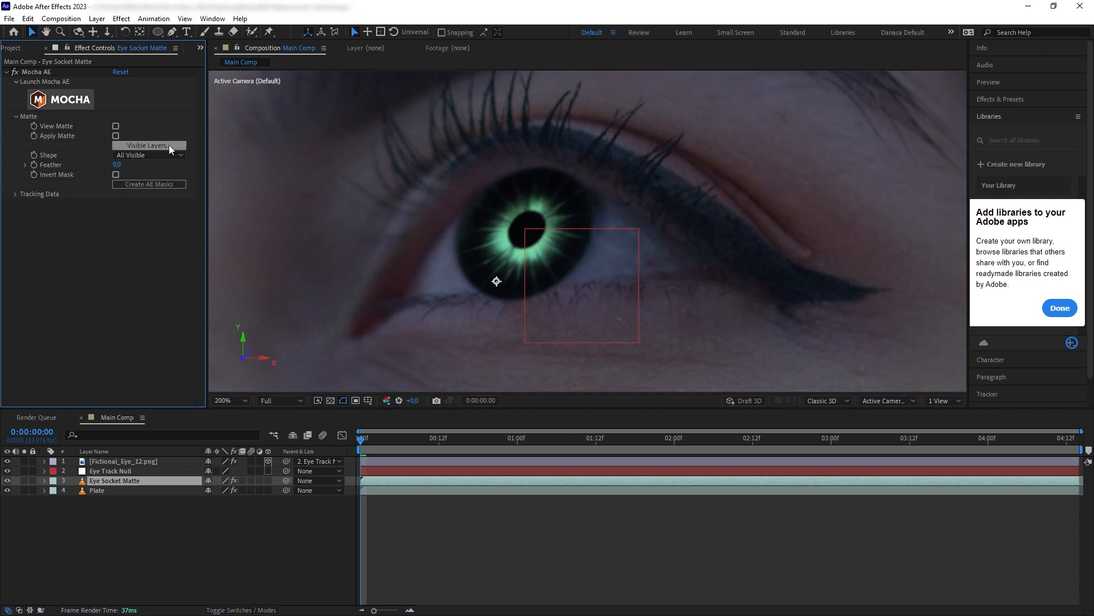
left_click(178, 154)
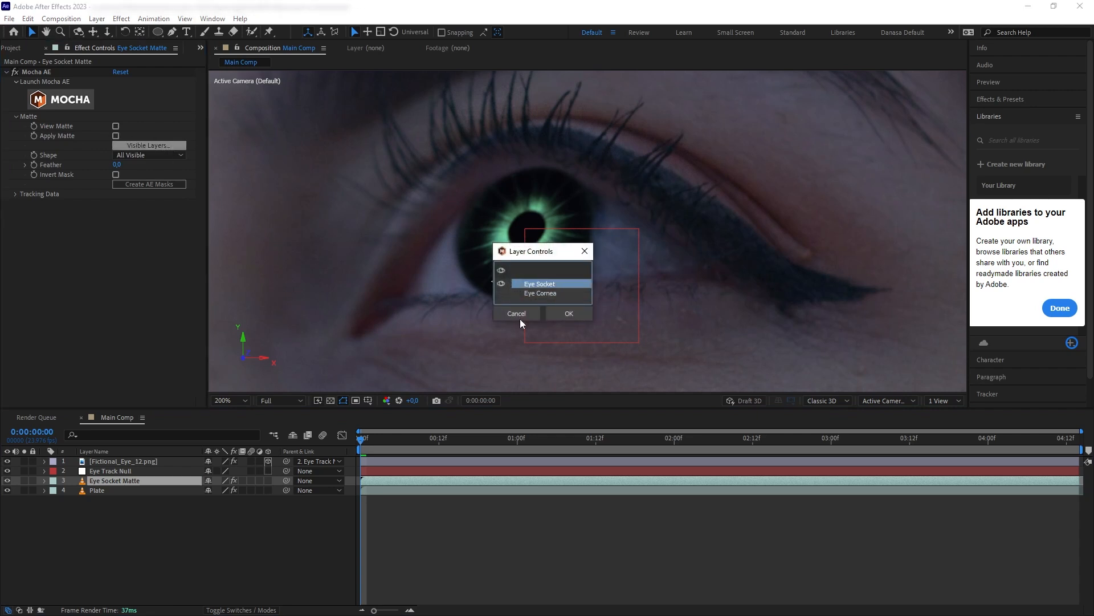
left_click(568, 312)
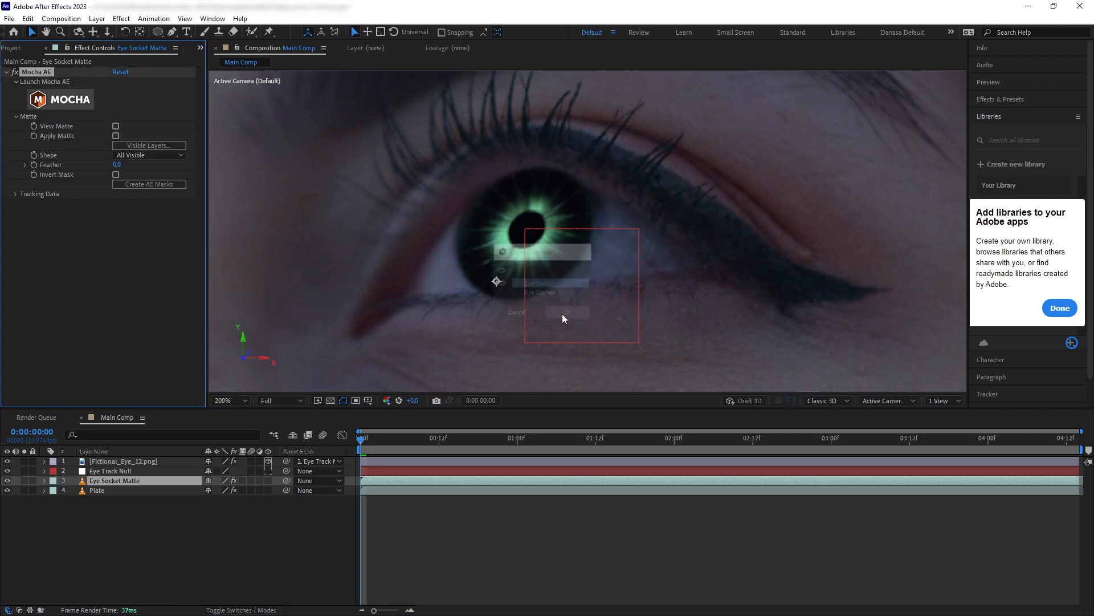
Reveal the blending and track matte columns in the timeline
left_click(149, 184)
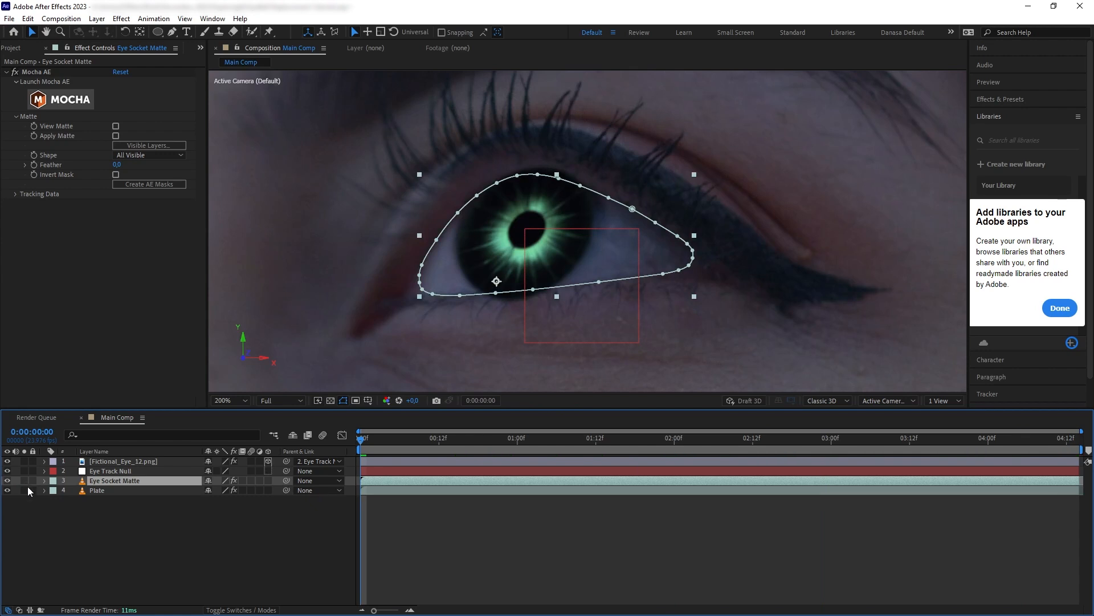
left_click(241, 609)
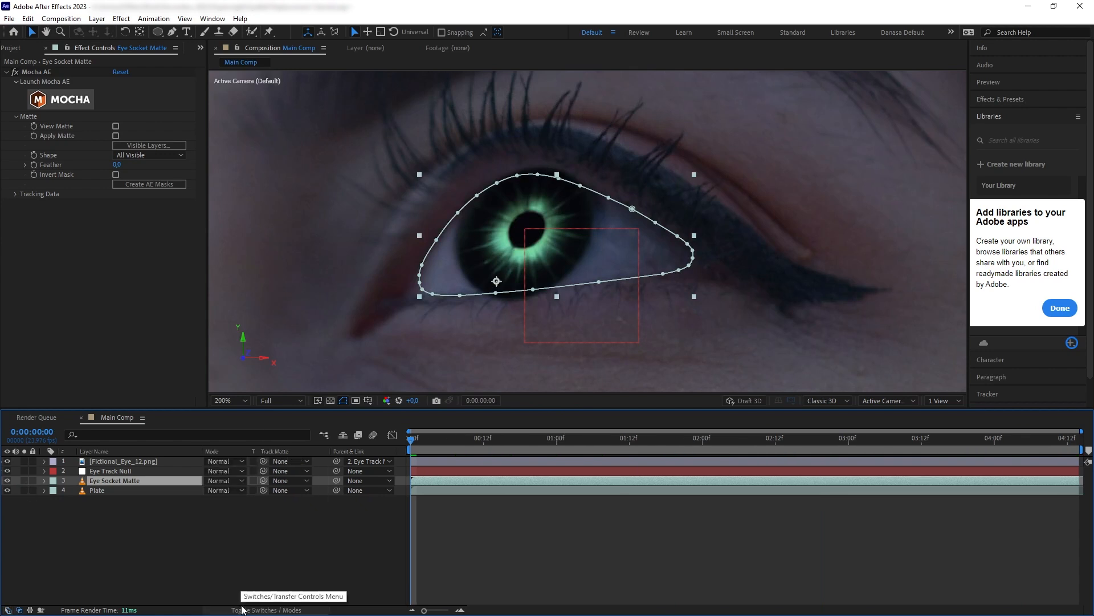
Use 3. Eye Socket Matte as the track matte for the Fictional_Eye_12.png layer
left_click(122, 460)
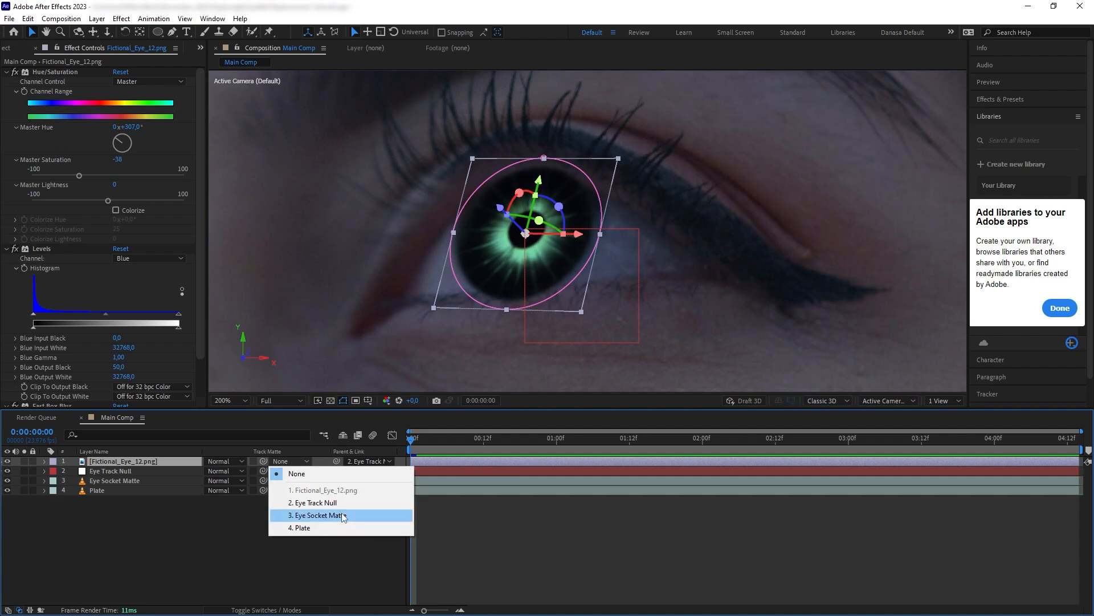
left_click(318, 515)
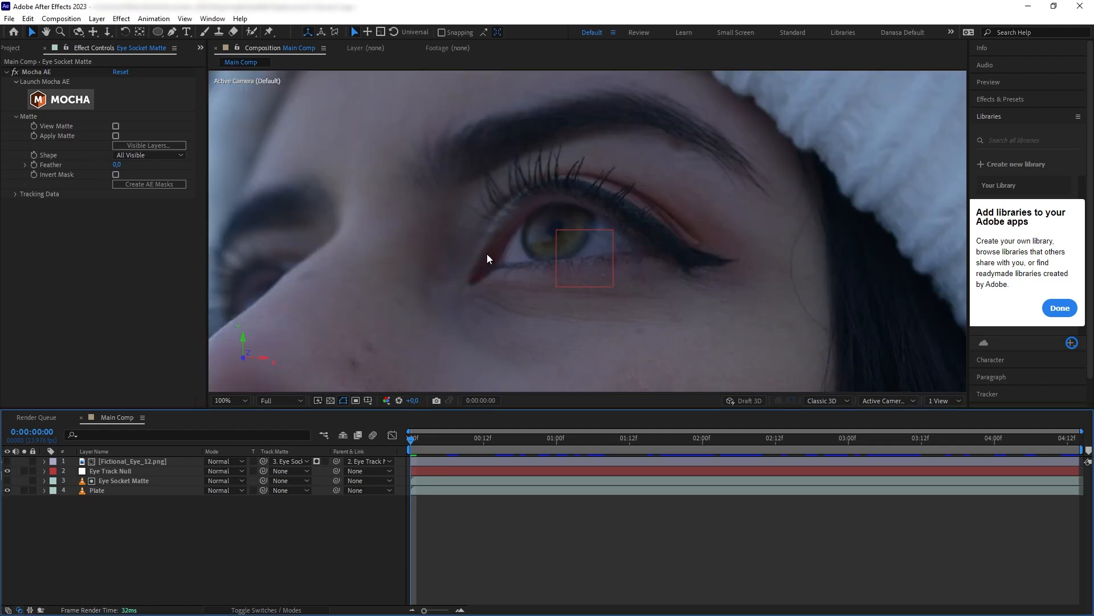
mouse_move(546, 223)
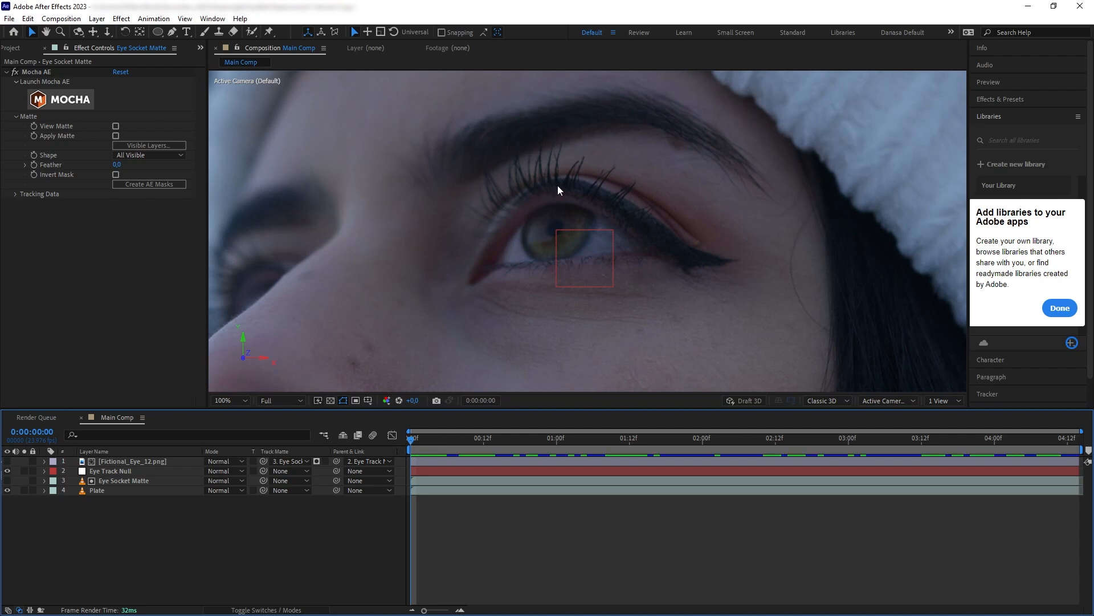
mouse_move(451, 261)
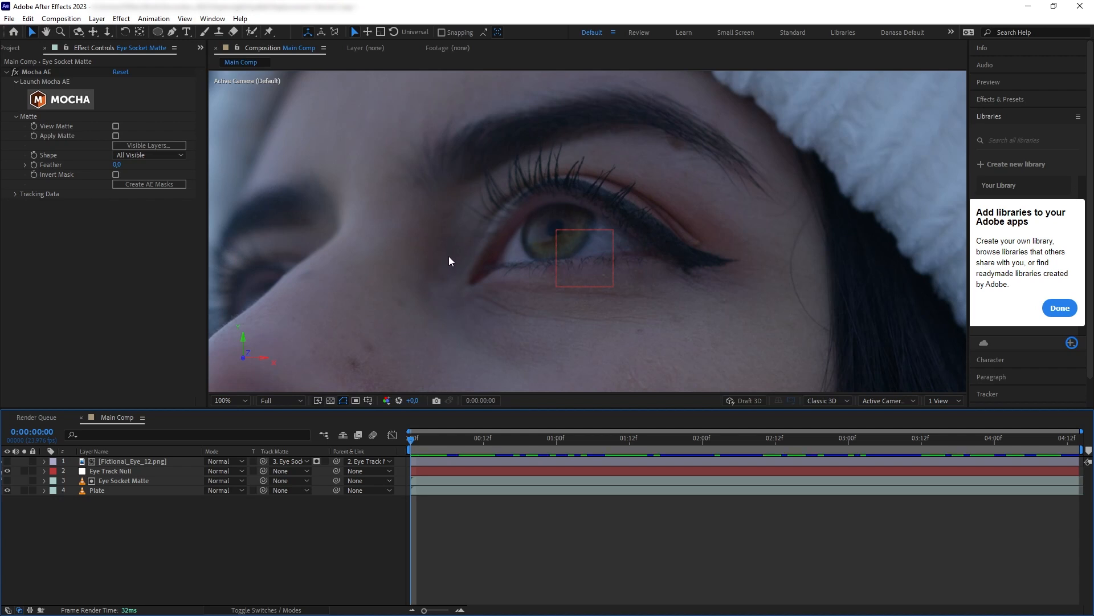
mouse_move(562, 207)
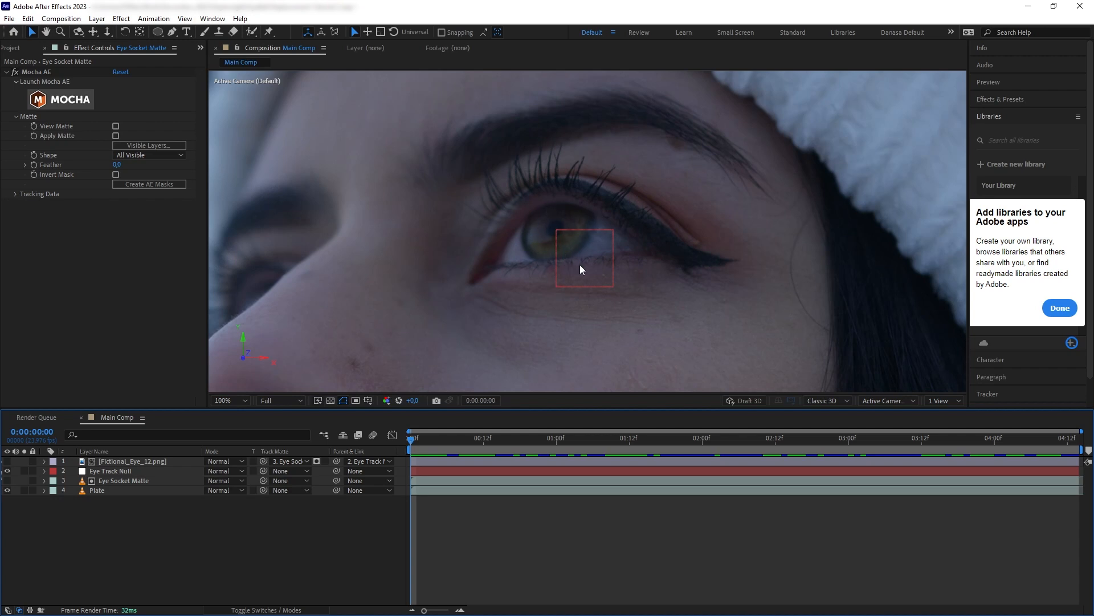
mouse_move(586, 296)
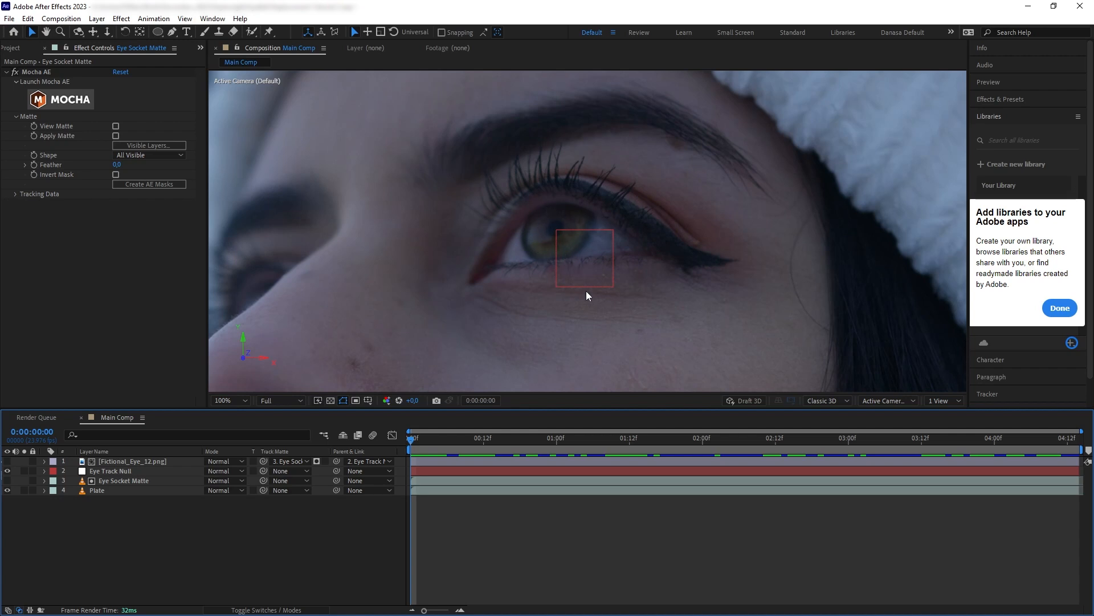
mouse_move(595, 304)
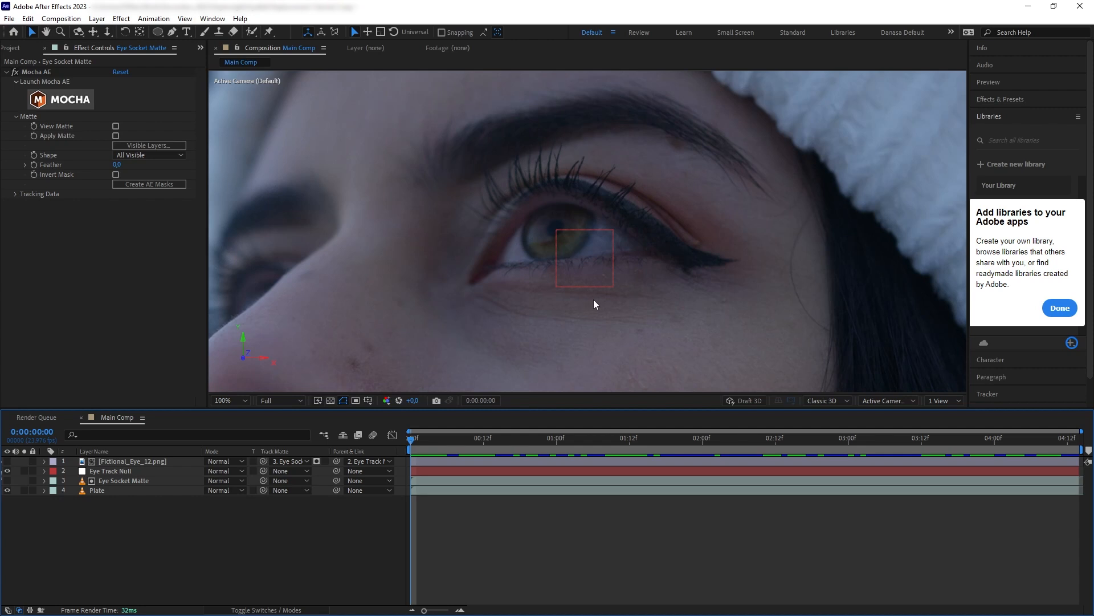
mouse_move(583, 297)
type("fast")
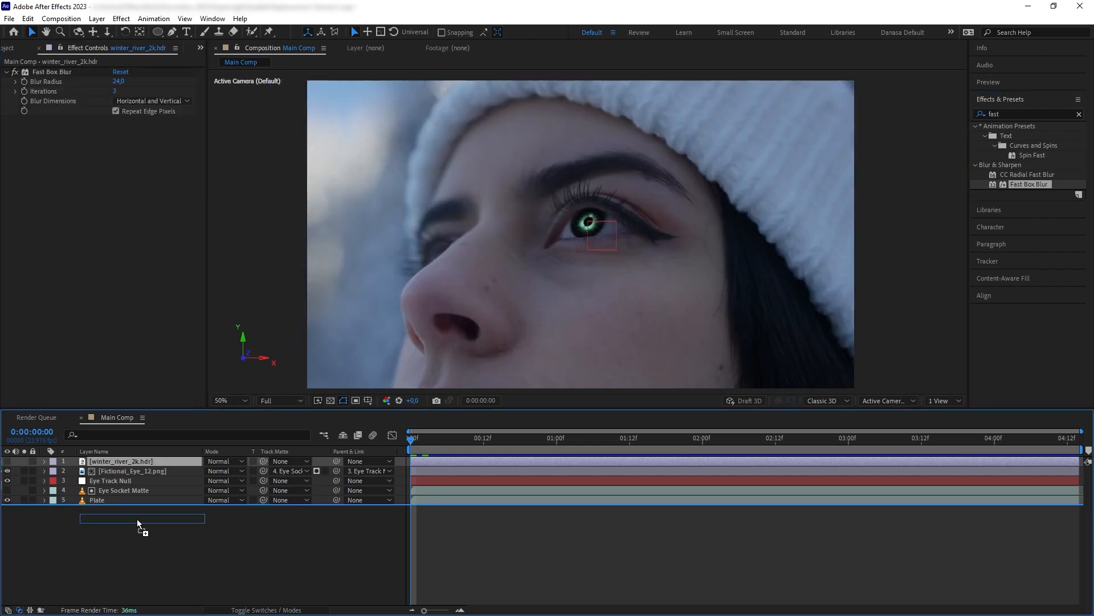
Move winter_river_2k.hdr below Plate at the bottom of the layer stack
left_click_drag(121, 460, 121, 499)
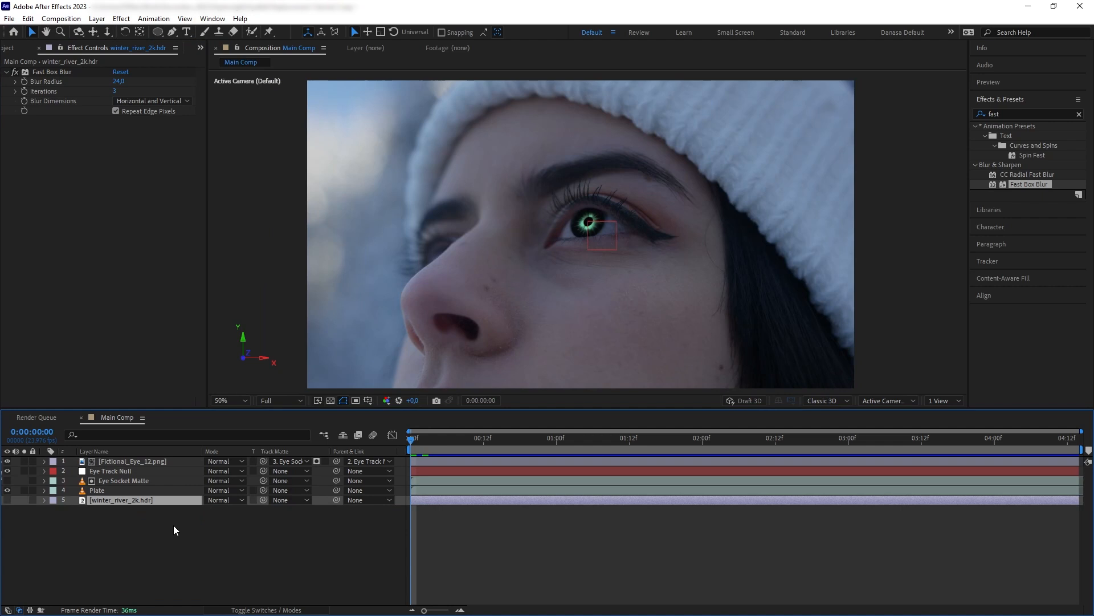
left_click(96, 18)
type("cc sph")
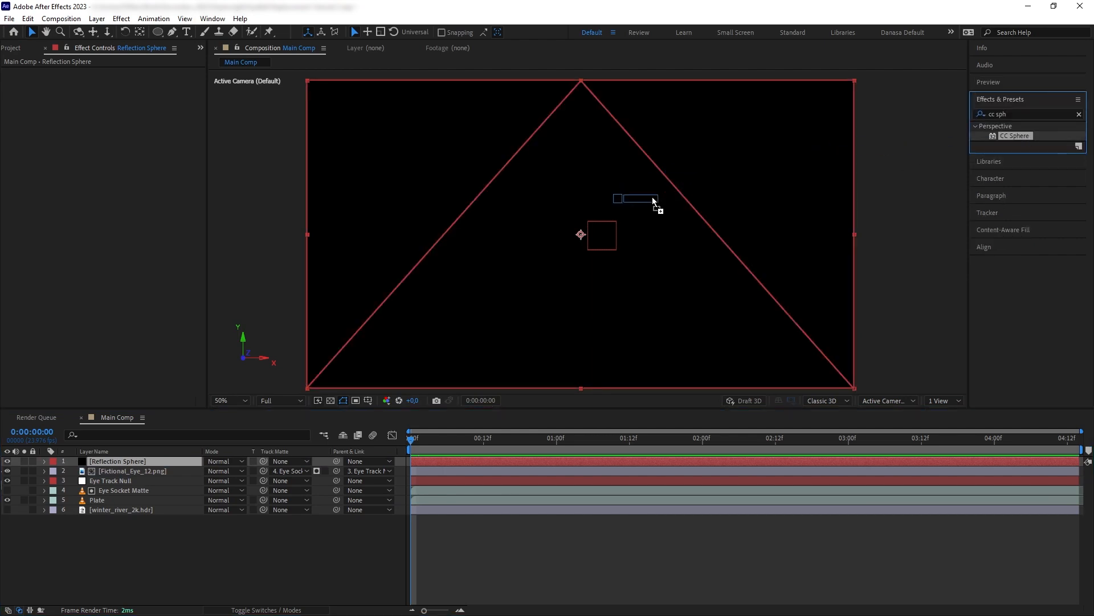
Apply CC Sphere to Reflection Sphere with radius 200, offset up and left of the eye
double_click(1016, 136)
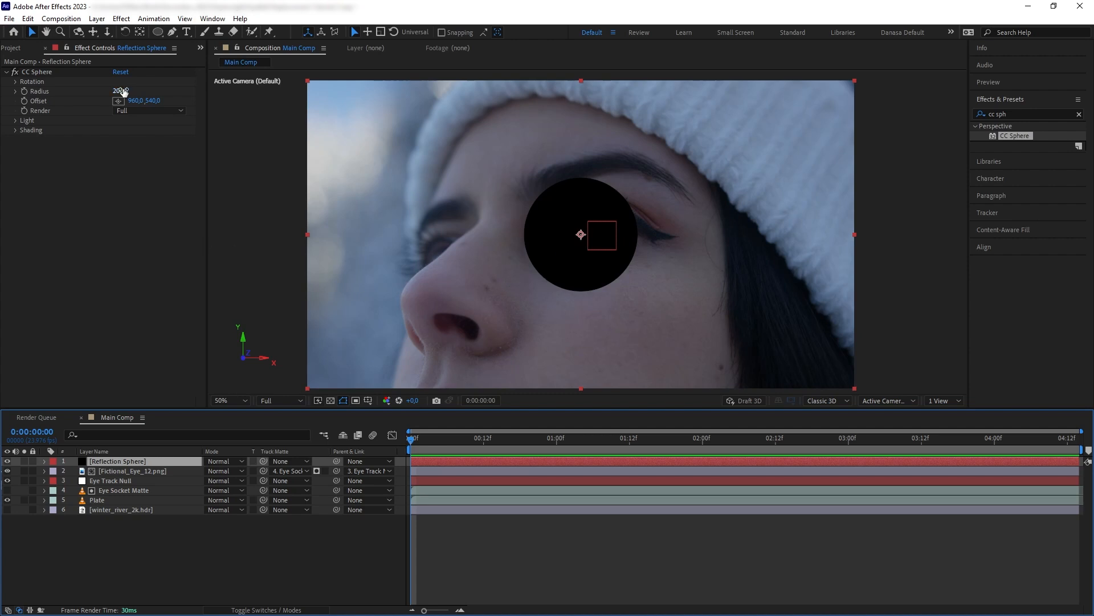
left_click_drag(120, 91, 129, 91)
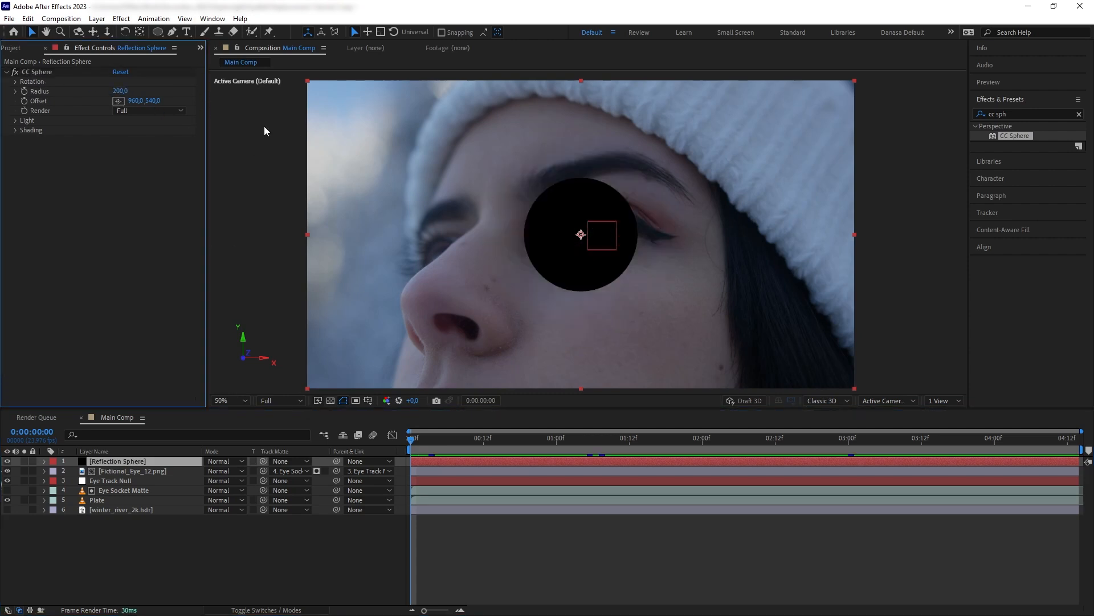
left_click_drag(602, 234, 506, 203)
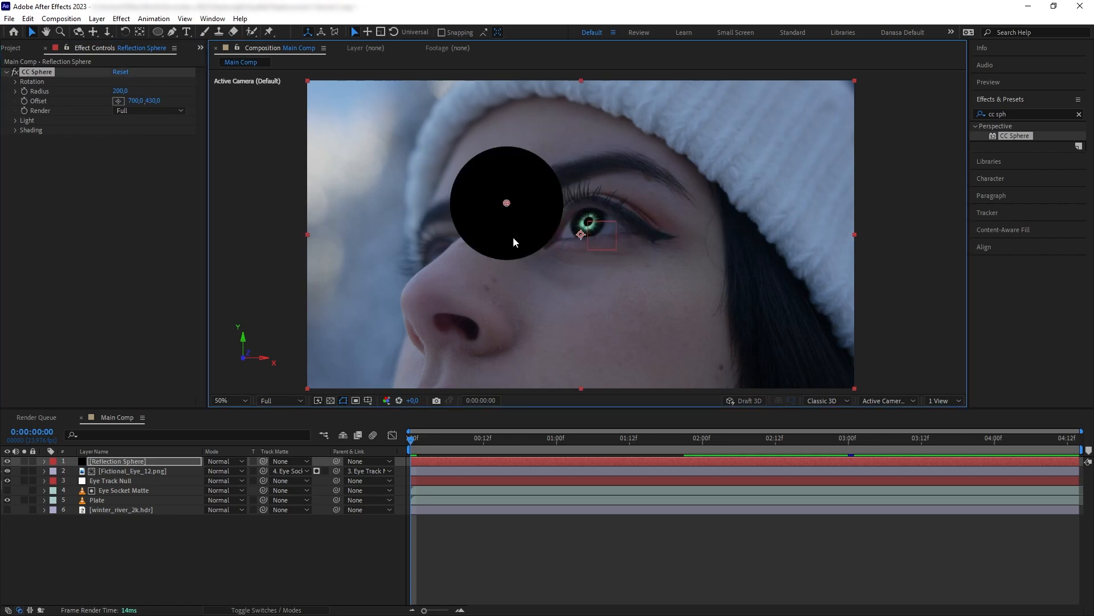
Set sphere Reflective 20, Light Height 21 and Light Direction -50° for an upper-left highlight
left_click(15, 130)
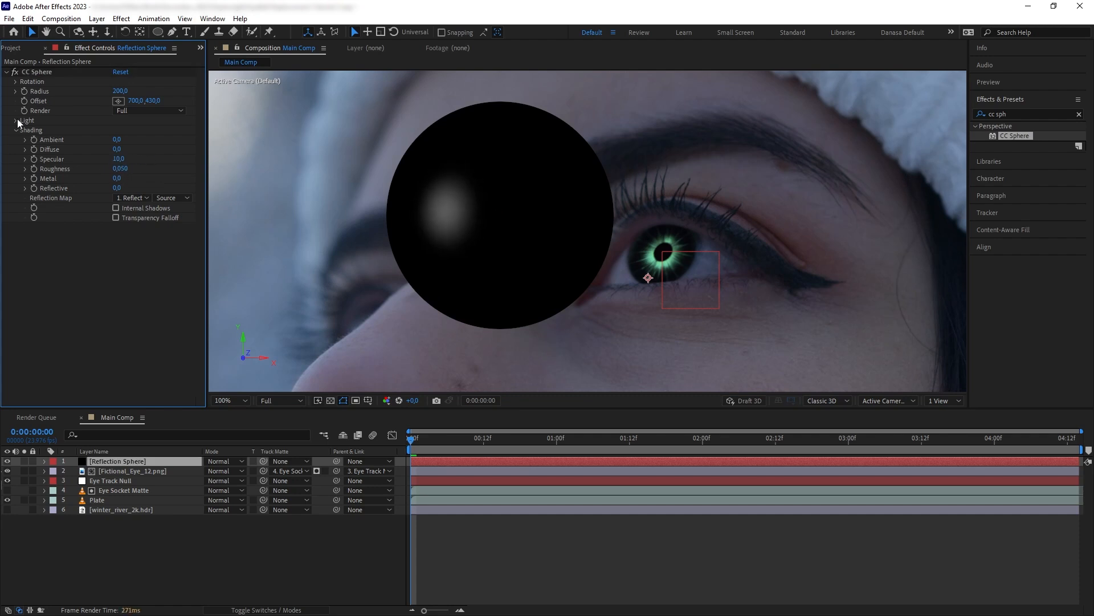
left_click(17, 119)
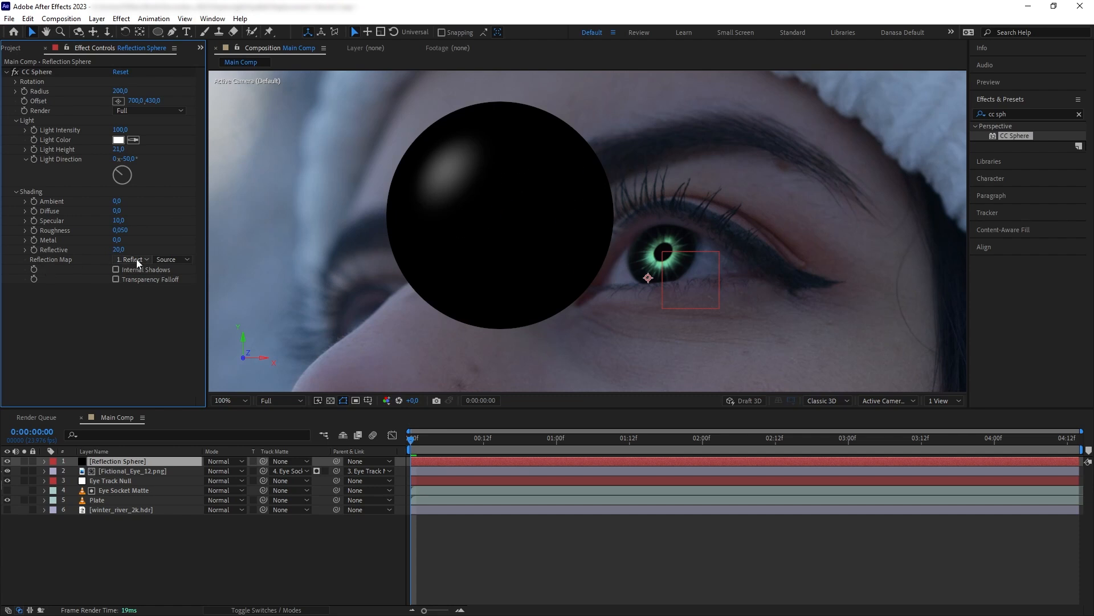
Set Reflection Map to winter_river_2k.hdr using Effects & Masks as its source
left_click(131, 259)
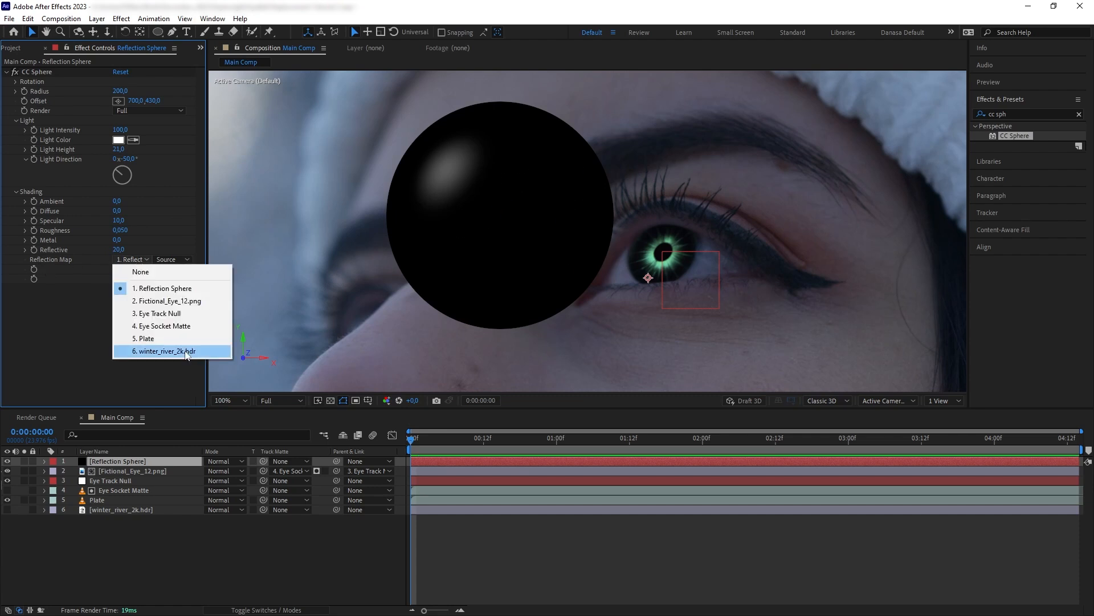
left_click(164, 350)
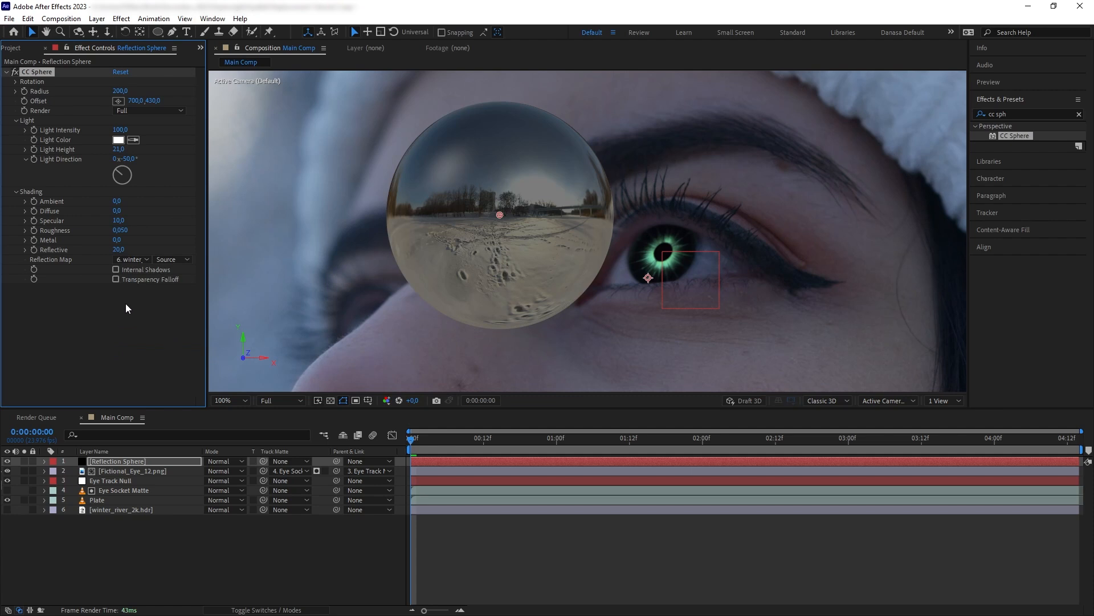
left_click(171, 258)
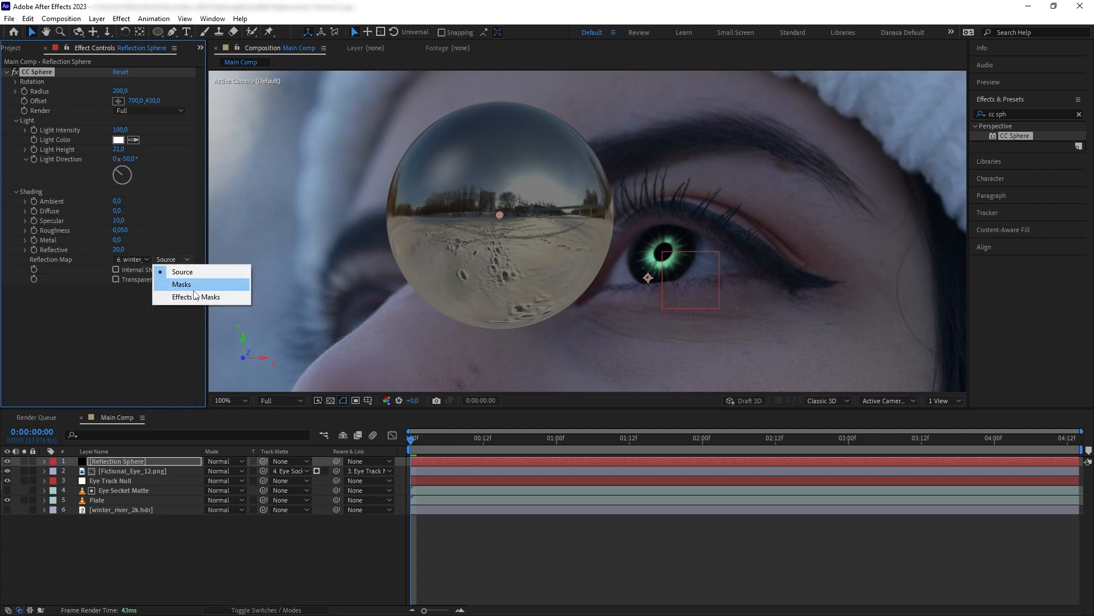
left_click(200, 297)
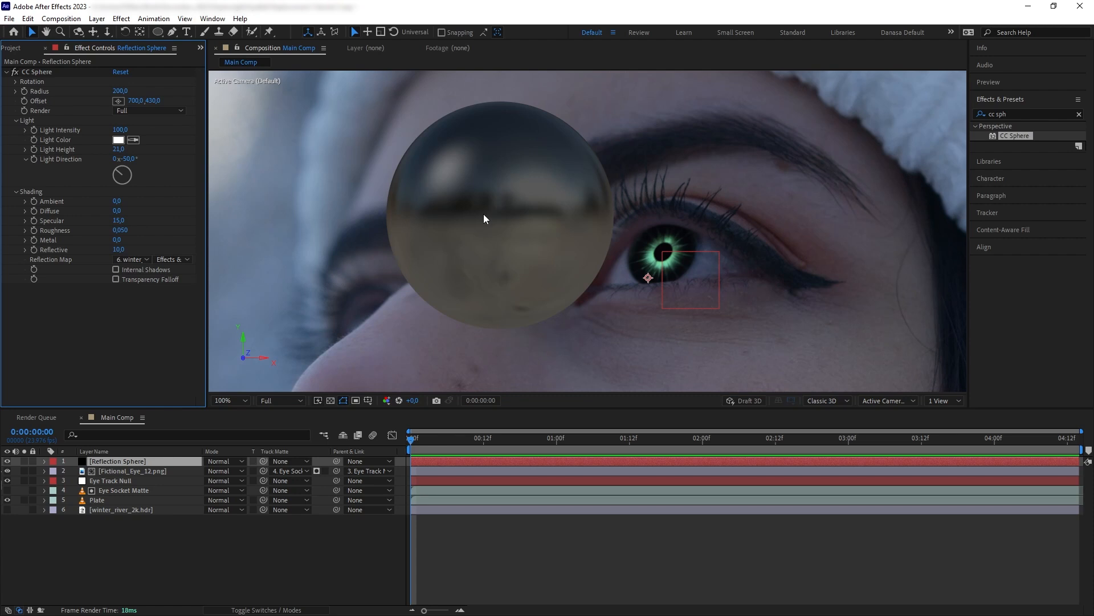
mouse_move(463, 290)
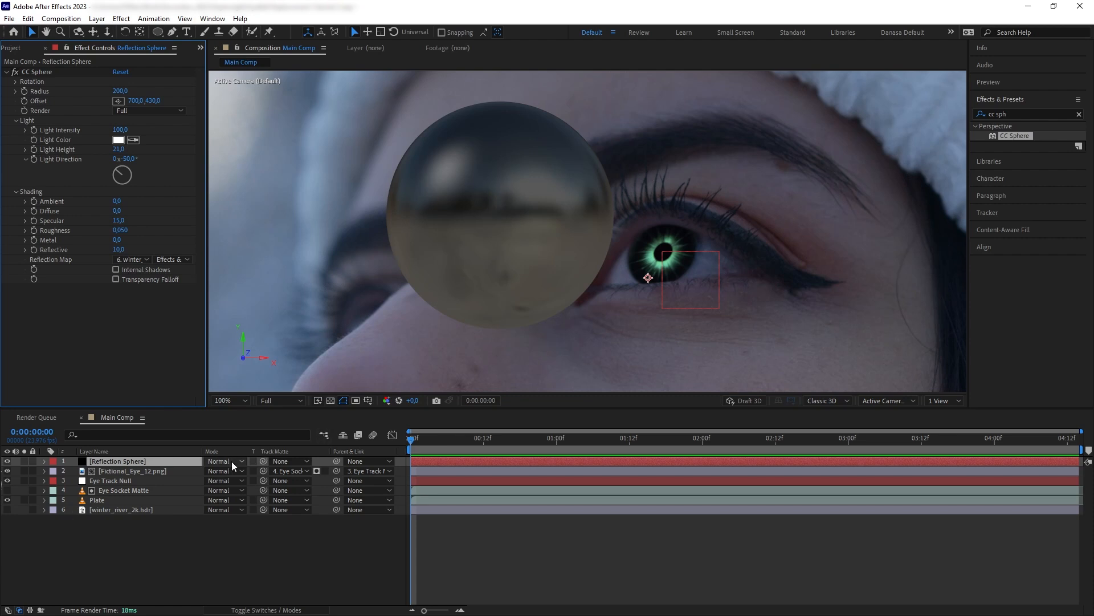
Screen-blend the sphere over the eye, shrink radius to 104 and raise Light Height to 47
left_click(225, 460)
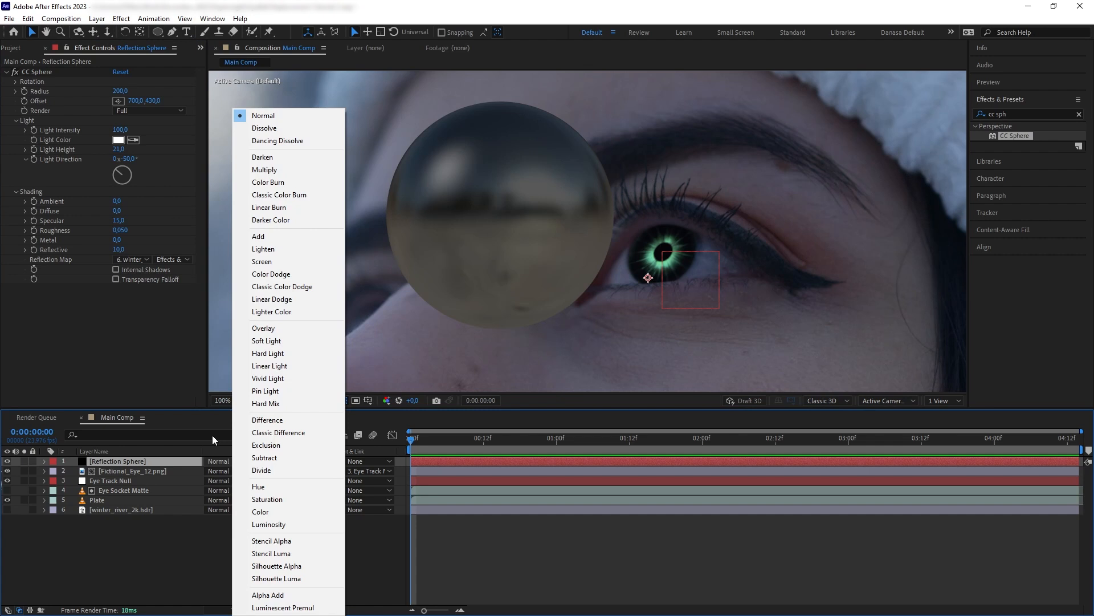
left_click(262, 261)
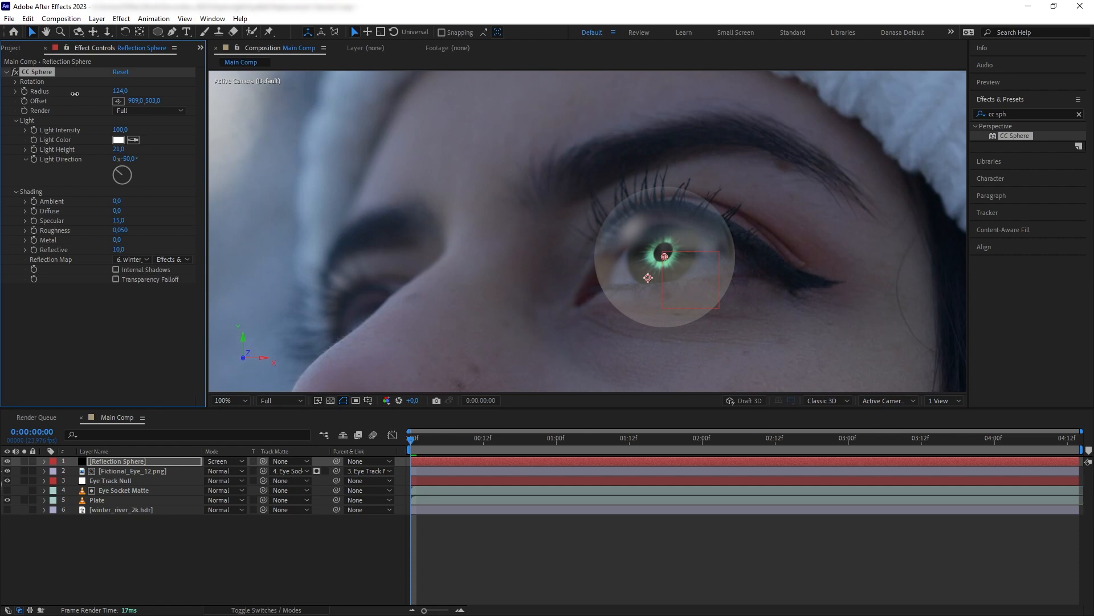
left_click_drag(119, 91, 112, 91)
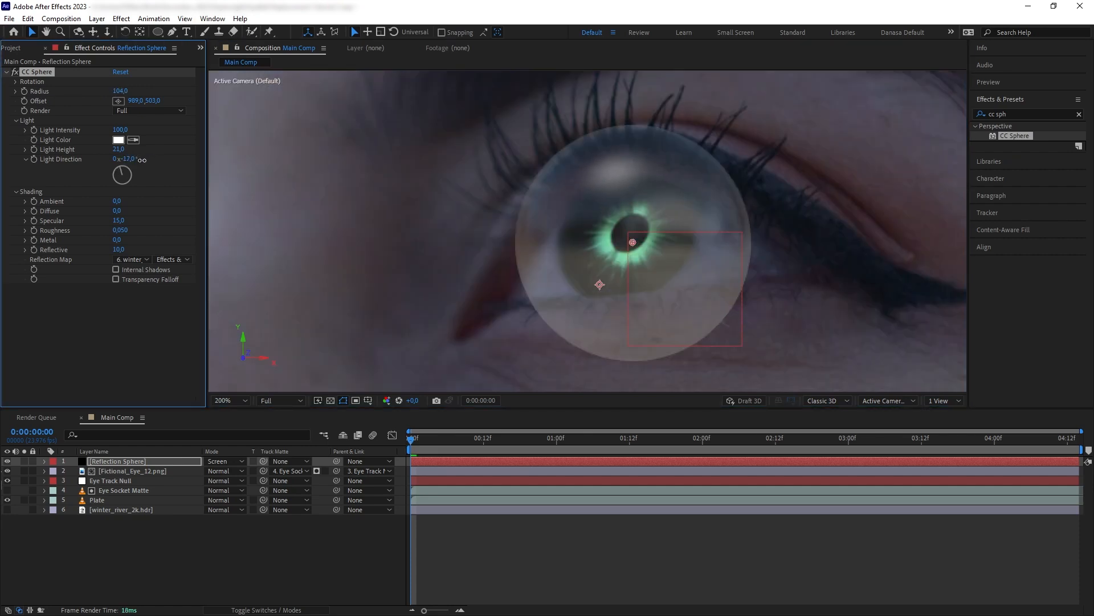
left_click_drag(122, 174, 127, 171)
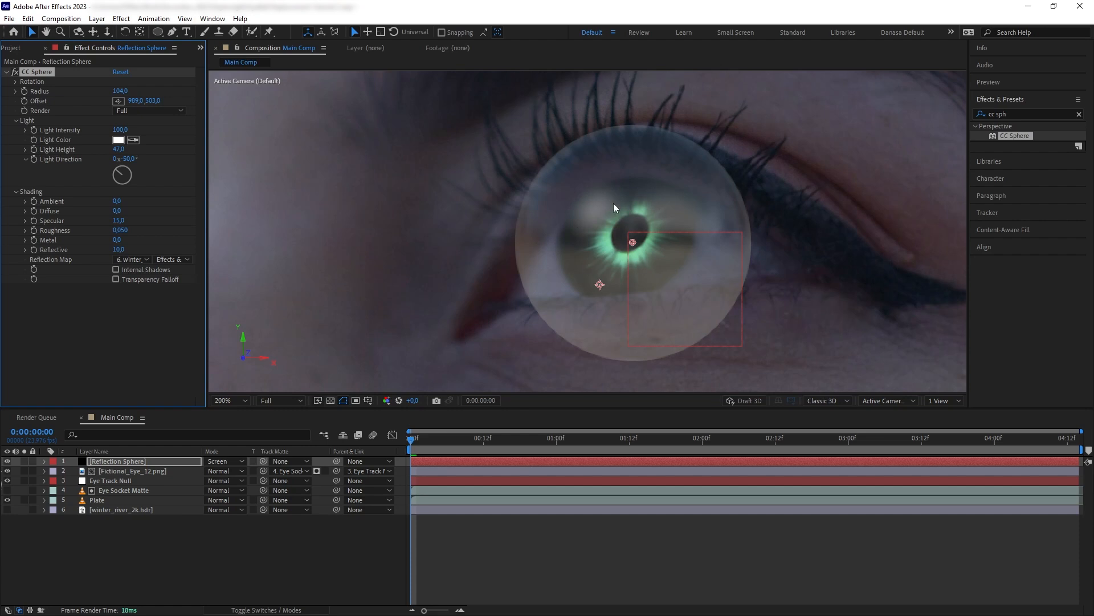
Parent Reflection Sphere to 3. Eye Track Null so it follows the tracked eye
left_click(370, 461)
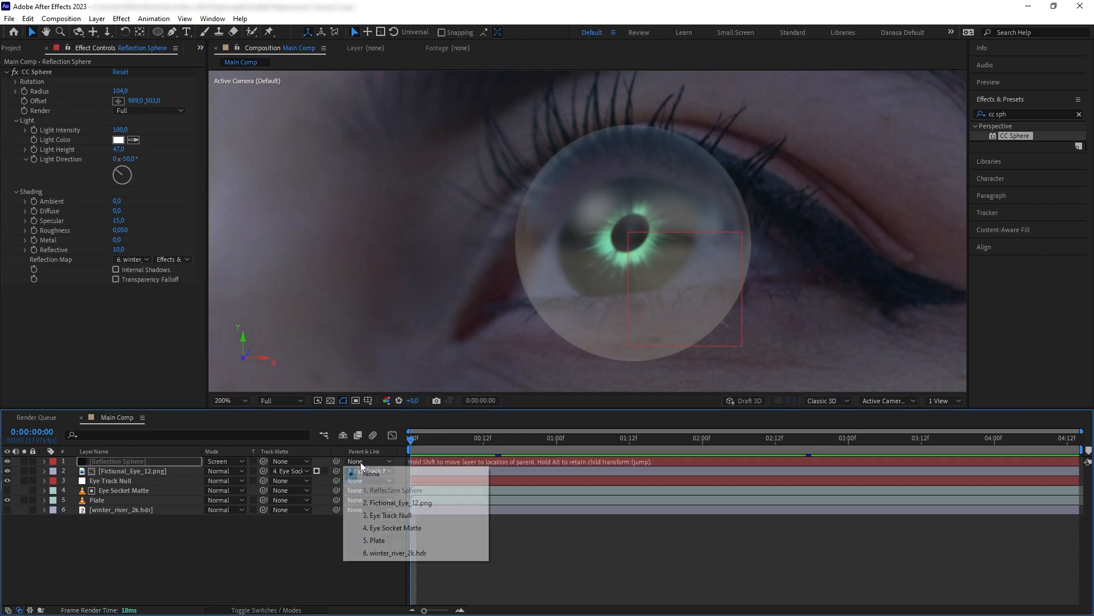
left_click(390, 515)
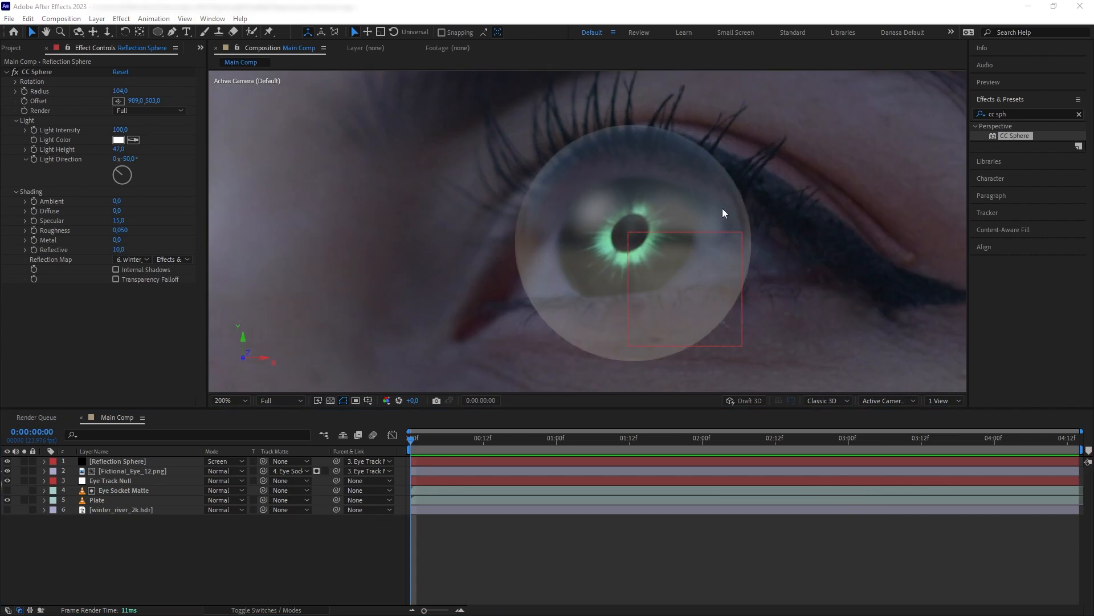
mouse_move(756, 272)
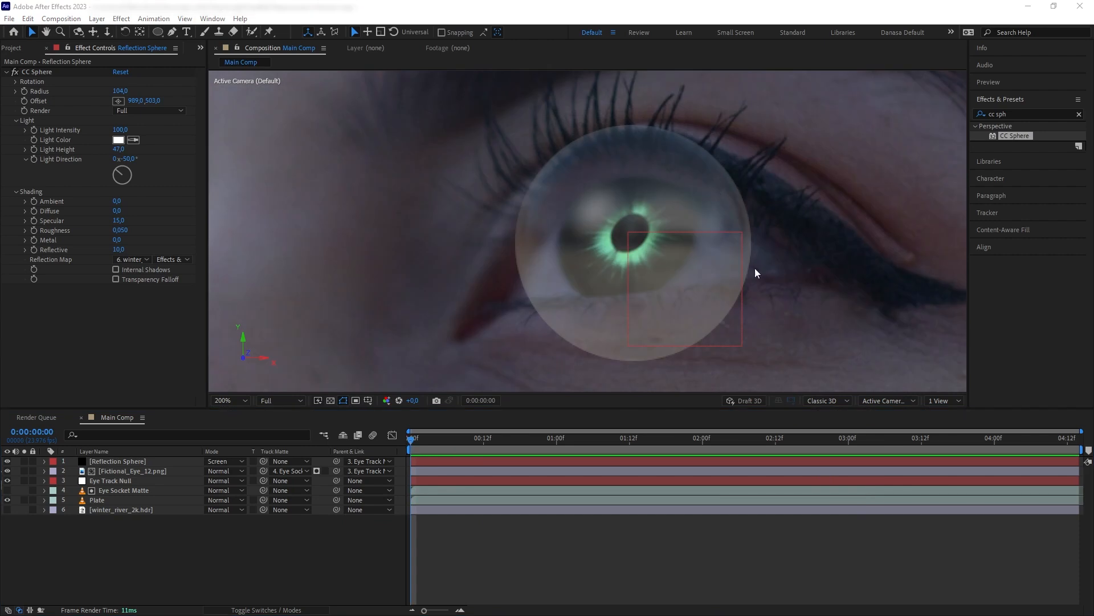
mouse_move(387, 353)
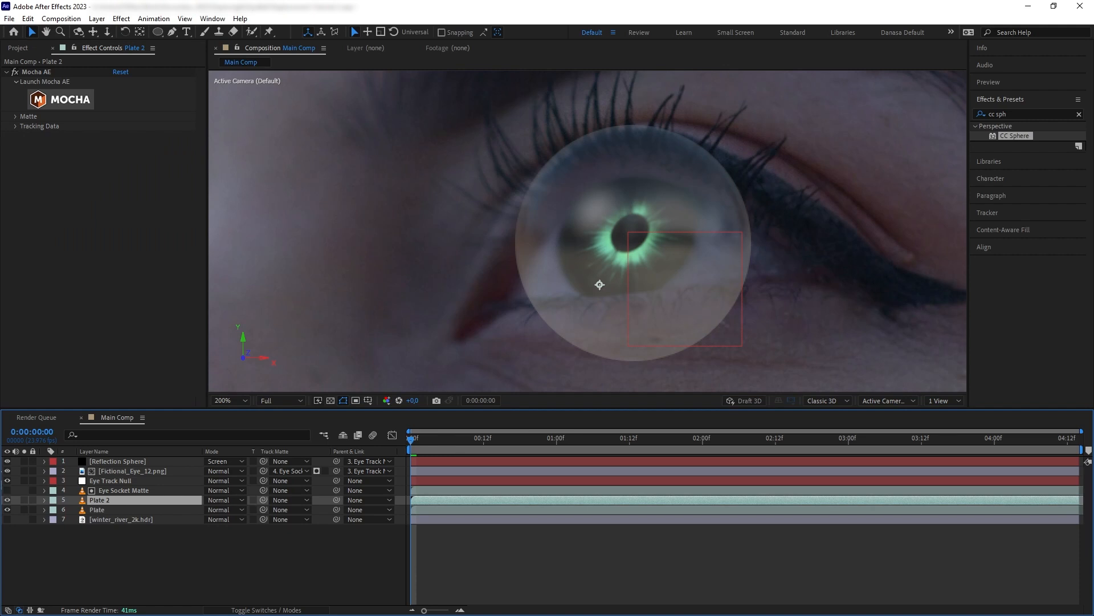
Rename the duplicate Eye Socket and Cornea Matte and make the Eye Cornea shape visible too
double_click(99, 500)
type("Eye Socket and Cornea Matte")
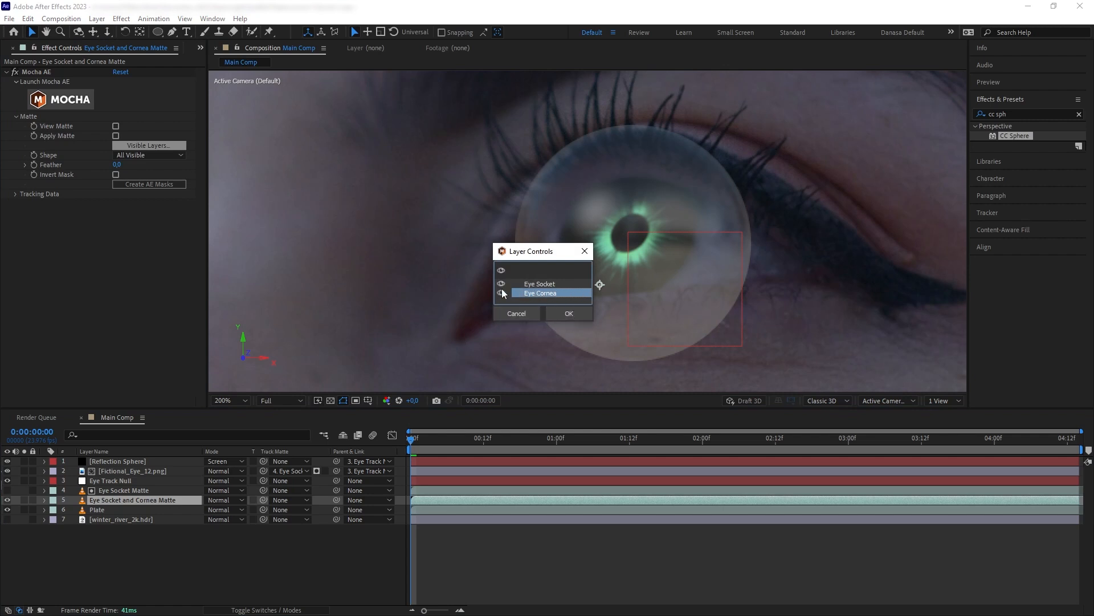
left_click(567, 312)
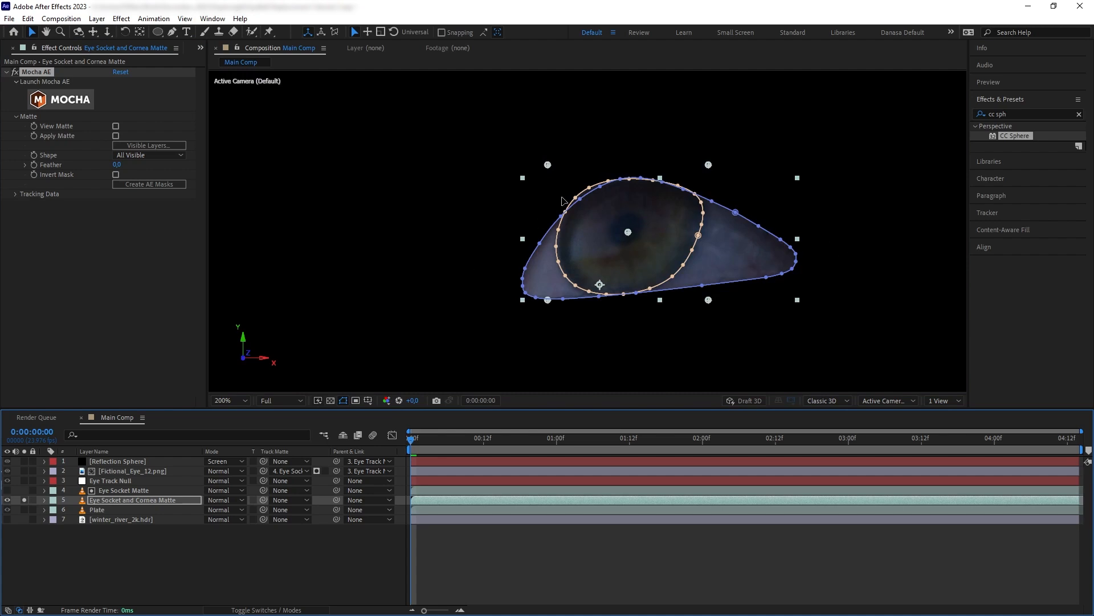
scroll("down", 3)
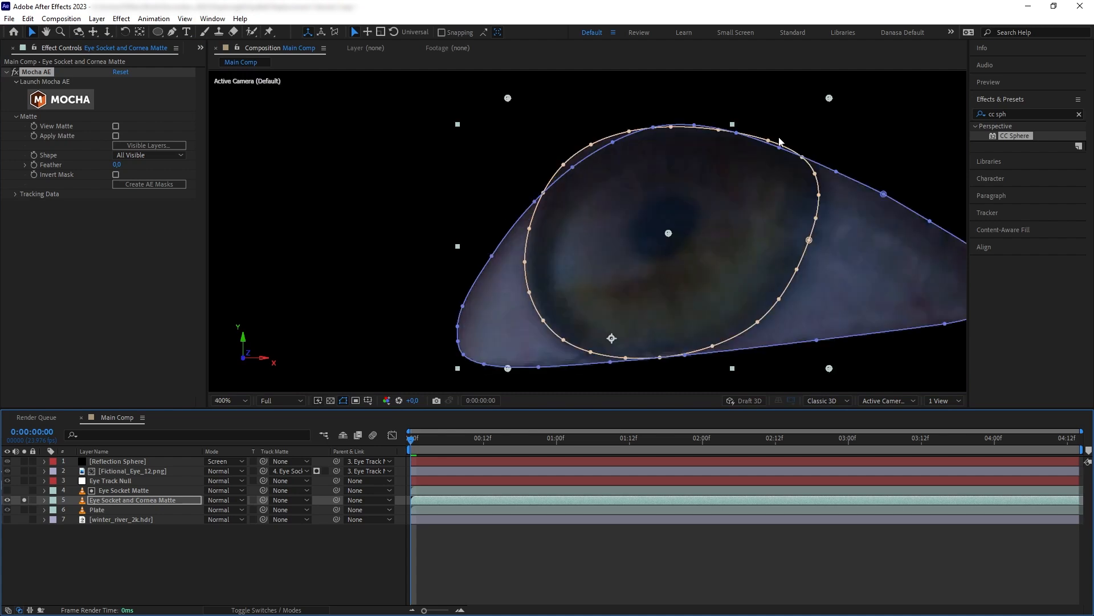
mouse_move(766, 131)
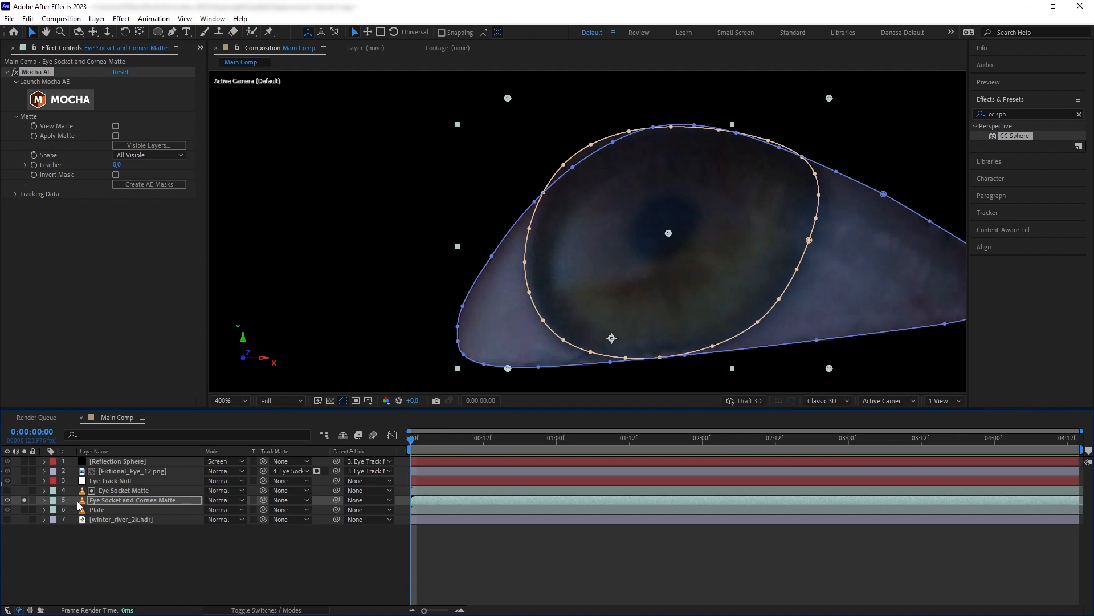
Reveal the layer's masks and set the Eye Socket mask mode to Intersect
left_click(223, 528)
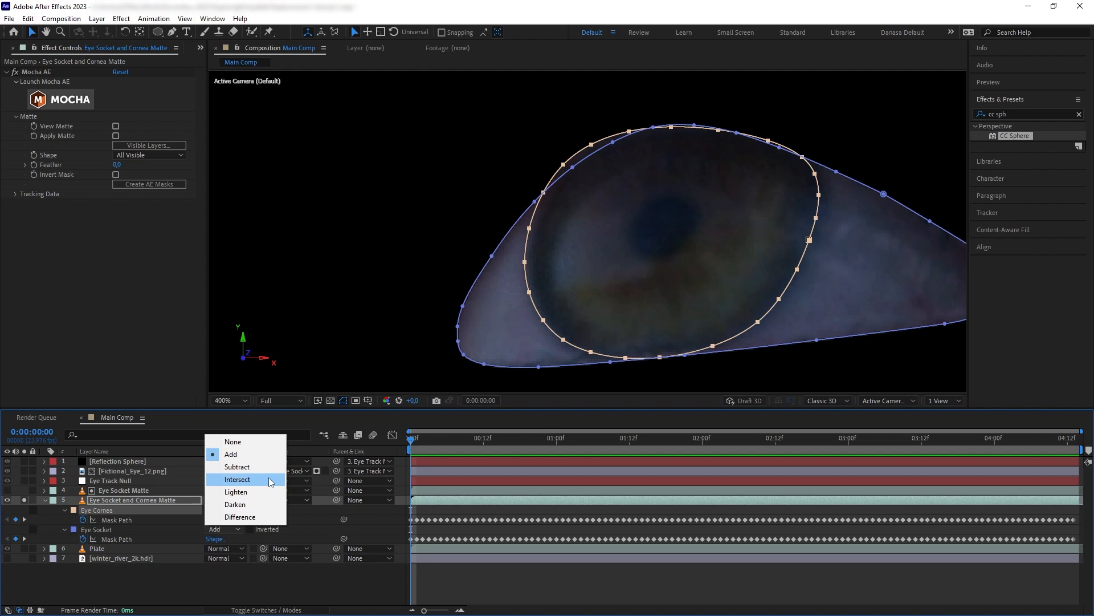
left_click(238, 478)
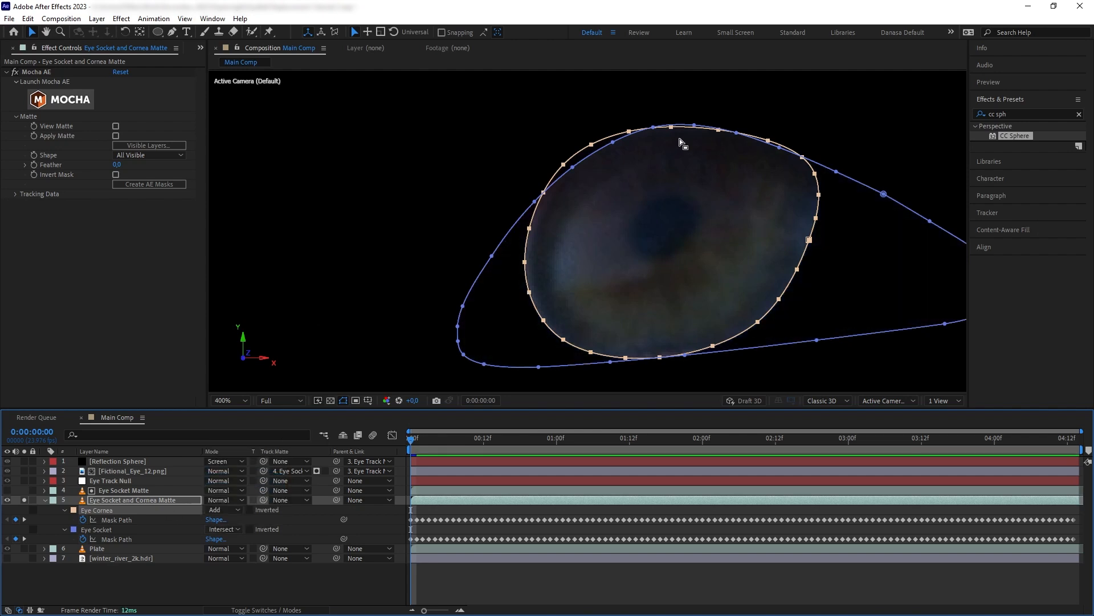
mouse_move(657, 283)
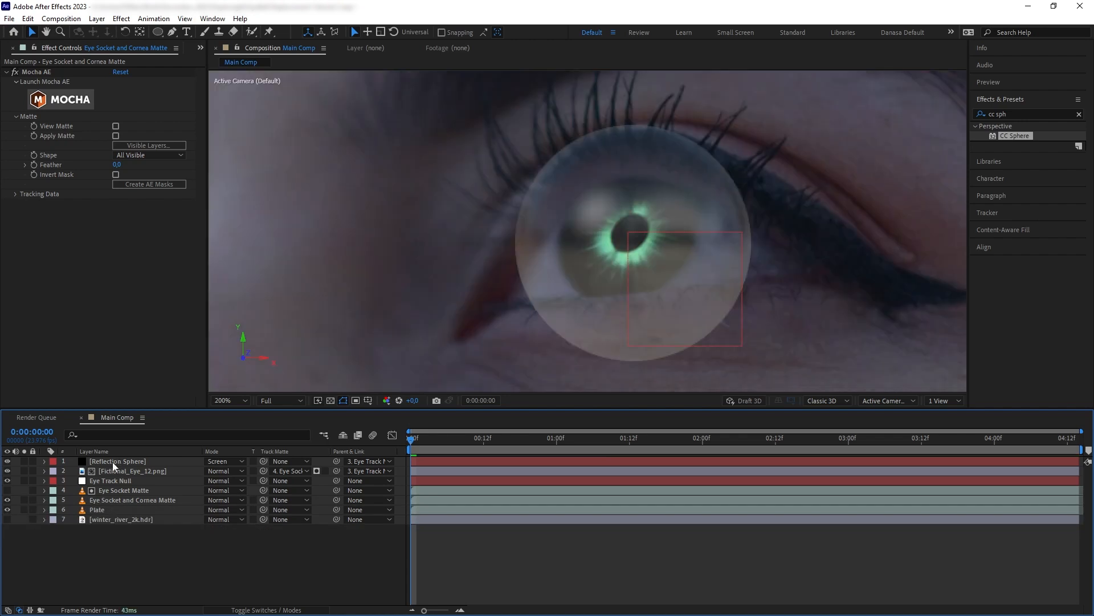
Set Reflection Sphere's track matte to '5. Eye Socket and Cornea Matte', then collapse the matte layer
left_click(290, 461)
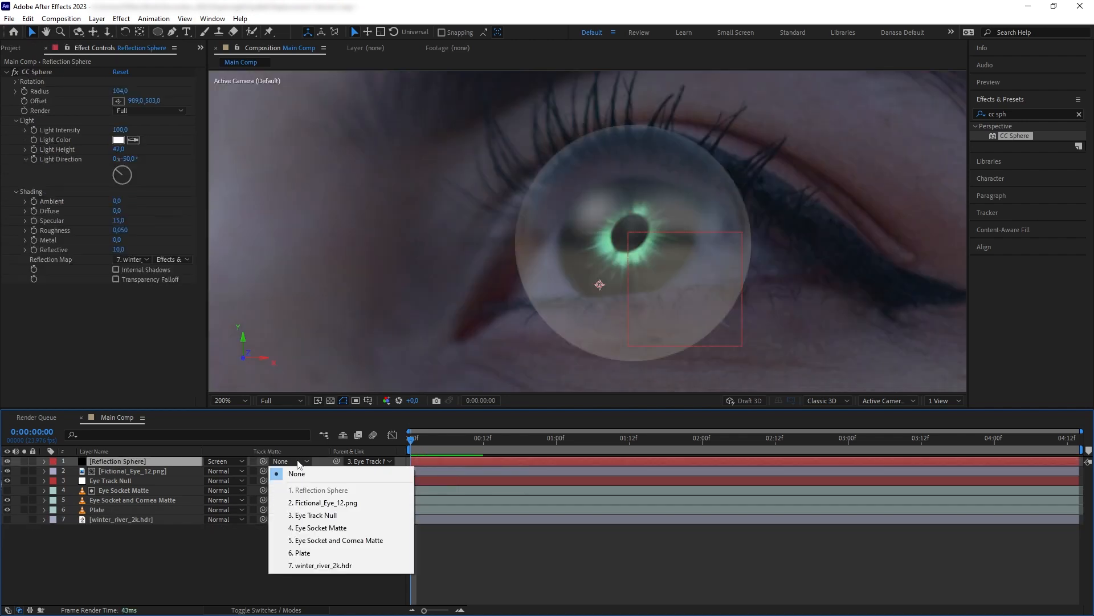
mouse_move(339, 539)
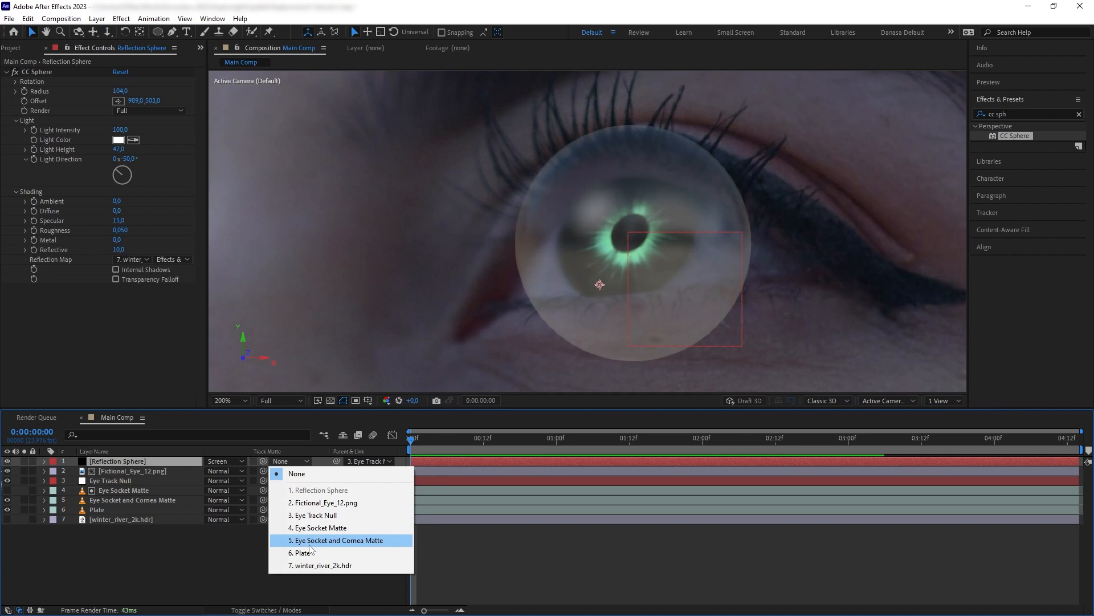
left_click(339, 539)
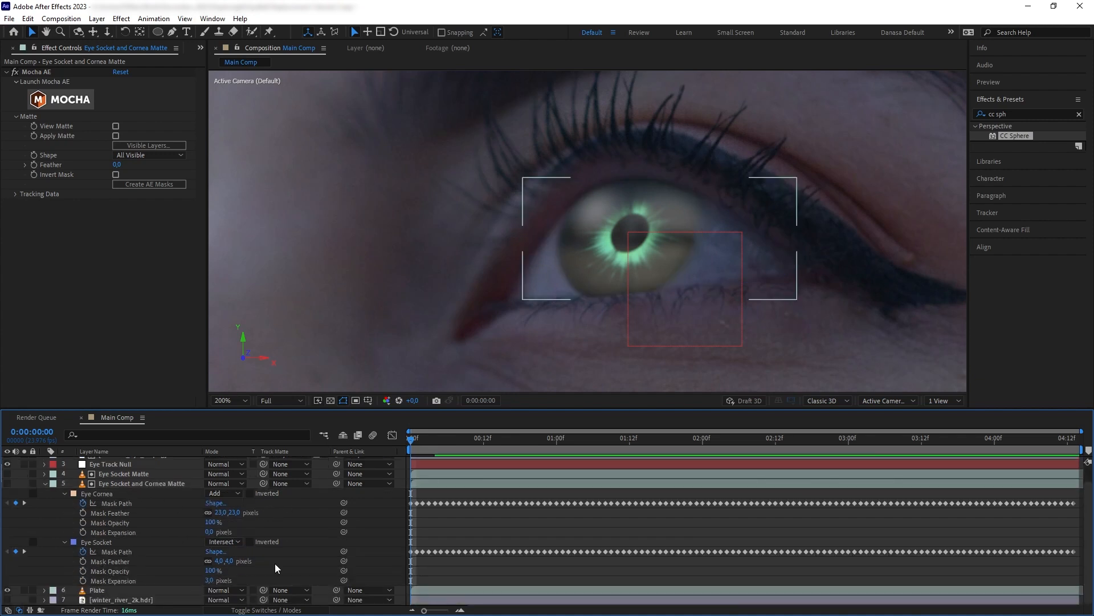
left_click(126, 461)
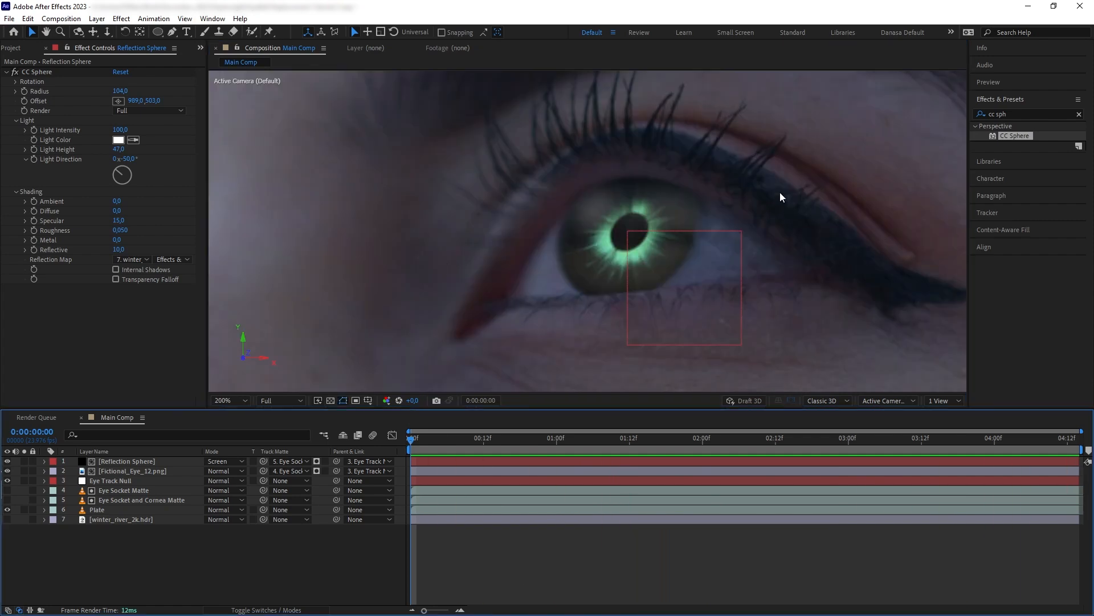
Create a Shadow solid above the Plate with a pen mask over the upper iris, feather 27
left_click(97, 509)
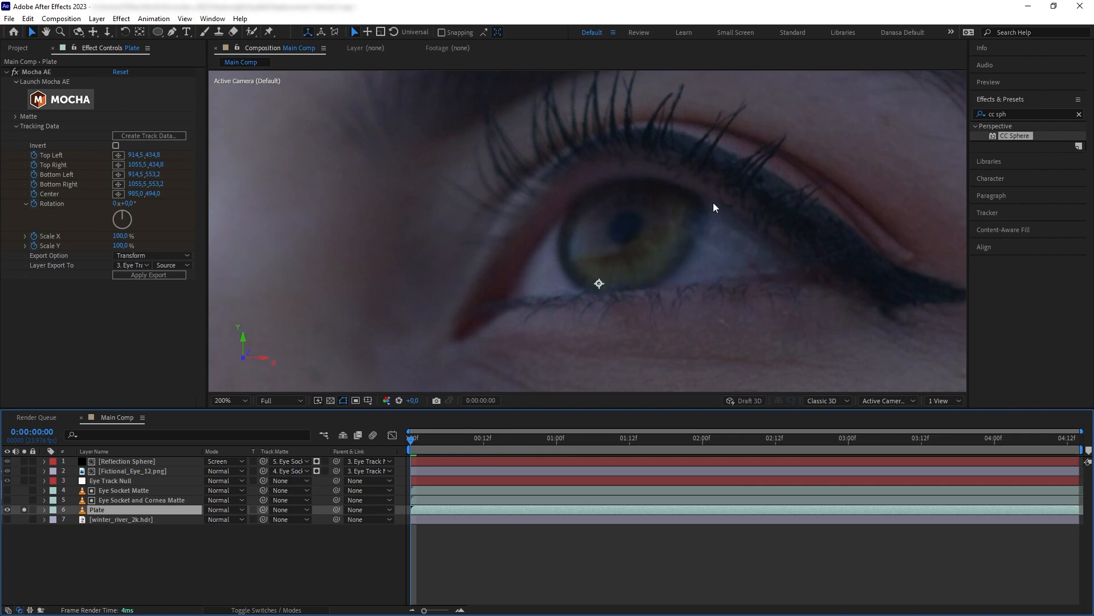
mouse_move(719, 226)
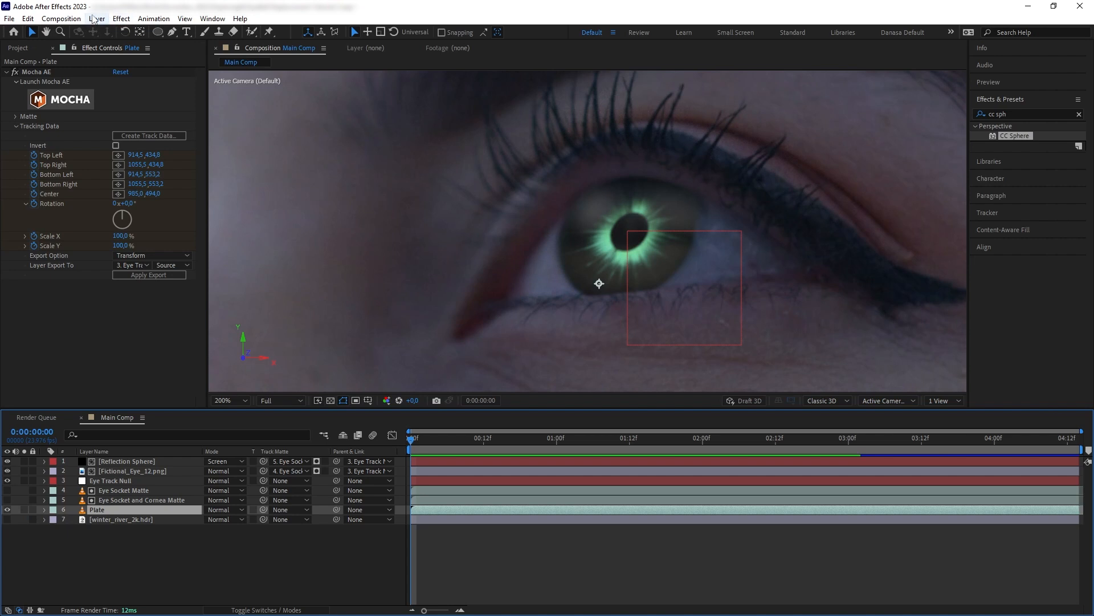
left_click(95, 19)
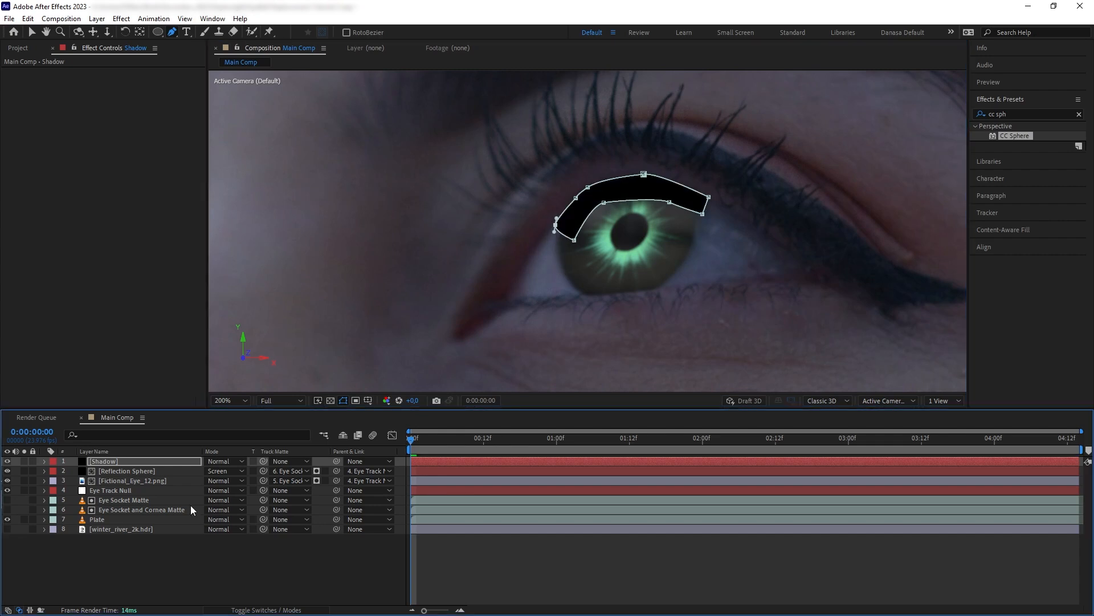
left_click(44, 461)
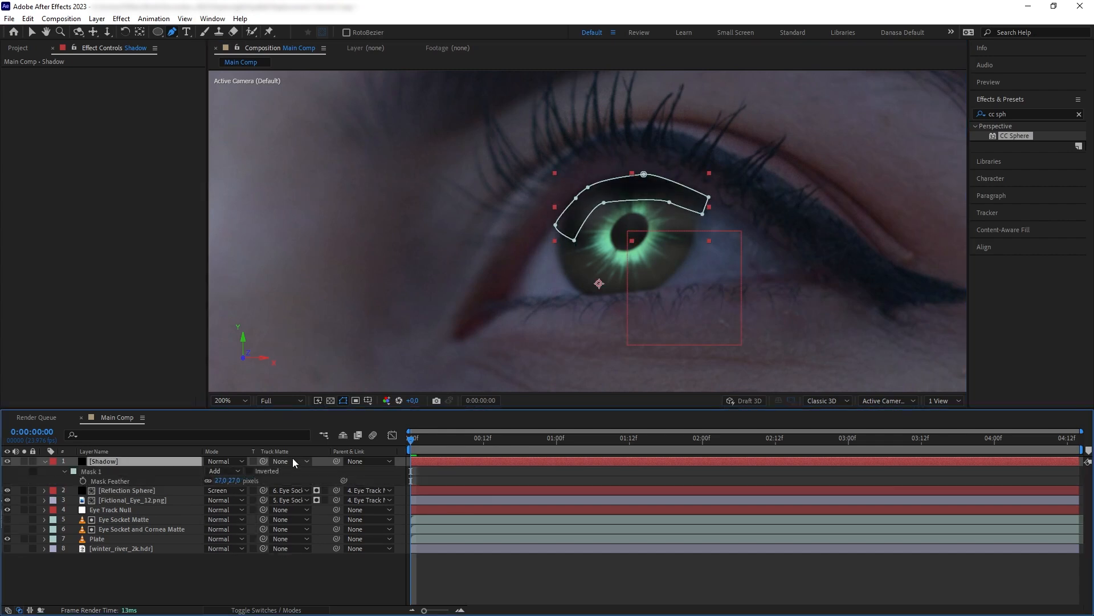
Matte the Shadow to layer 6 Eye Socket and Cornea Matte and parent it to Eye Track Null
left_click(286, 461)
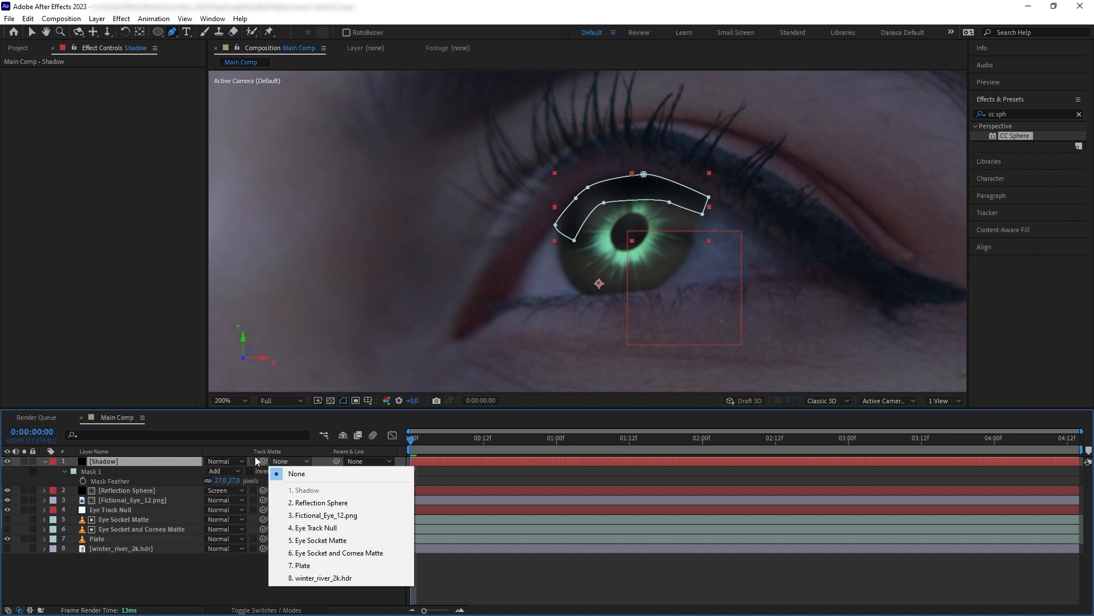
left_click(341, 552)
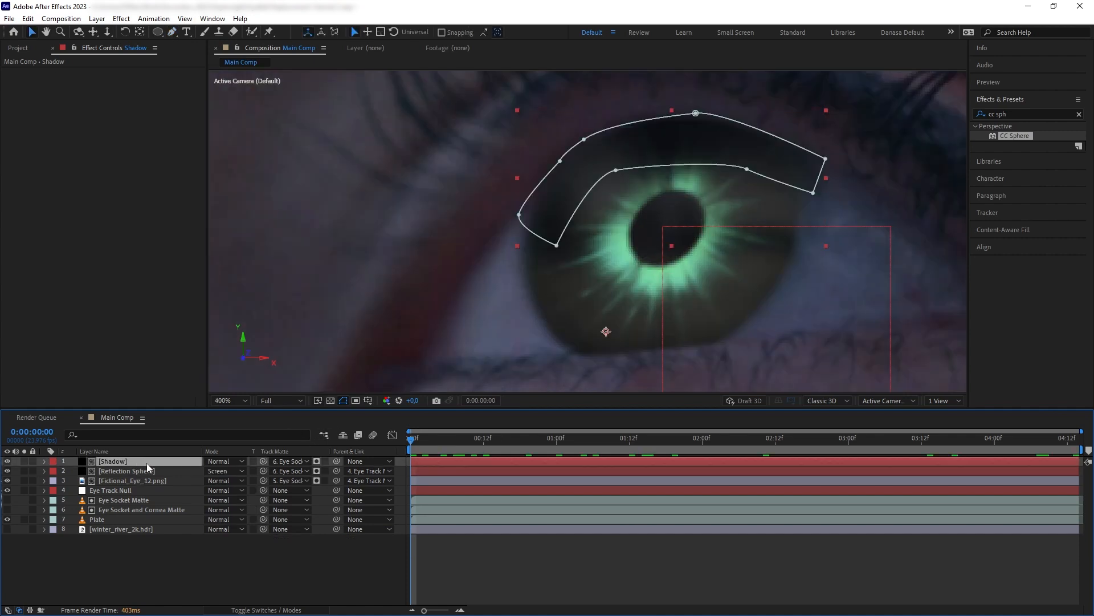
left_click(369, 461)
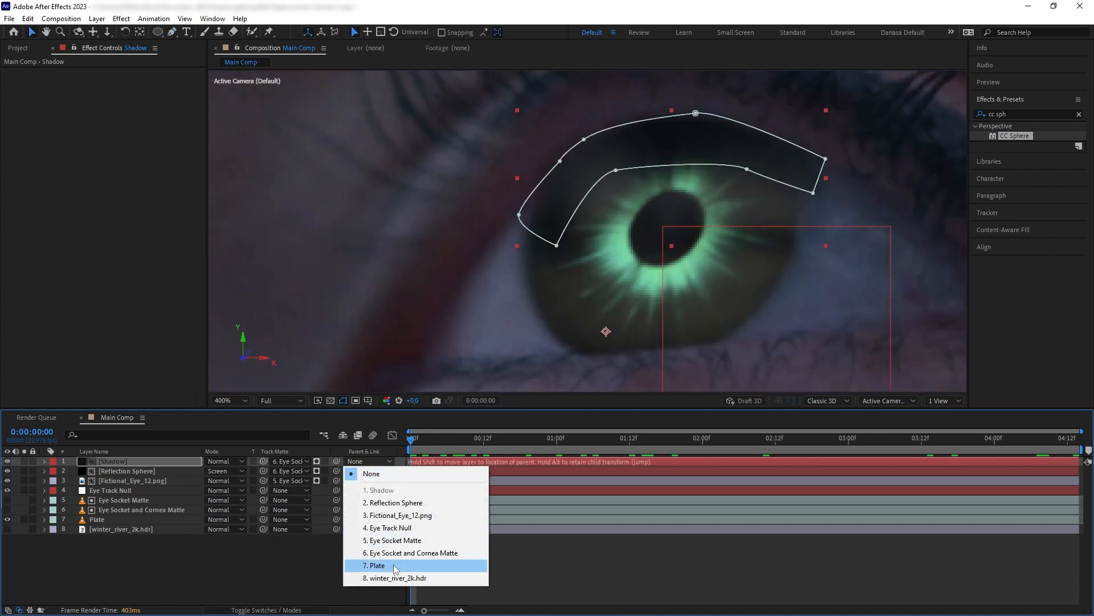
left_click(387, 527)
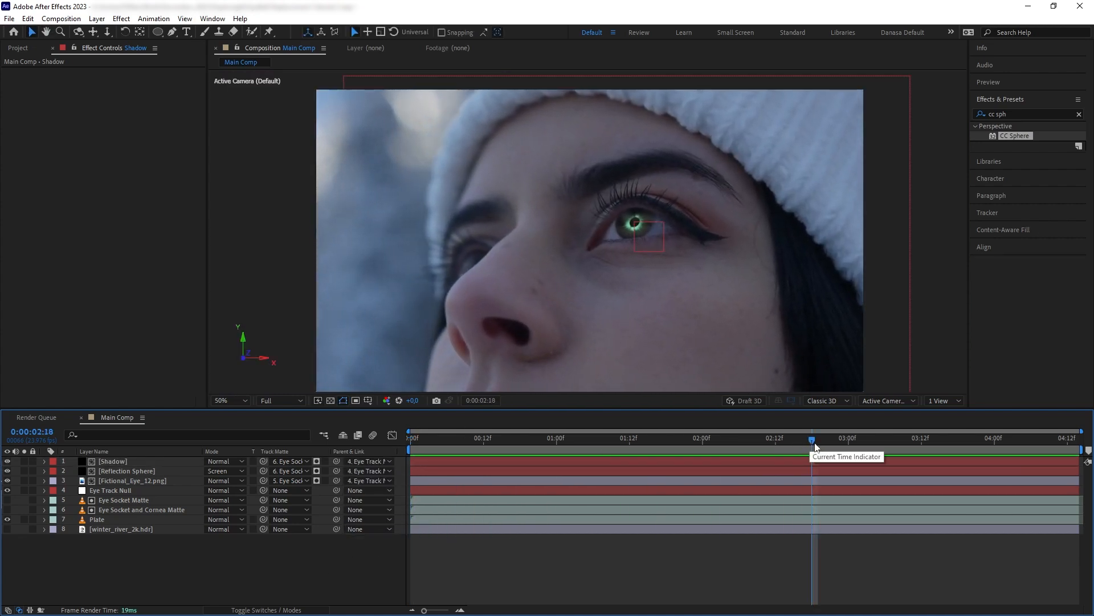
Select Fictional_Eye_12.png and start pre-composing it as a composition named Eye Texture
left_click(140, 509)
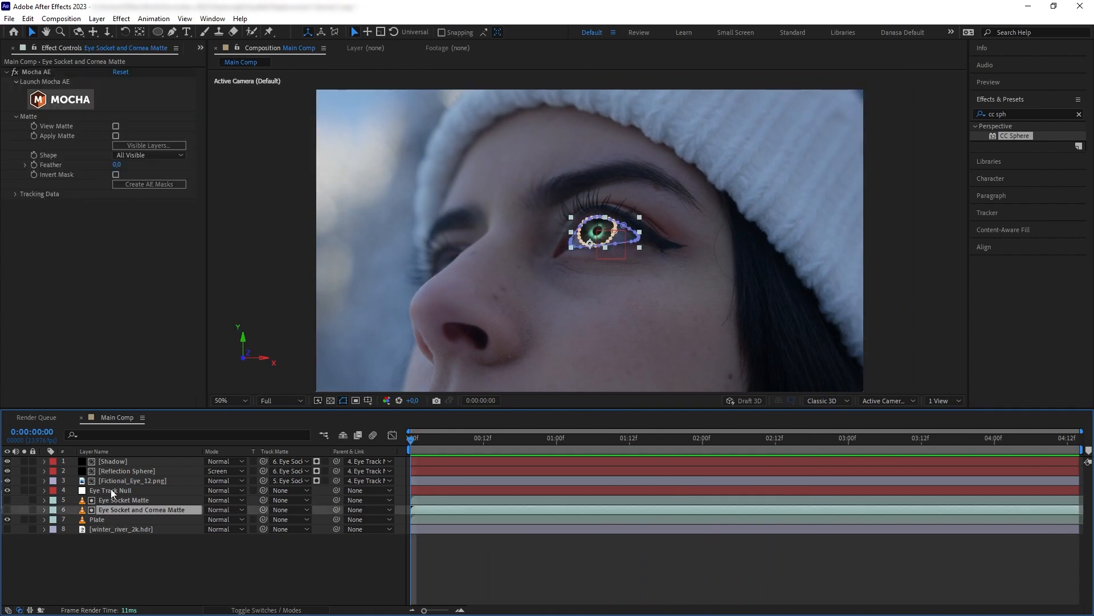
left_click(131, 480)
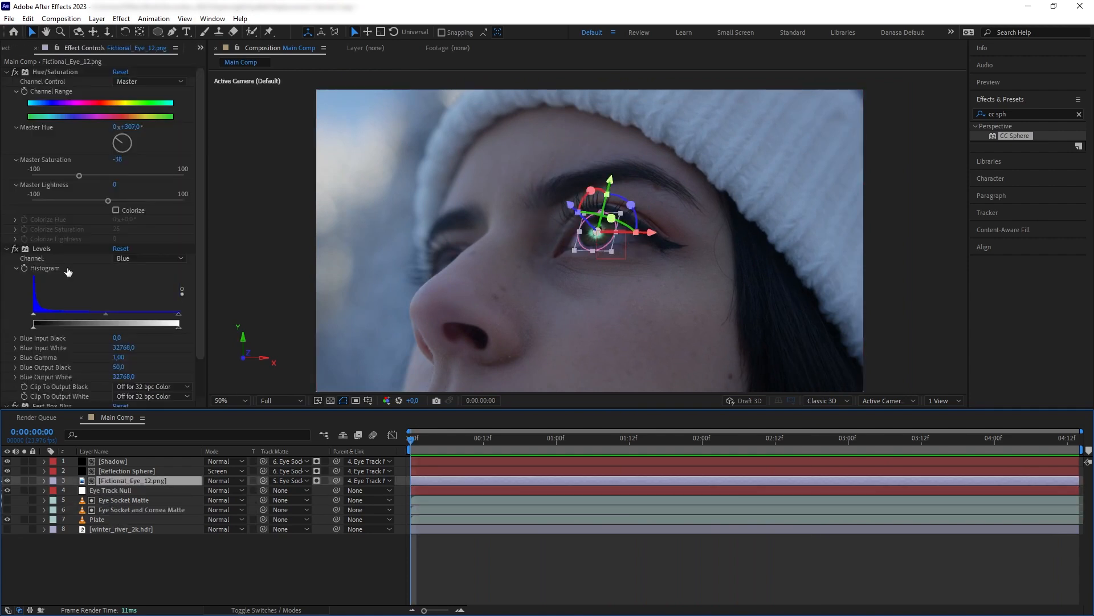
left_click(127, 470)
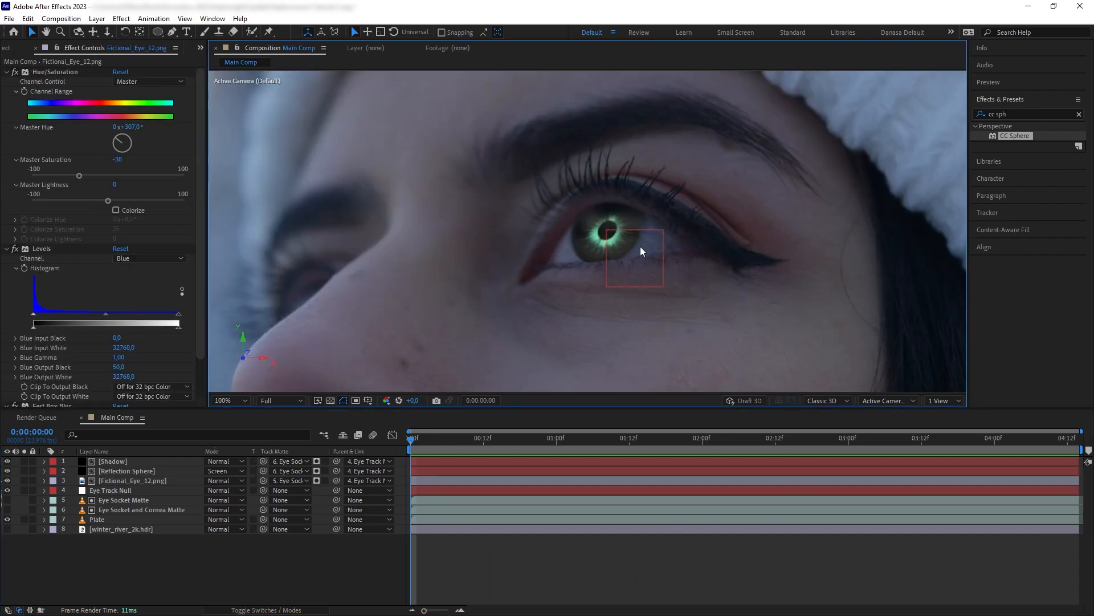
mouse_move(132, 492)
type("Eye Texture")
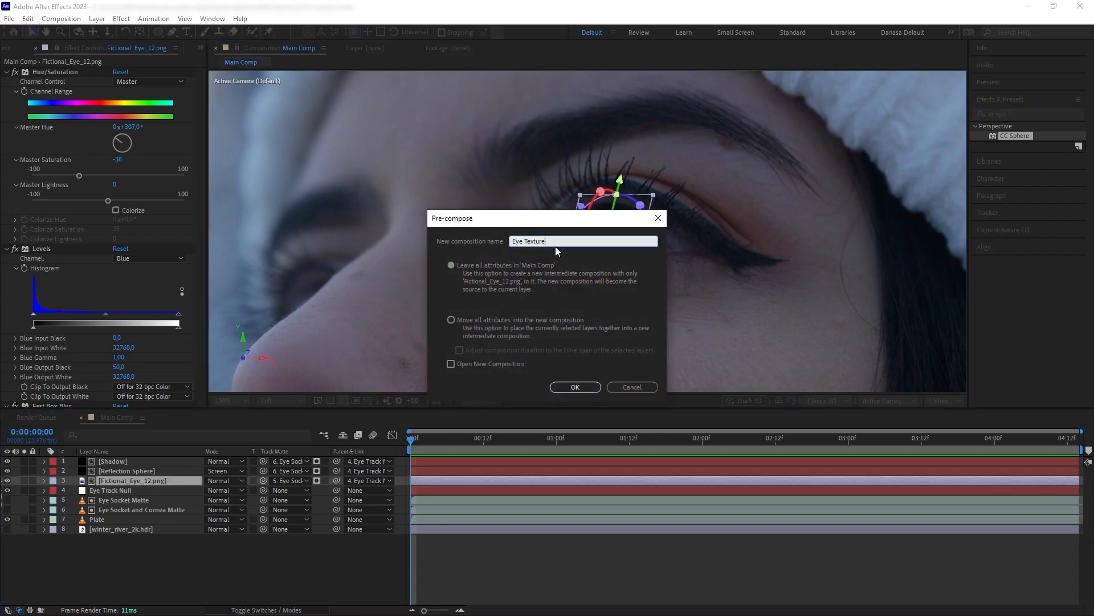
mouse_move(565, 263)
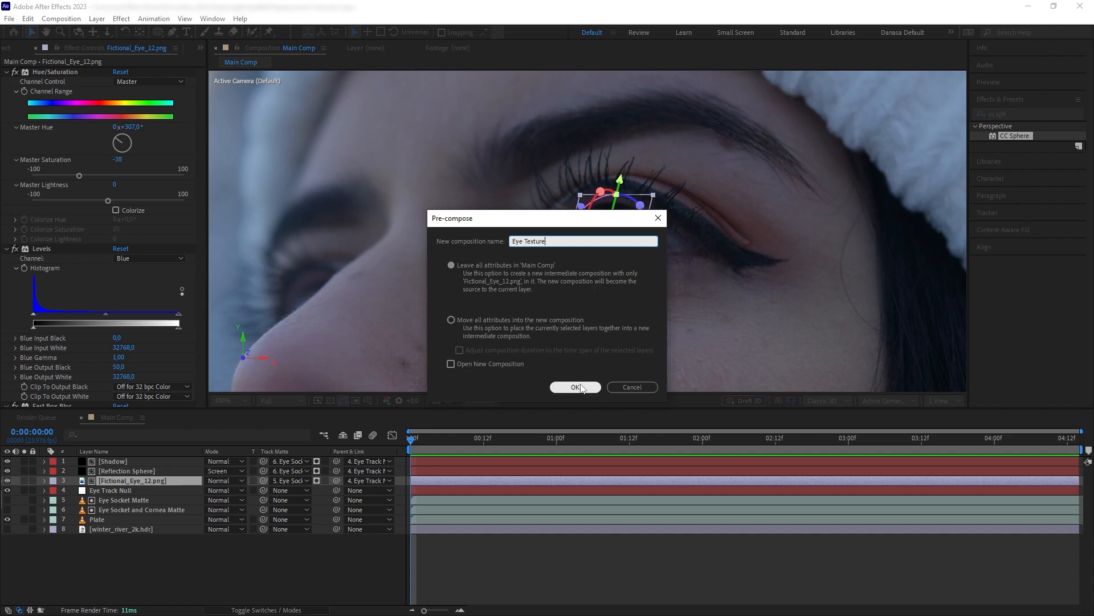
Confirm the Eye Texture pre-comp, place Eye_7.png inside it above Fictional_Eye_12.png, and return to Main Comp
left_click(573, 386)
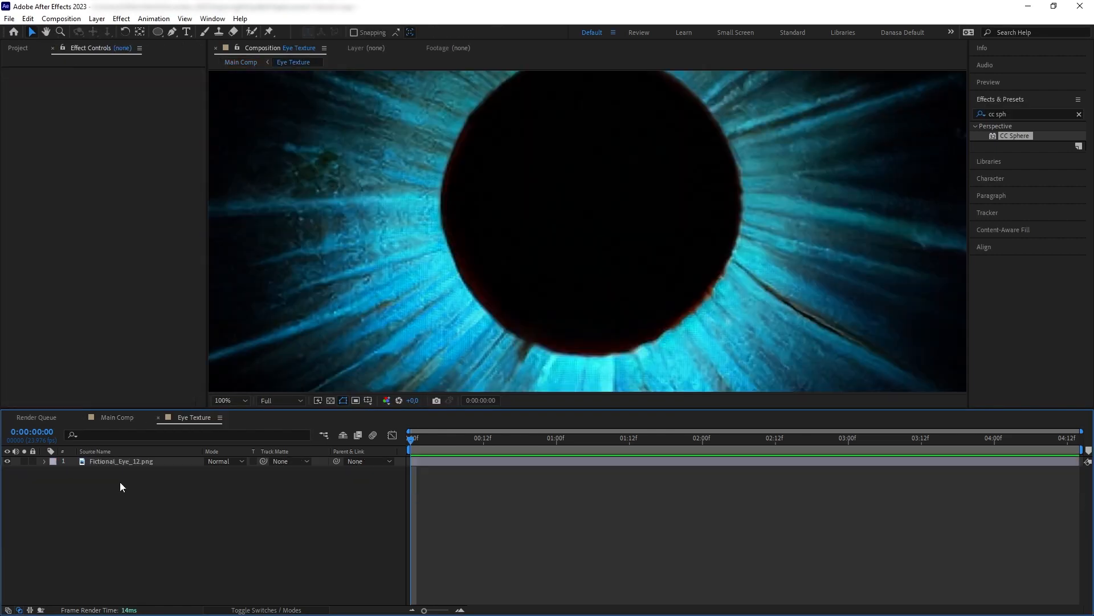
left_click(18, 48)
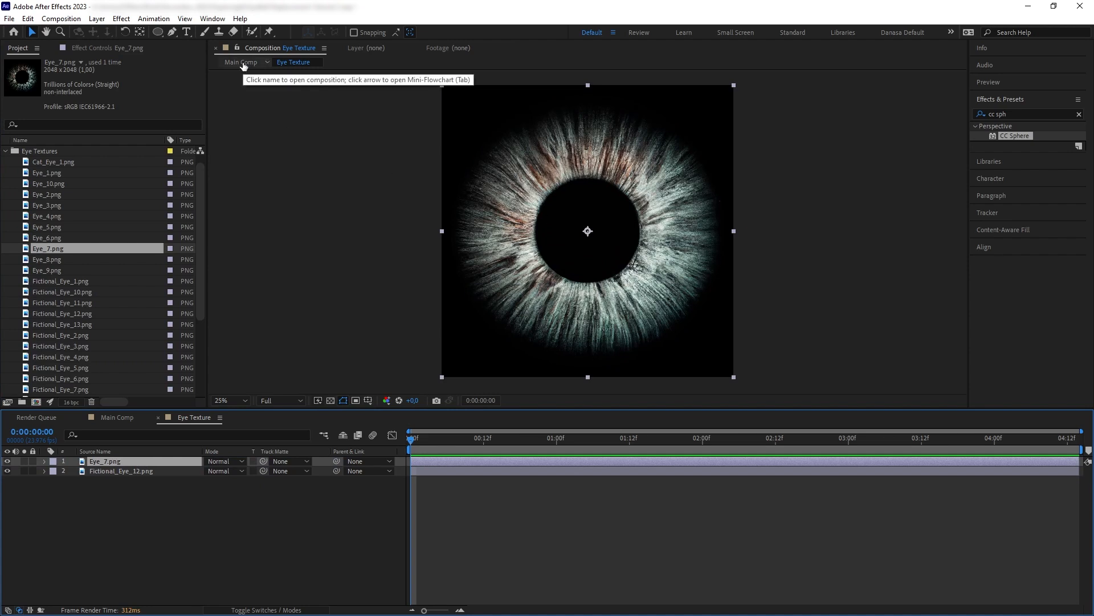
left_click(240, 62)
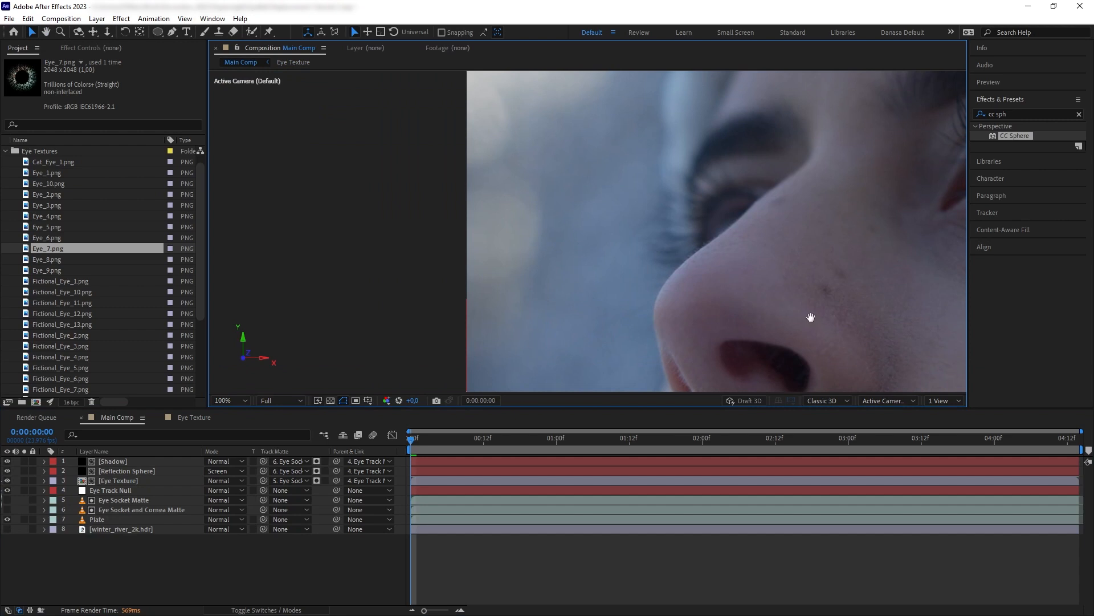
Draw X-spline shapes named Eye Brow and Eye Cornea 2 around the second eye in Mocha AE
left_click(946, 437)
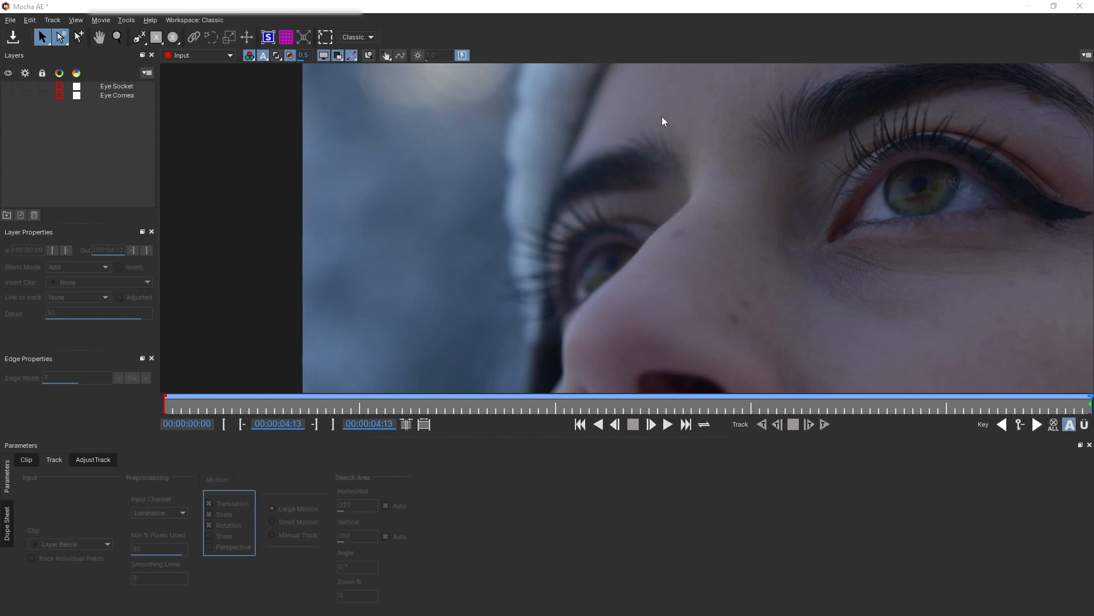
mouse_move(539, 307)
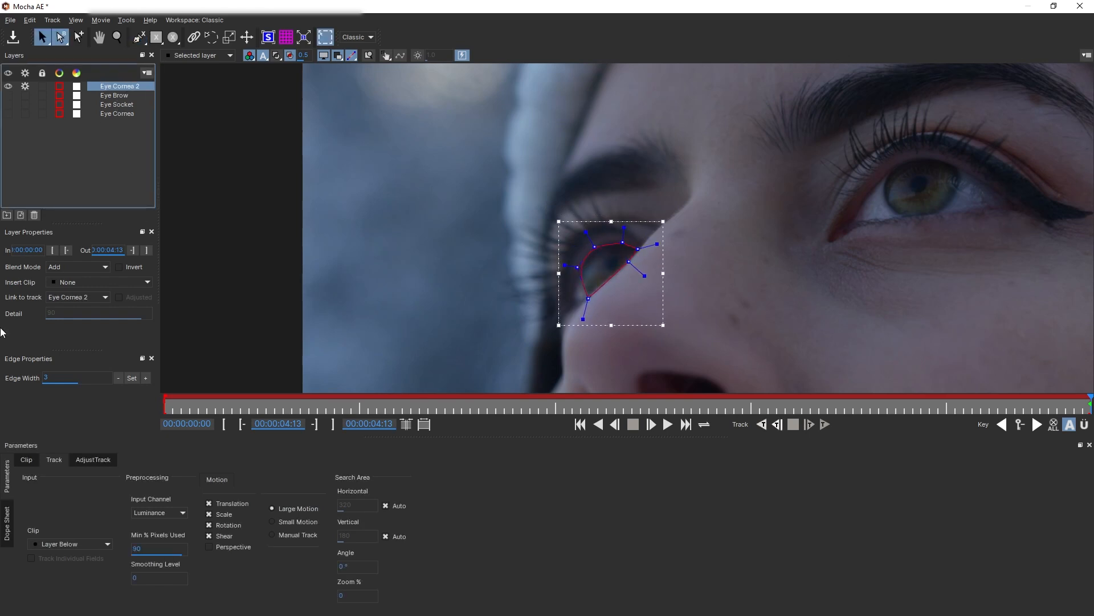
left_click(79, 296)
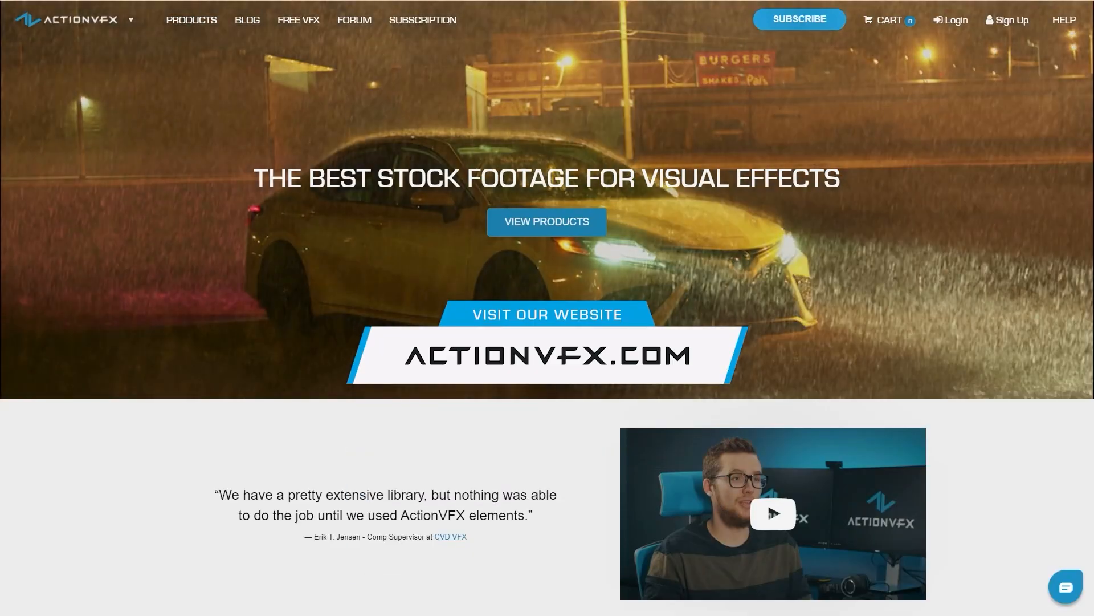
Scroll the actionvfx.com homepage down to the Categories grid (Fire, Explosions, Particles, Weather)
scroll("down", 3)
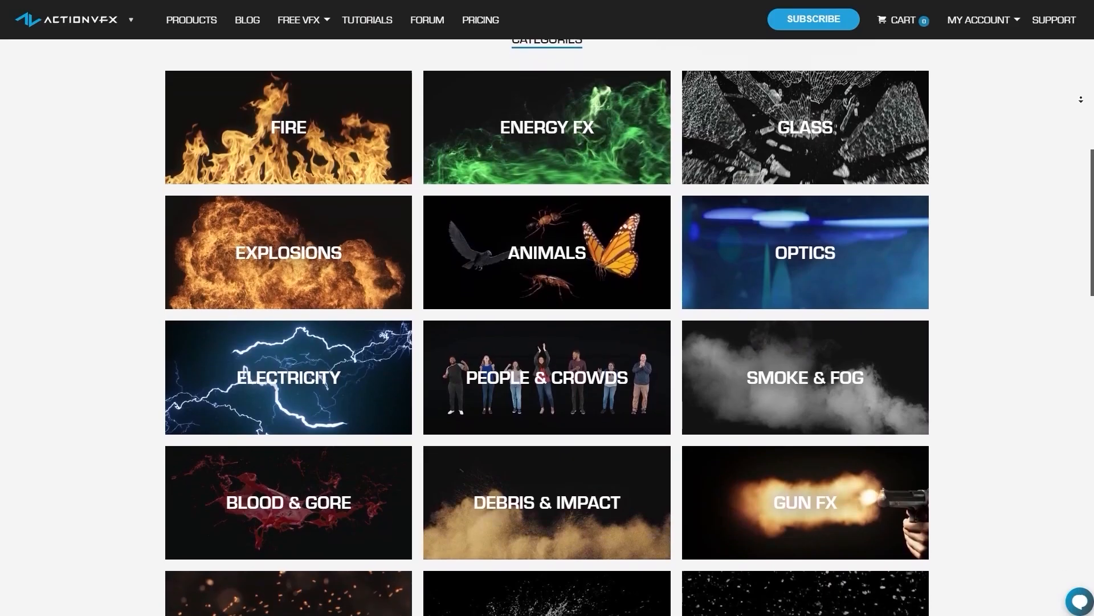
scroll("down", 3)
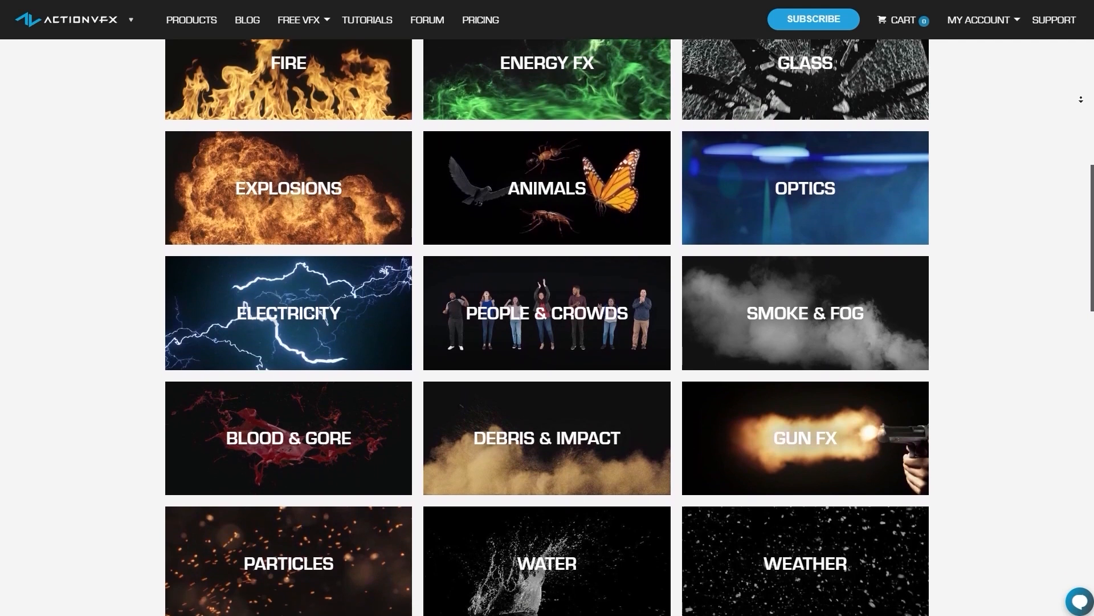
scroll("down", 3)
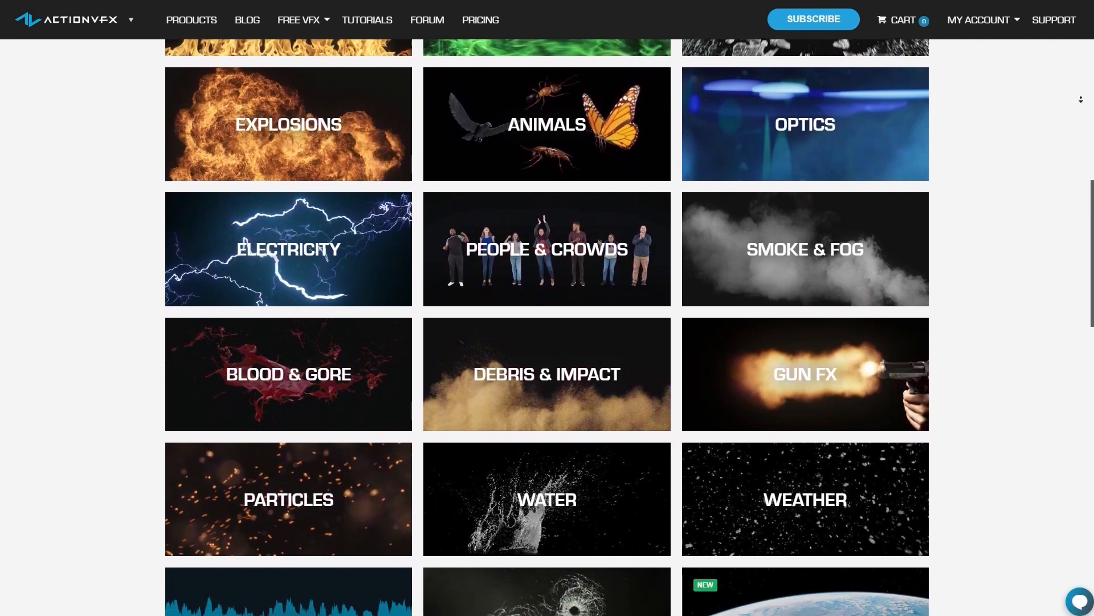